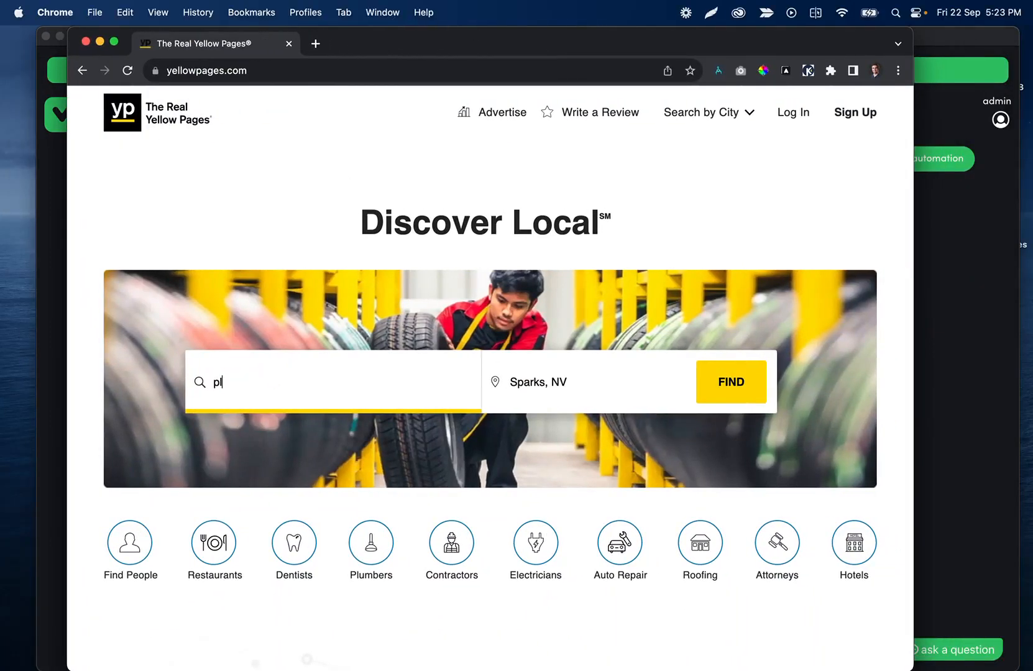
Search Yellow Pages for Plumbing-Drain & Sewer Cleaning businesses in Sparks, NV.
type("umbing")
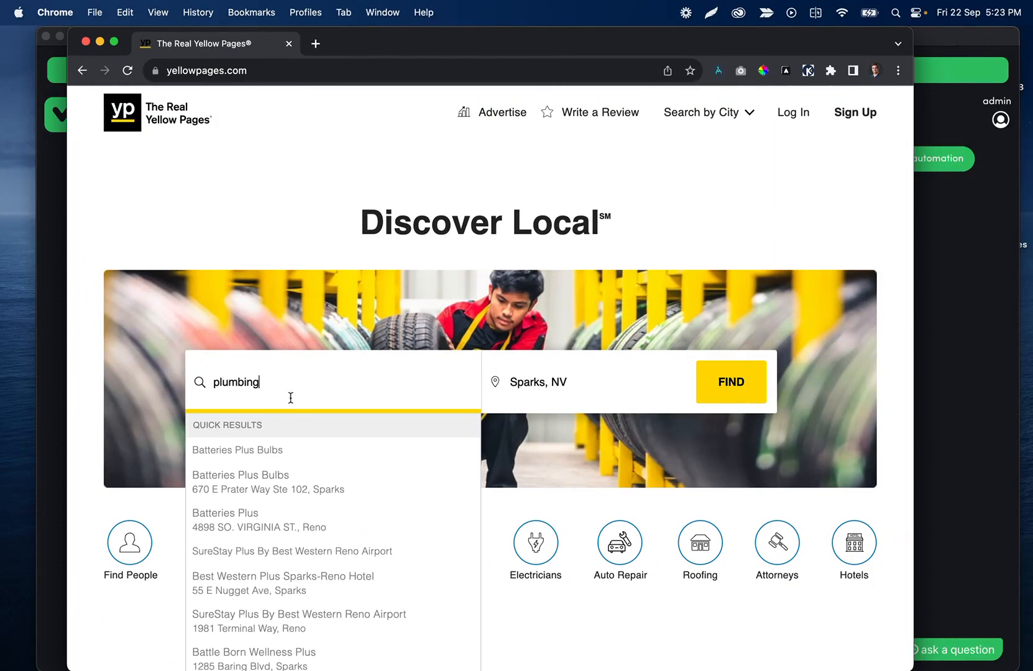
left_click(730, 382)
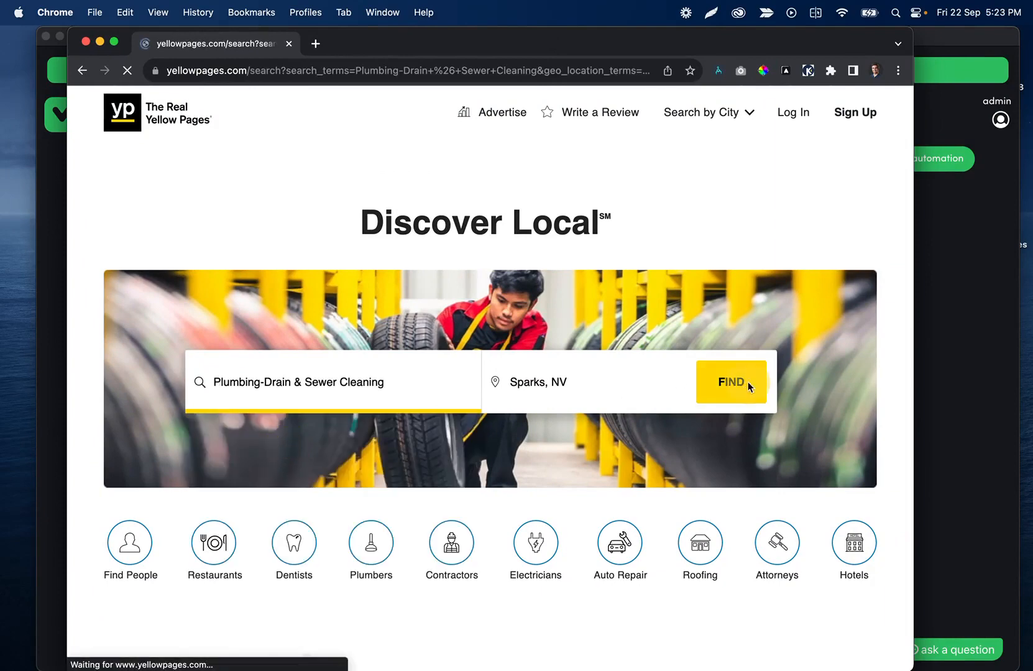
left_click(729, 383)
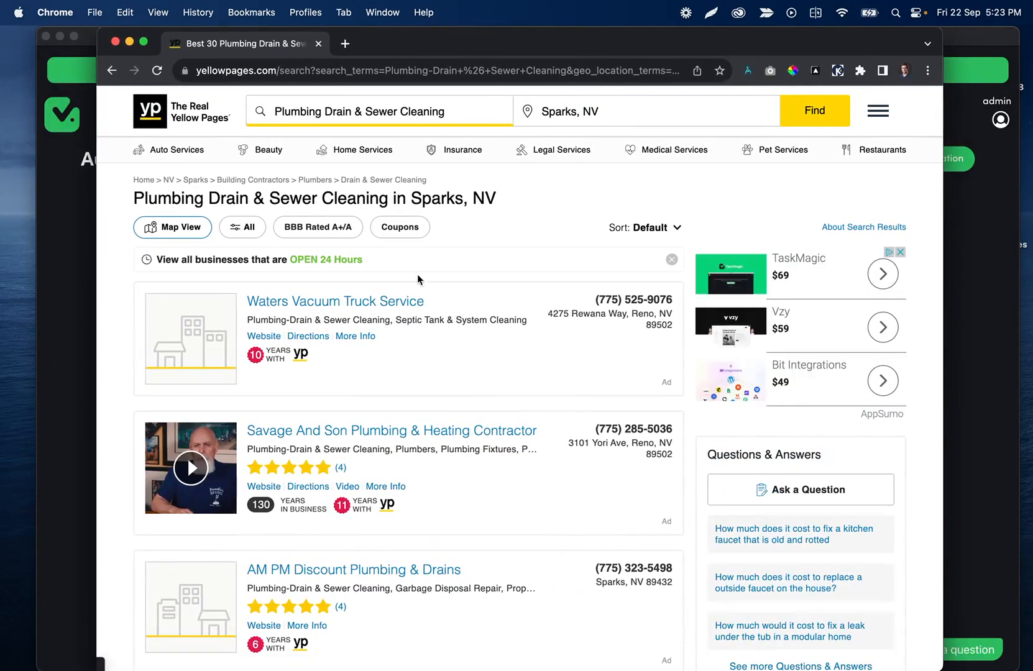
mouse_move(653, 387)
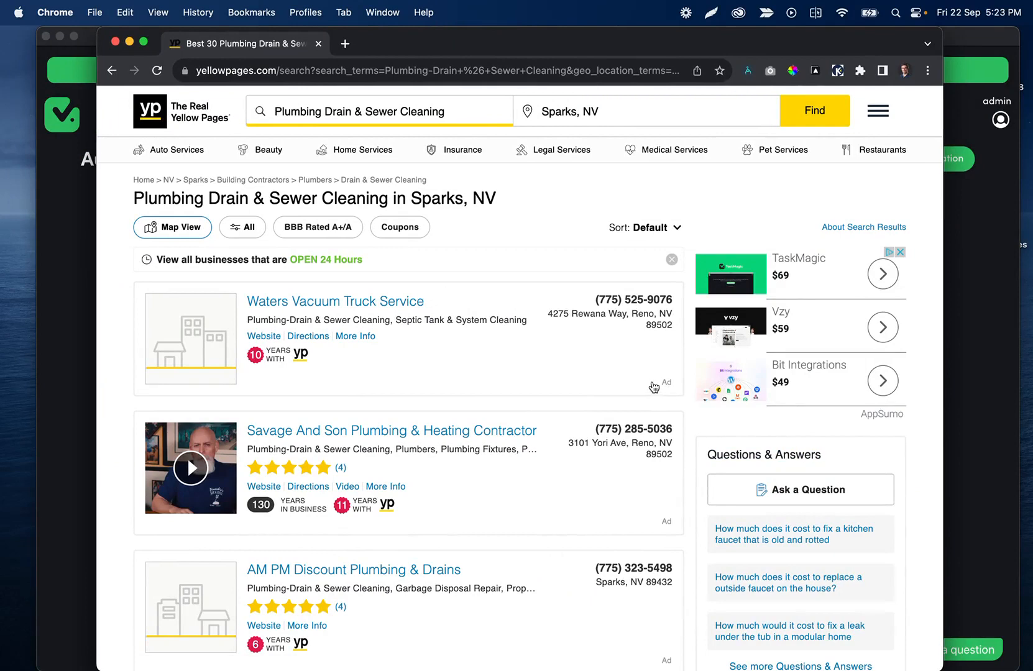
Scroll through the 76 results down to the pagination.
scroll("down", 3)
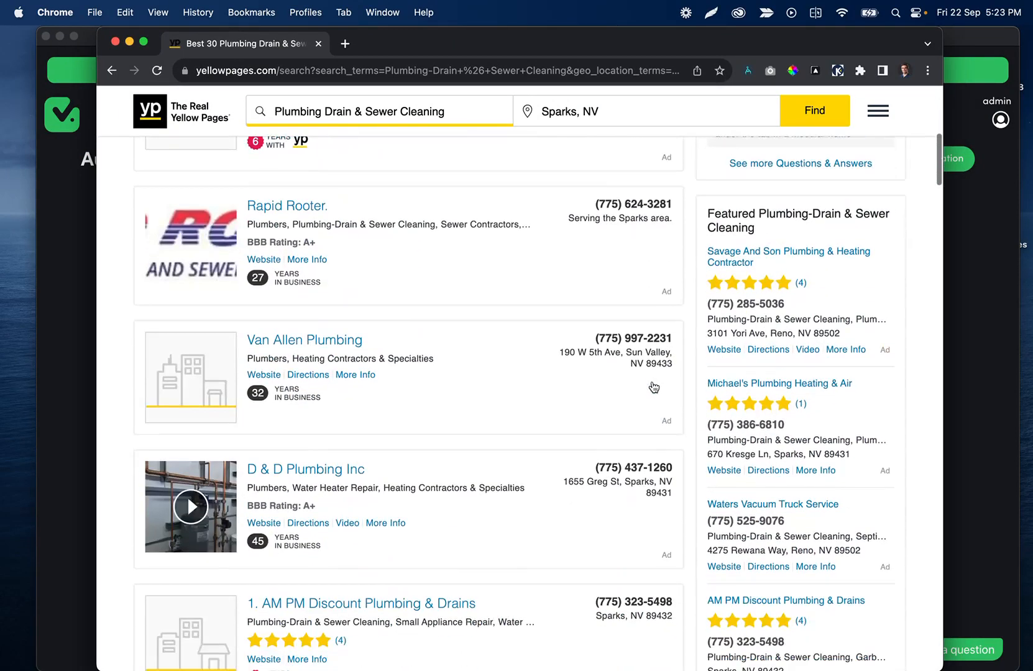
mouse_move(398, 36)
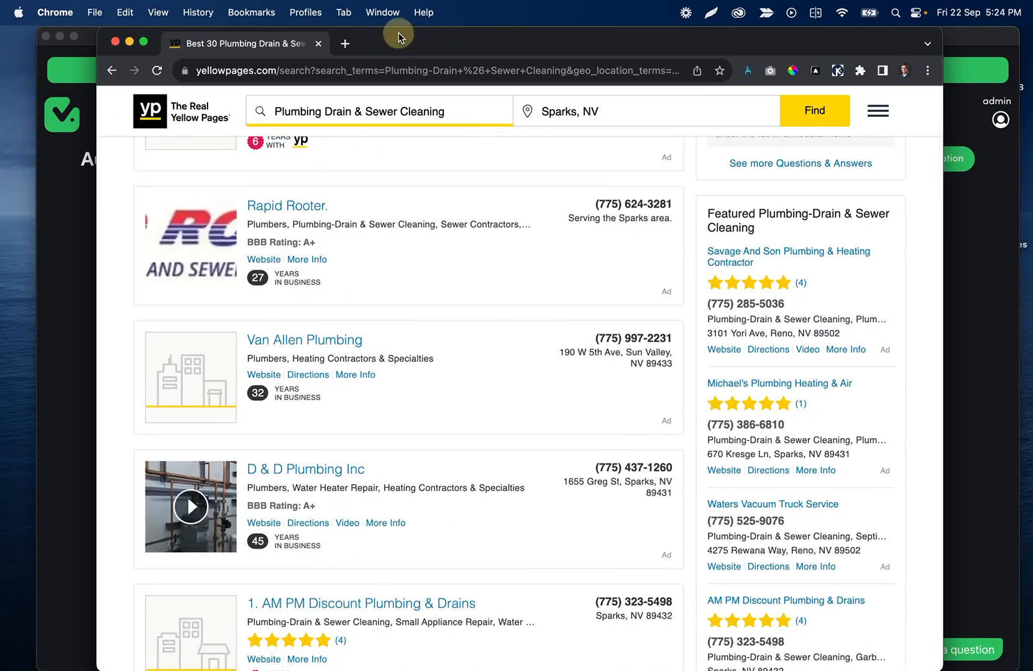
scroll("up", 3)
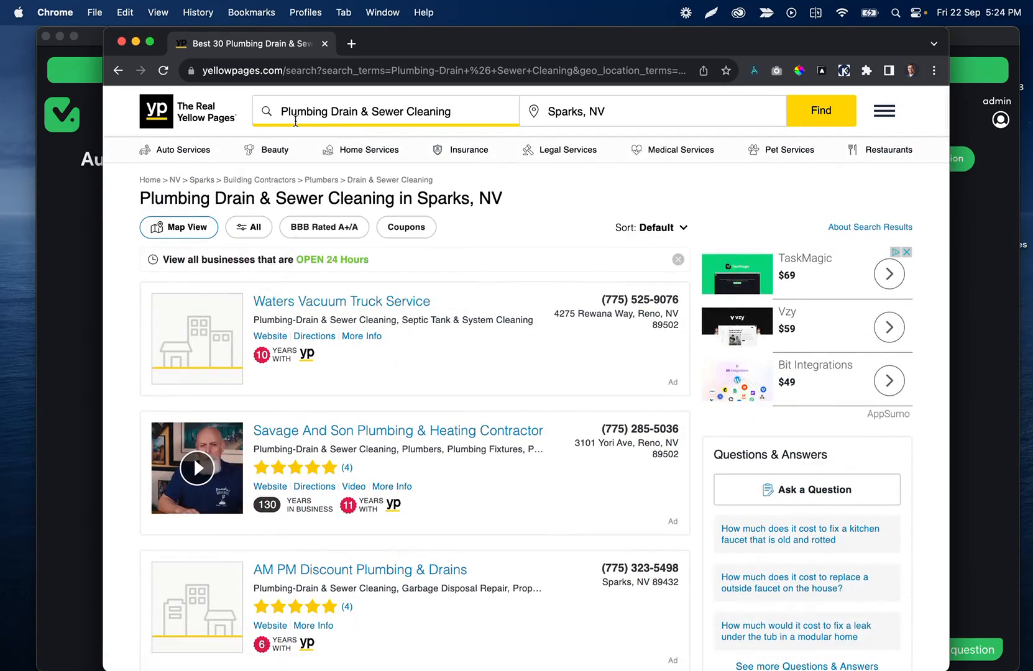
mouse_move(332, 260)
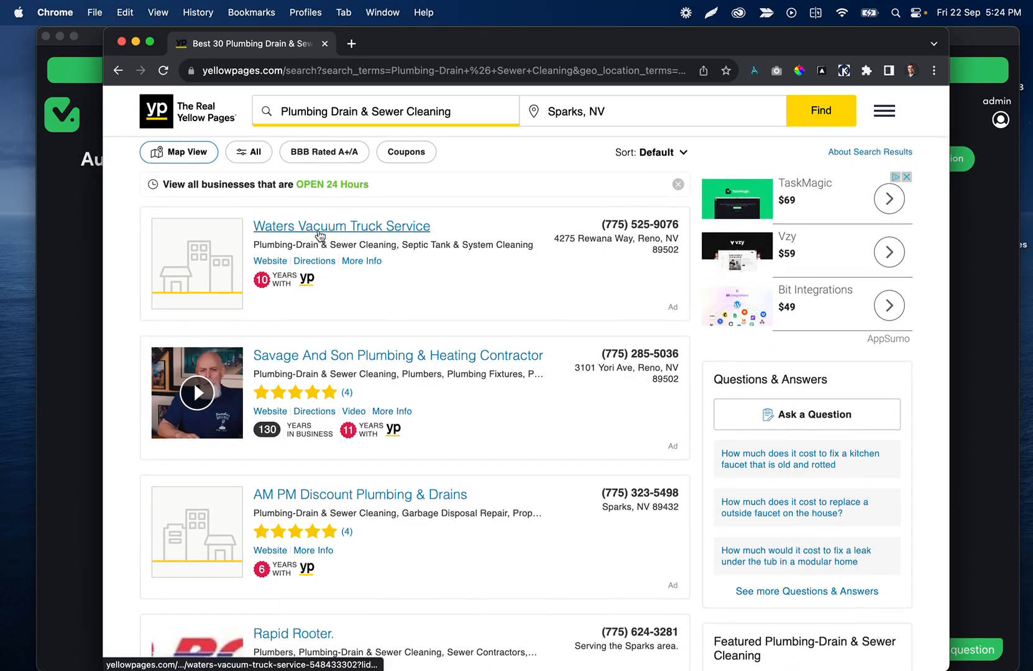
mouse_move(341, 236)
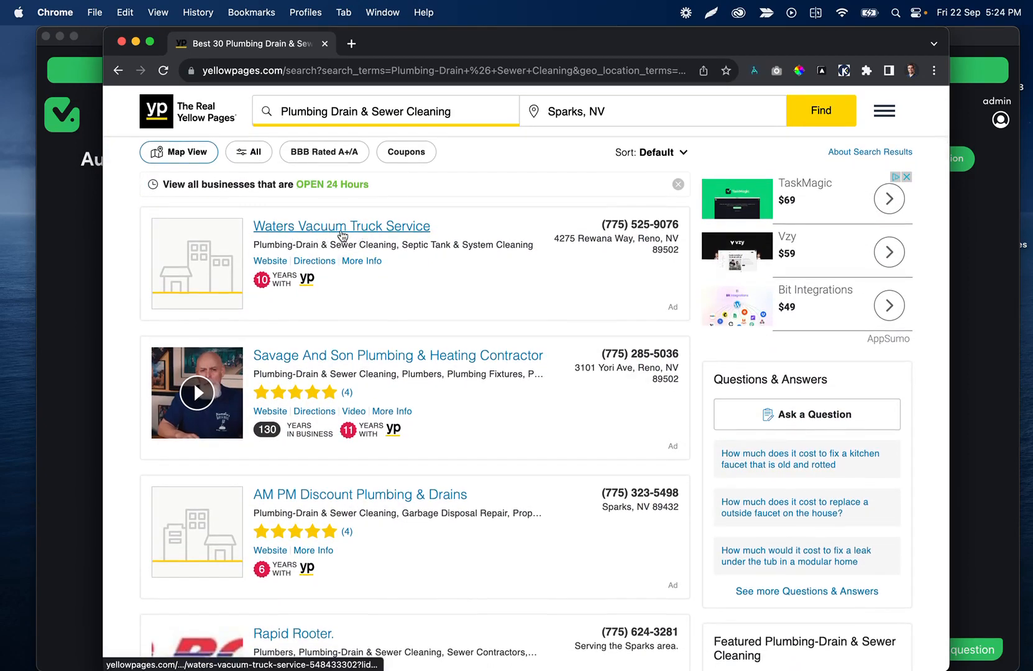
scroll("down", 3)
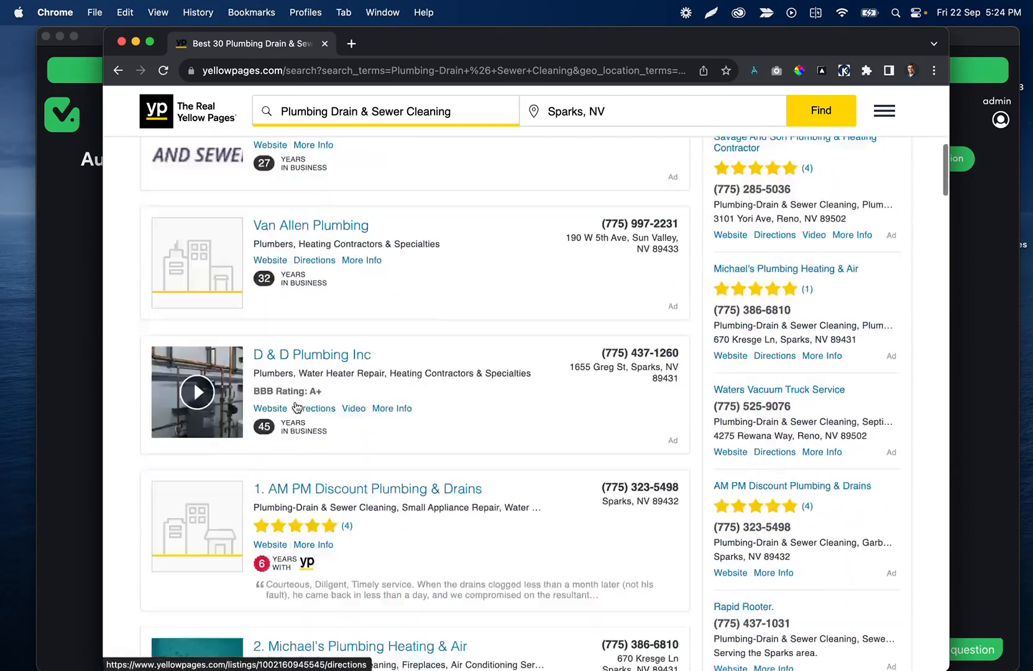
scroll("down", 3)
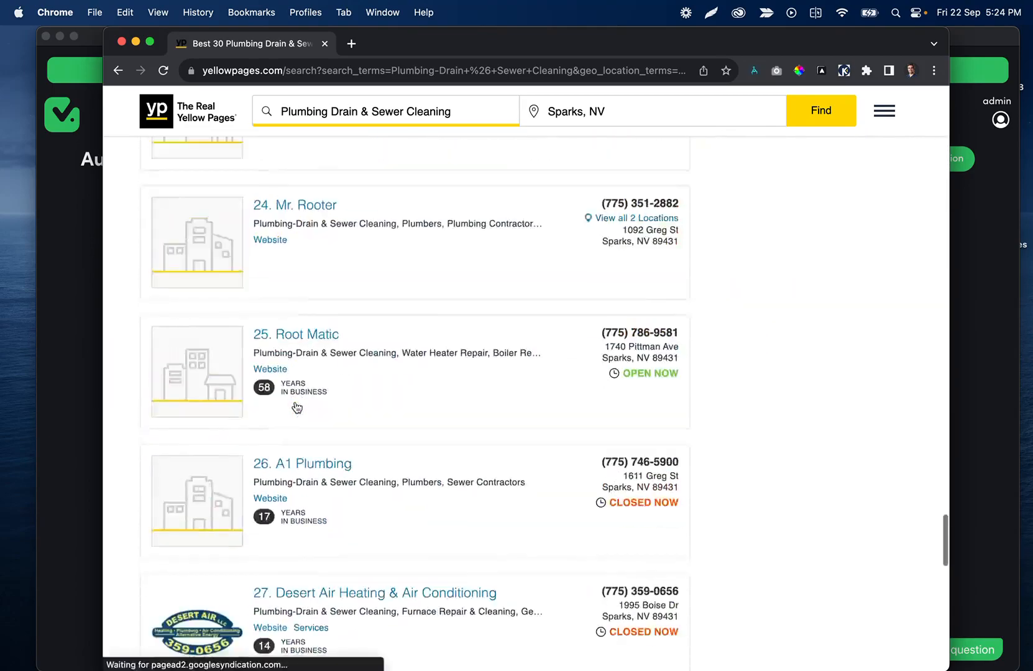
scroll("down", 3)
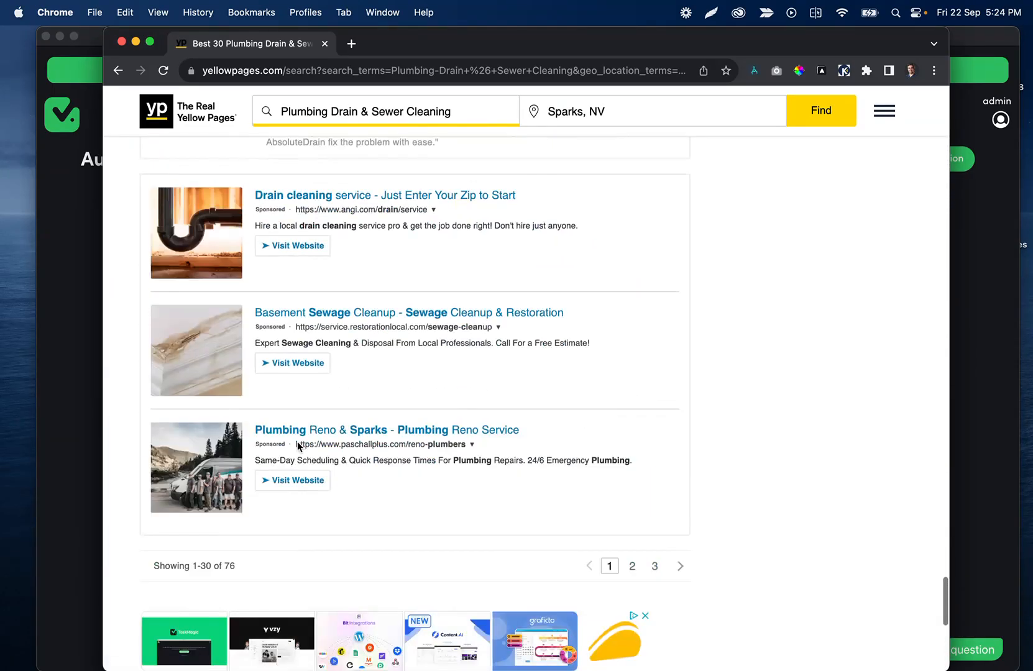
mouse_move(683, 569)
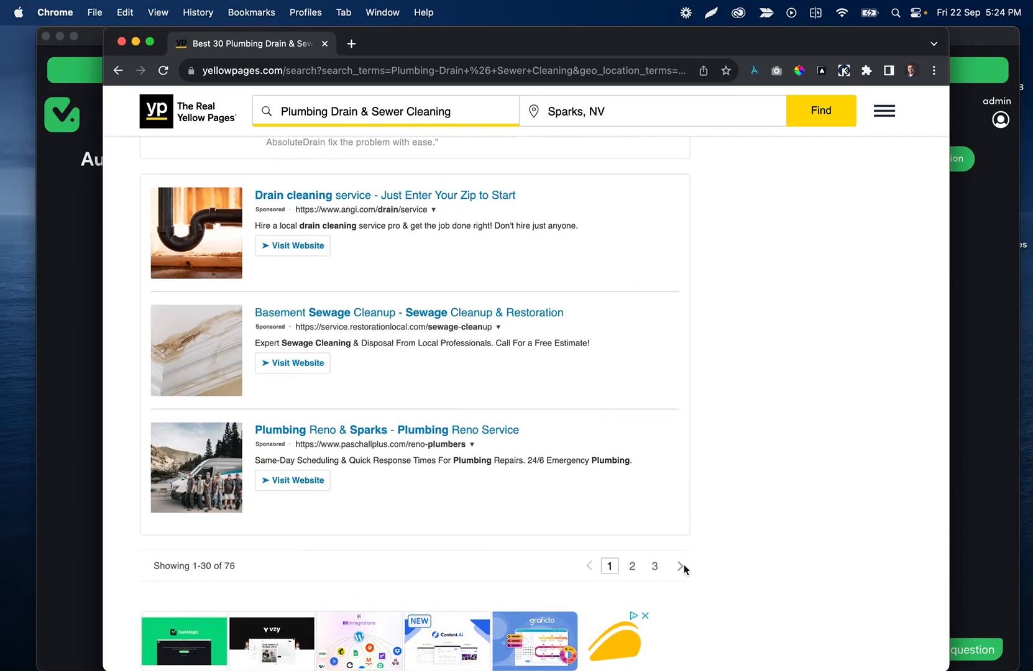
mouse_move(674, 569)
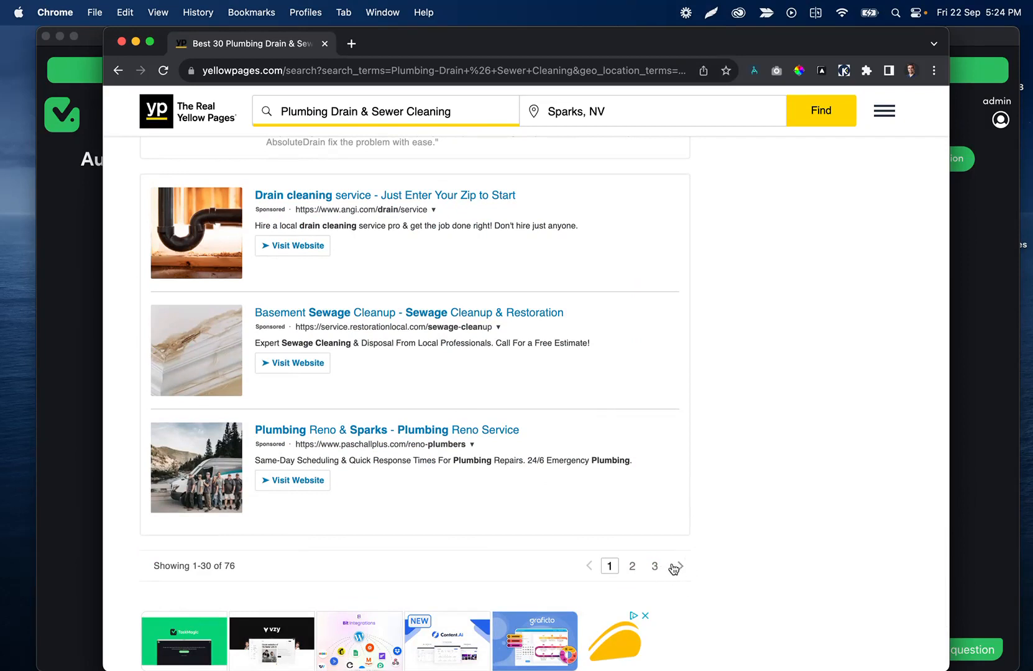
mouse_move(696, 537)
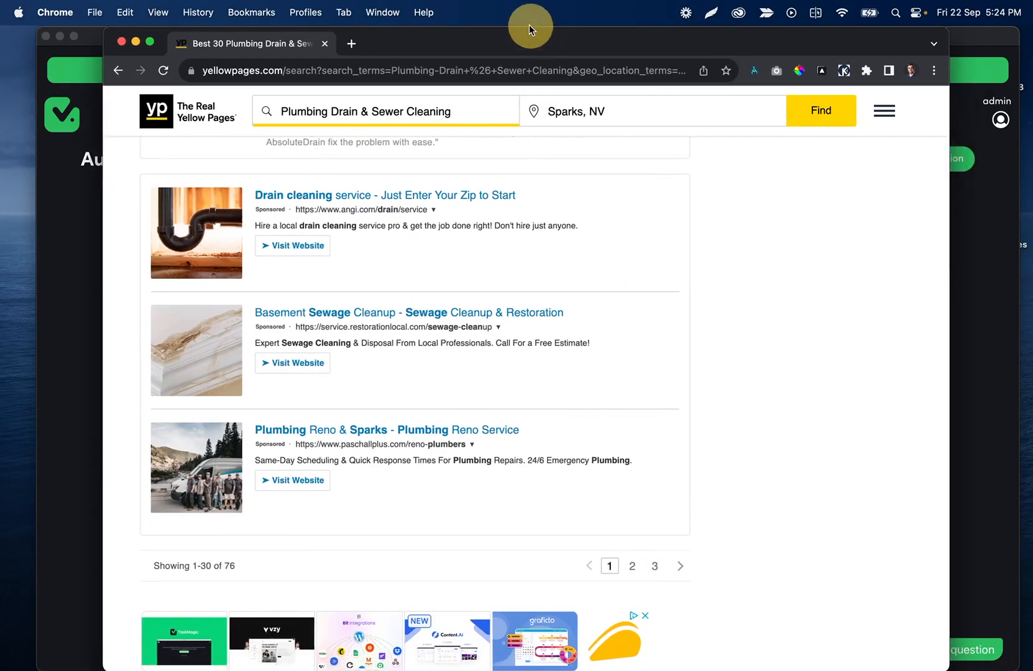
mouse_move(227, 579)
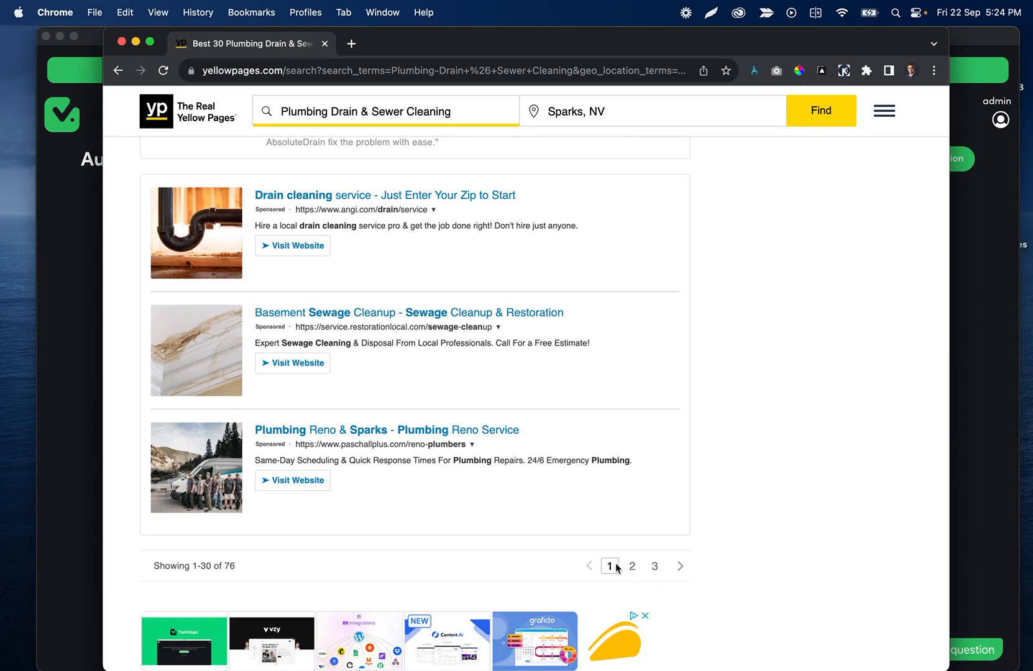
mouse_move(696, 468)
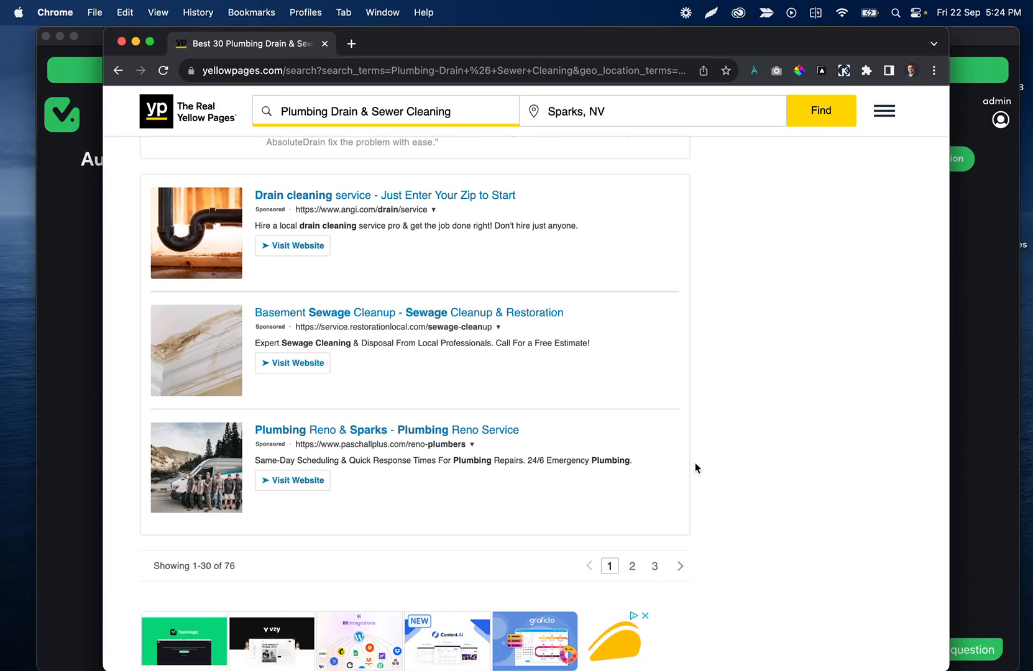
mouse_move(554, 39)
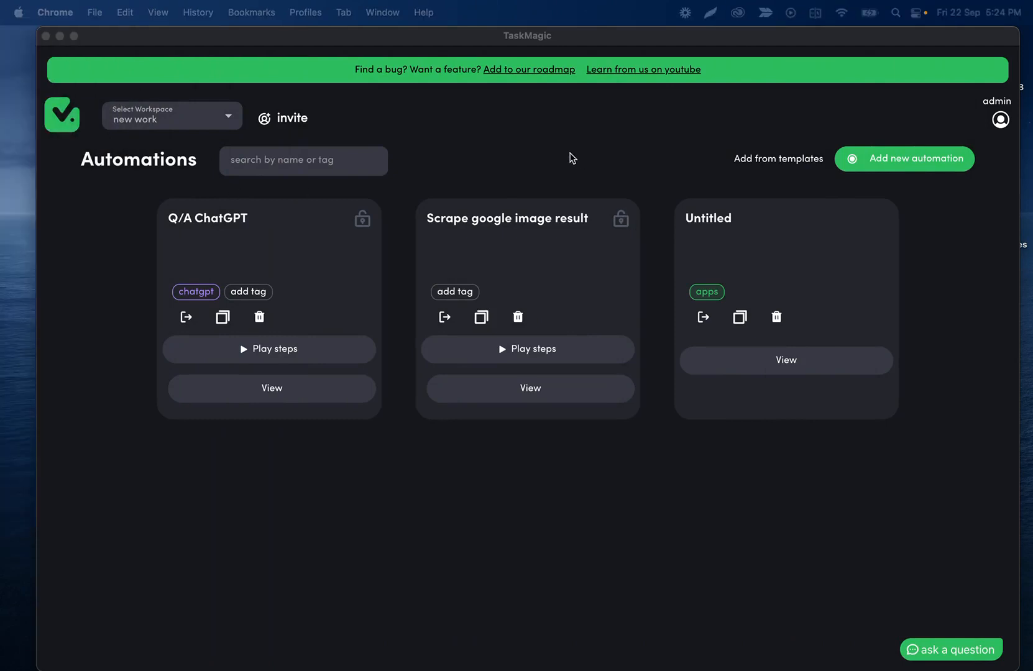
left_click(904, 158)
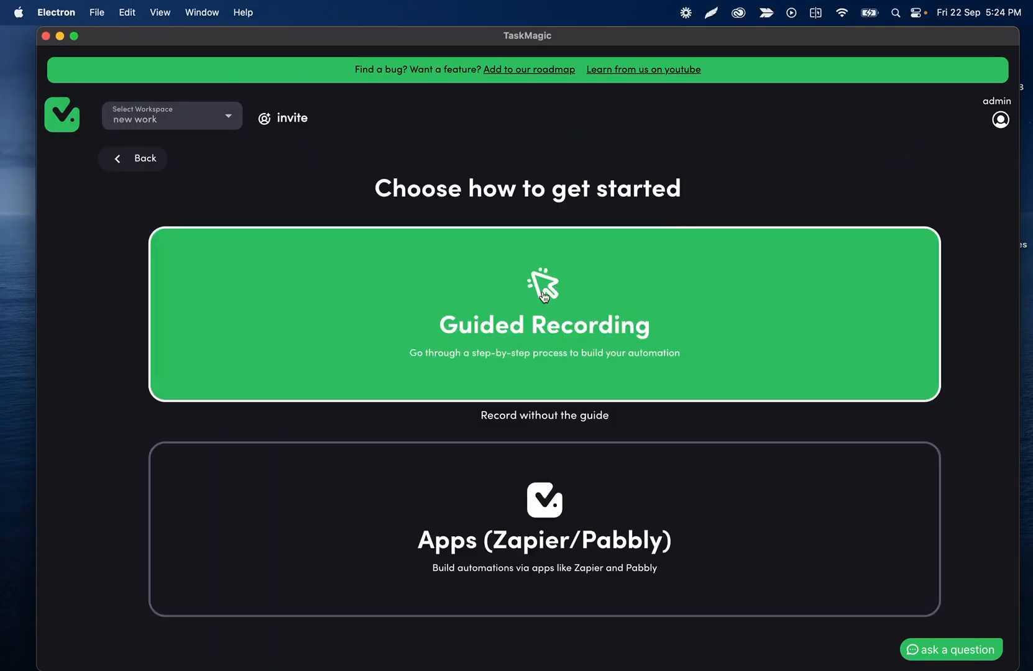
left_click(544, 314)
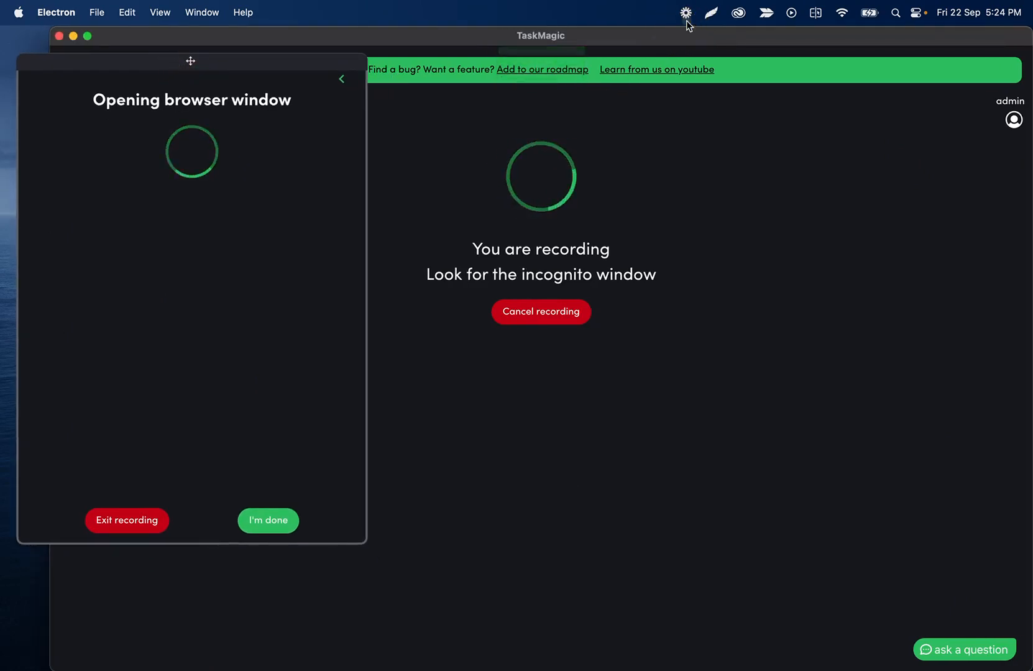
mouse_move(350, 137)
type("https://ye")
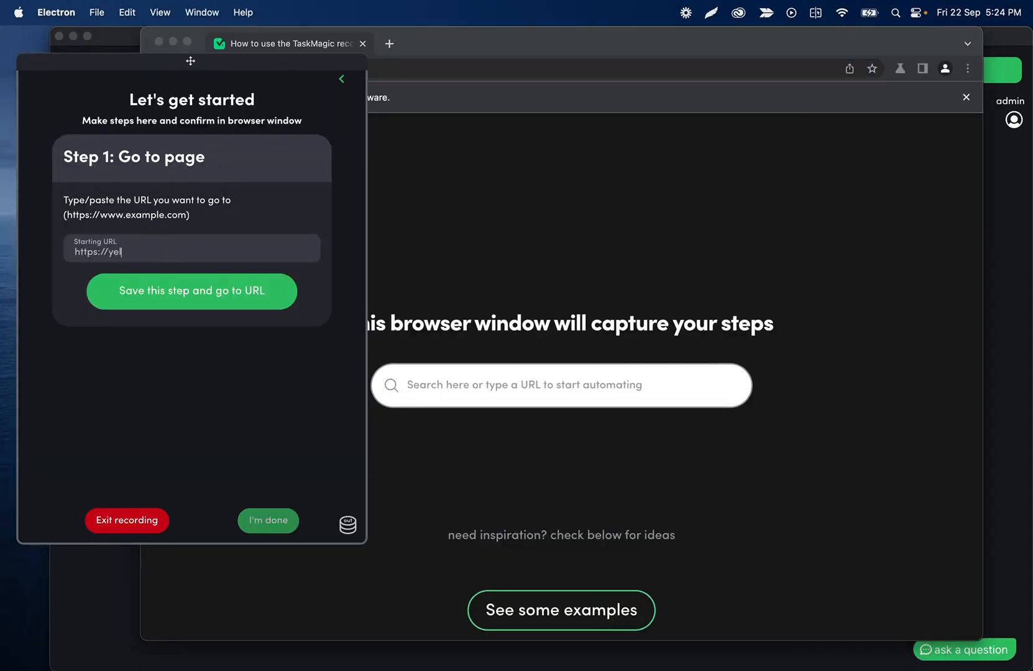
type("lowpages.com")
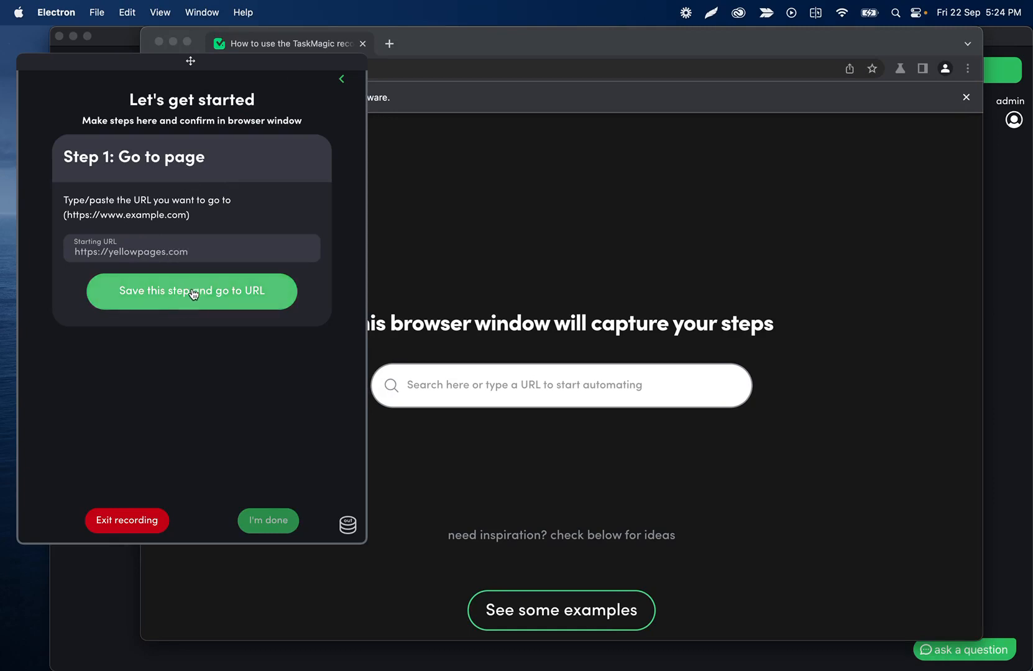
left_click(190, 291)
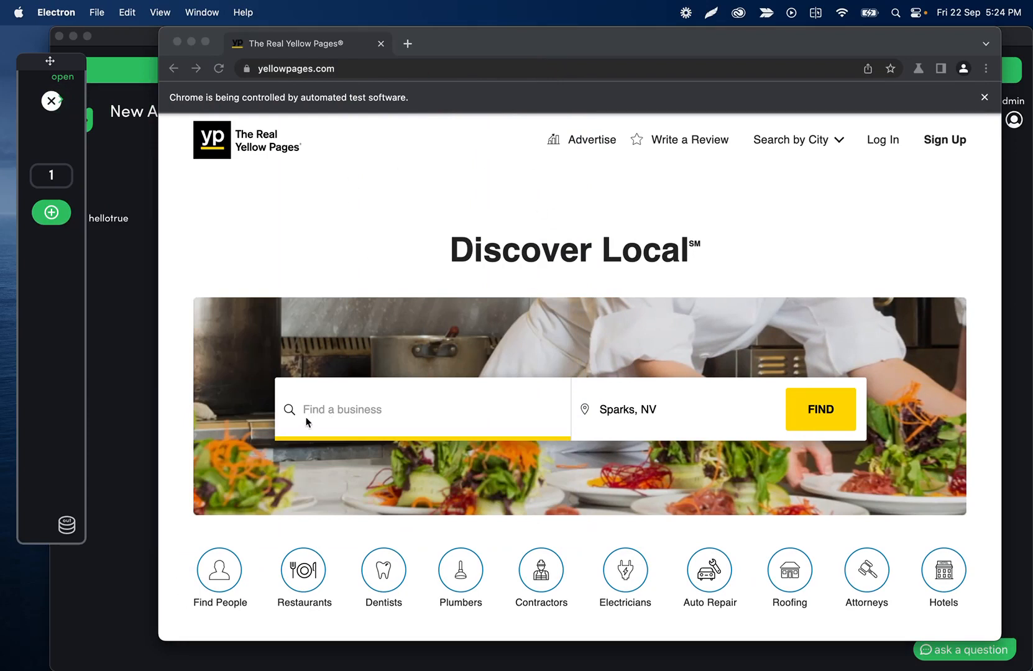
mouse_move(607, 420)
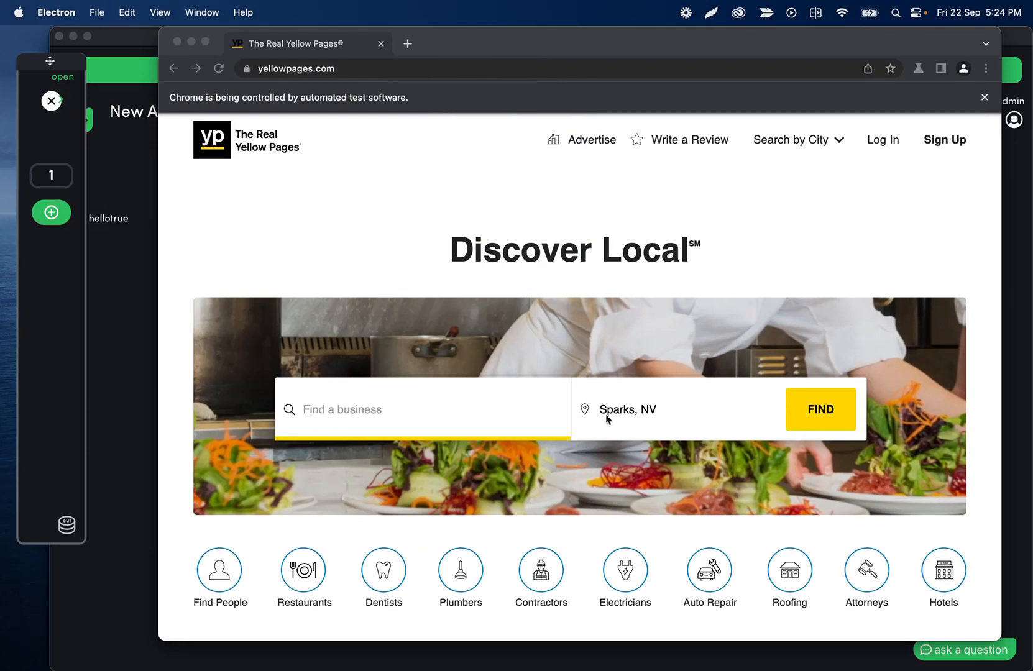
mouse_move(626, 480)
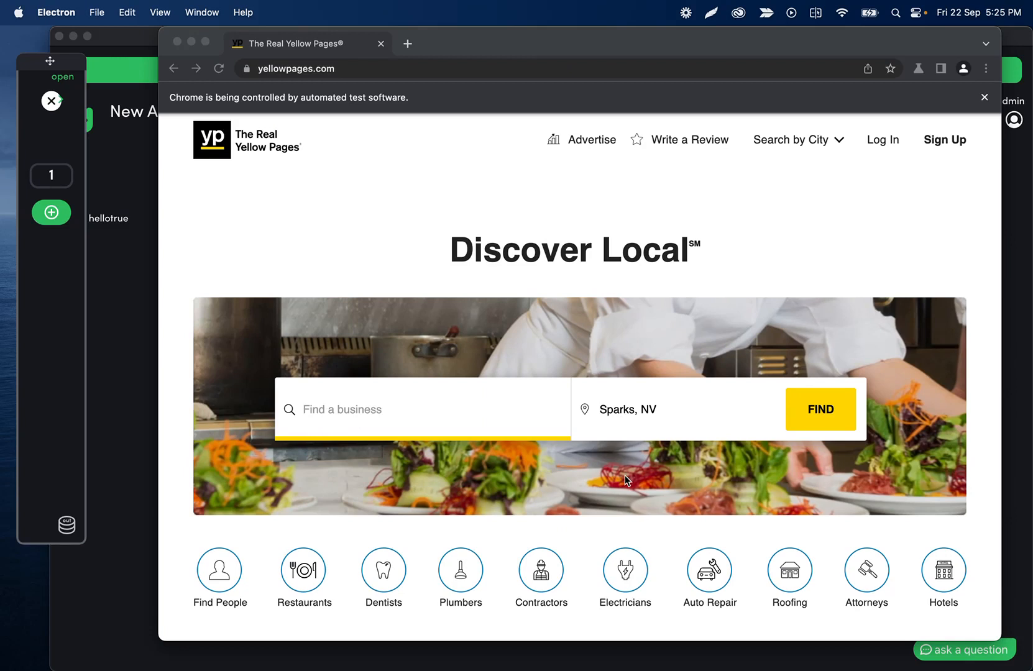
mouse_move(820, 425)
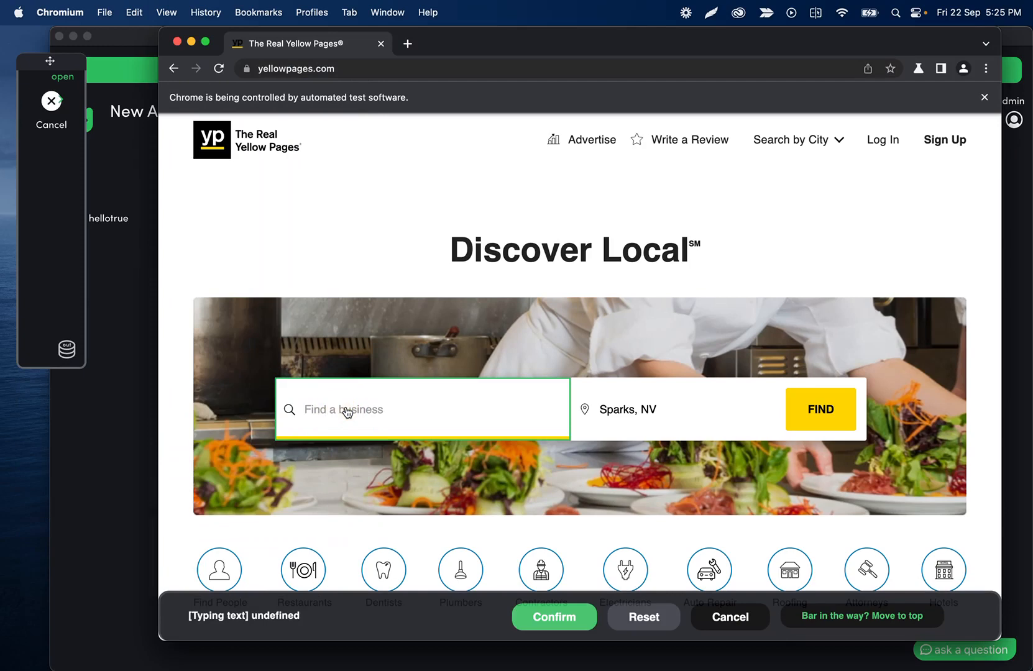
Record a step typing 'Plumbing' into the Yellow Pages business search box.
type("Plumbing")
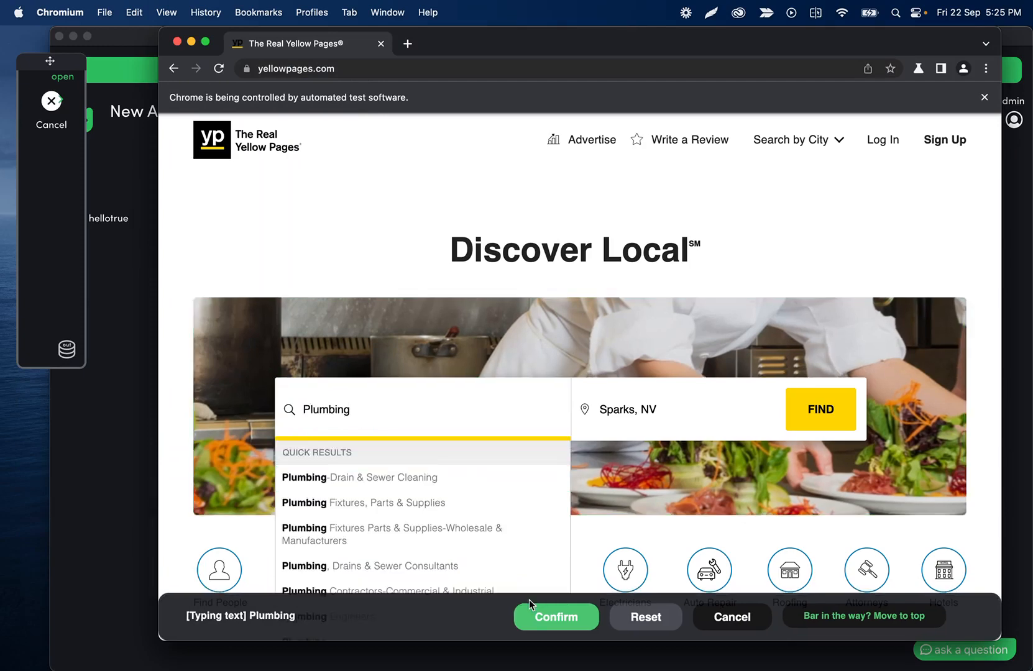
left_click(556, 617)
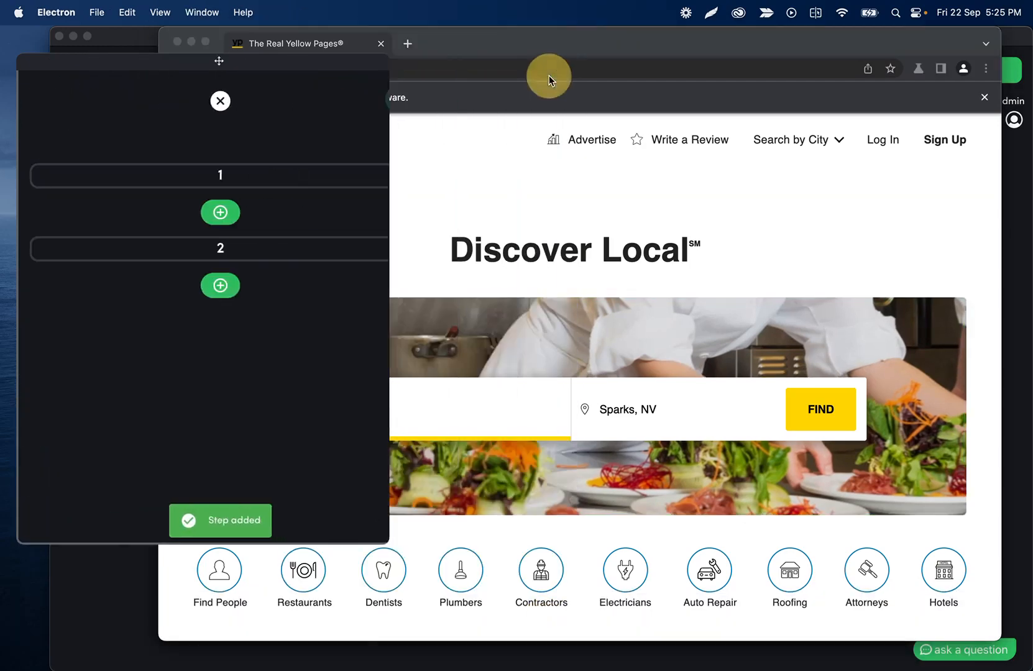
type("Plumbing")
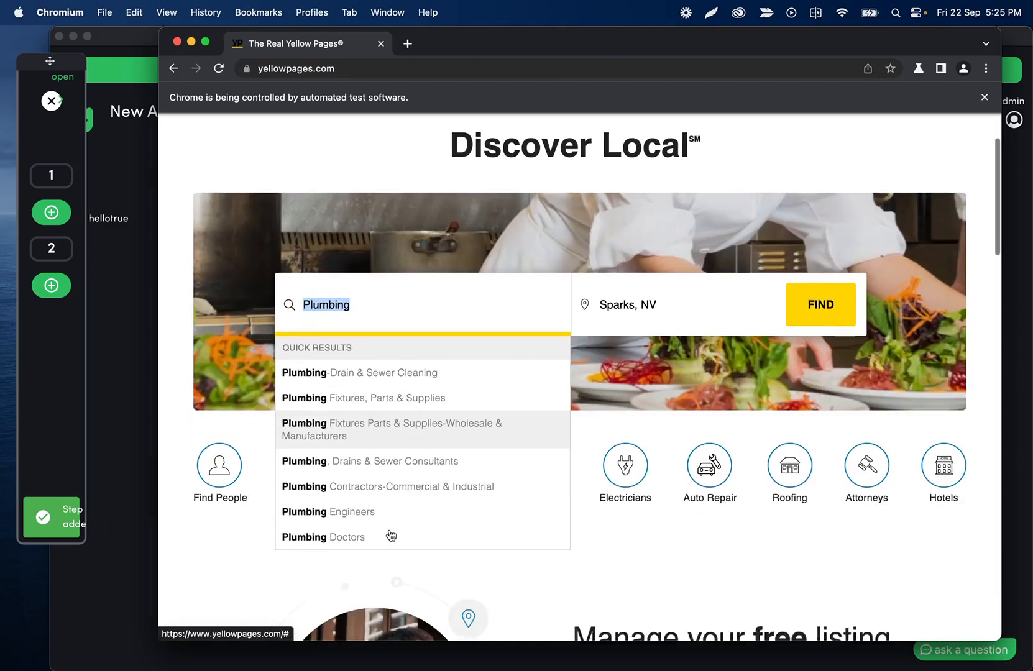
scroll("up", 3)
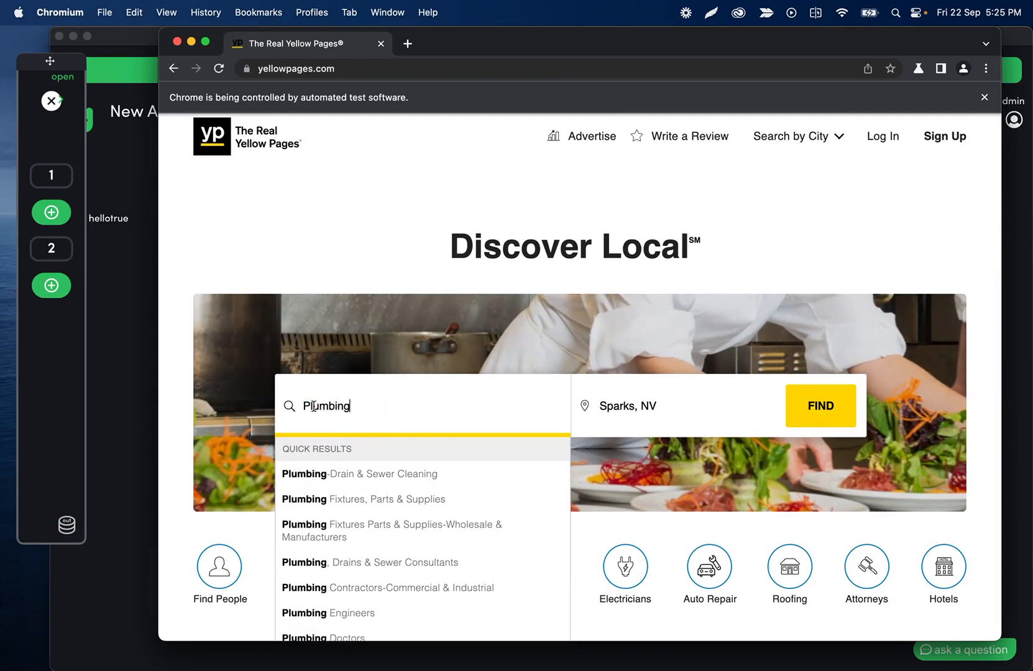
scroll("up", 3)
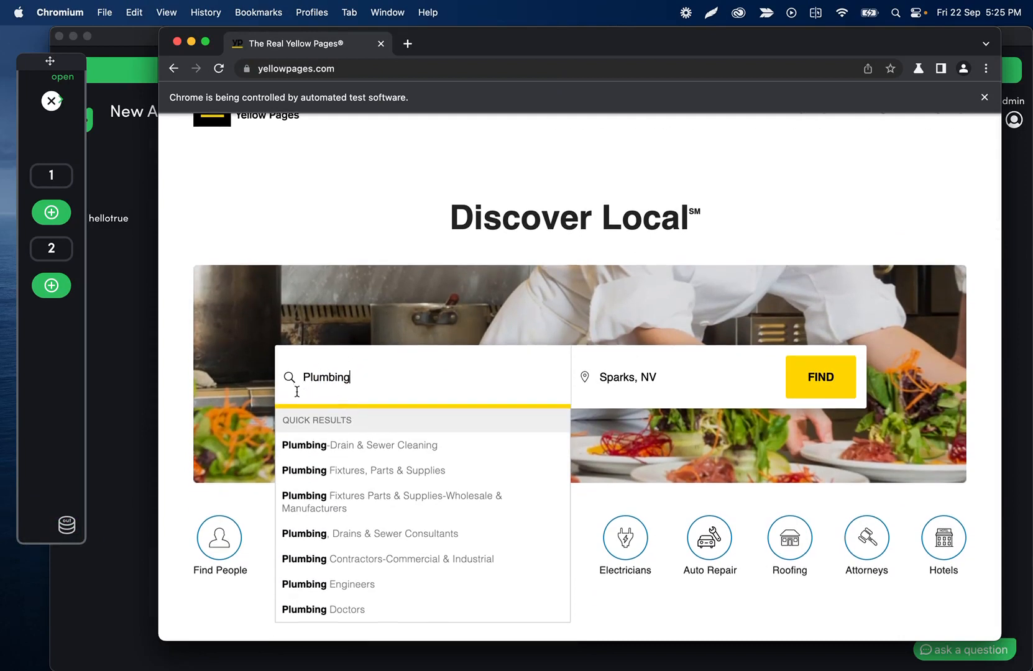
mouse_move(387, 559)
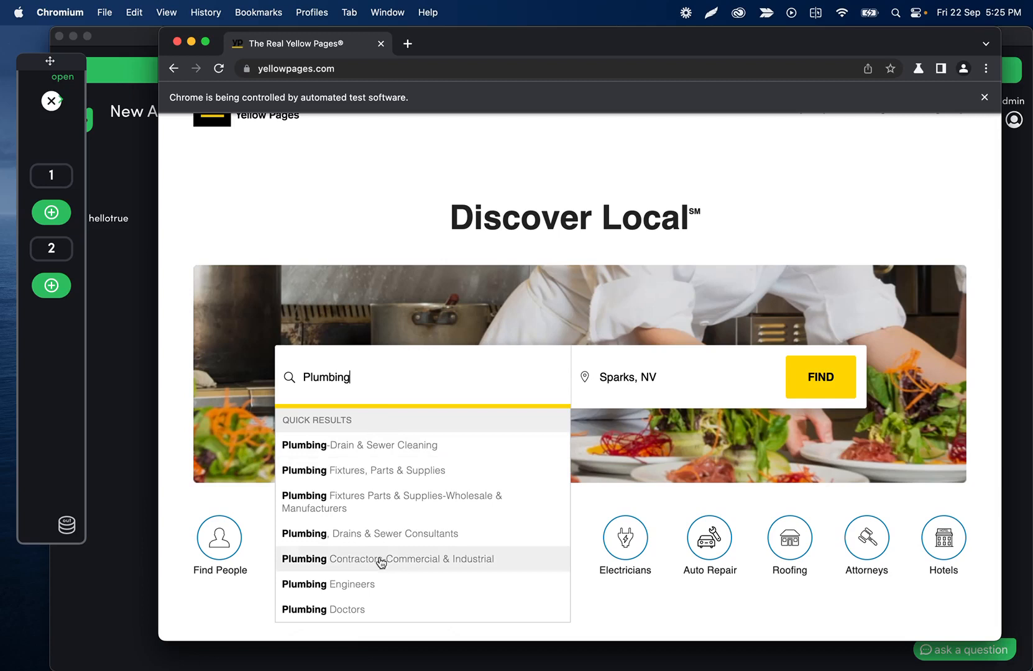
mouse_move(427, 502)
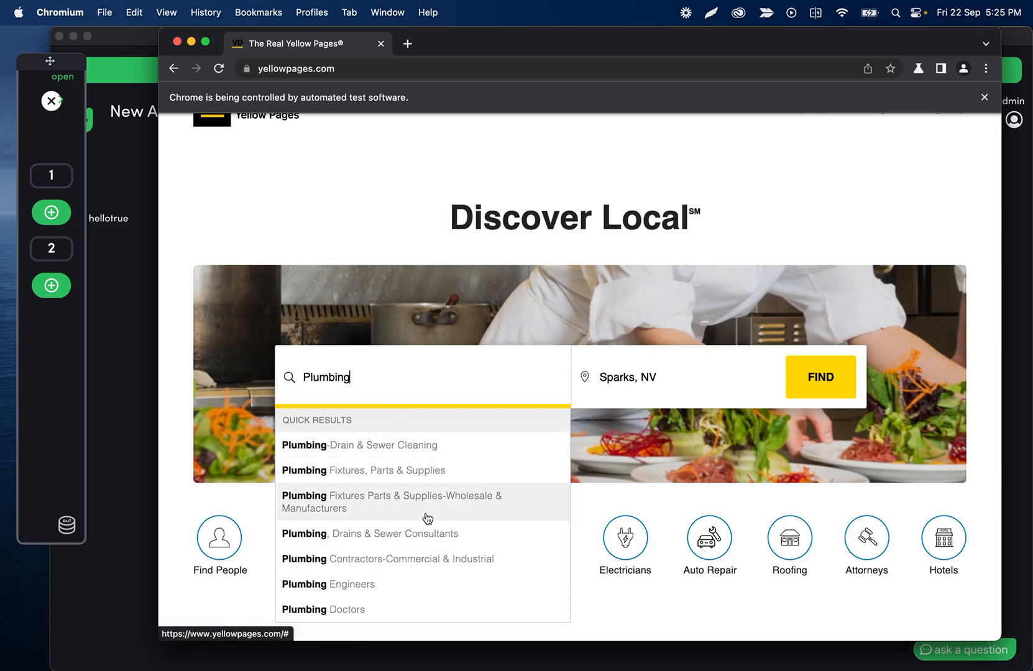
mouse_move(345, 351)
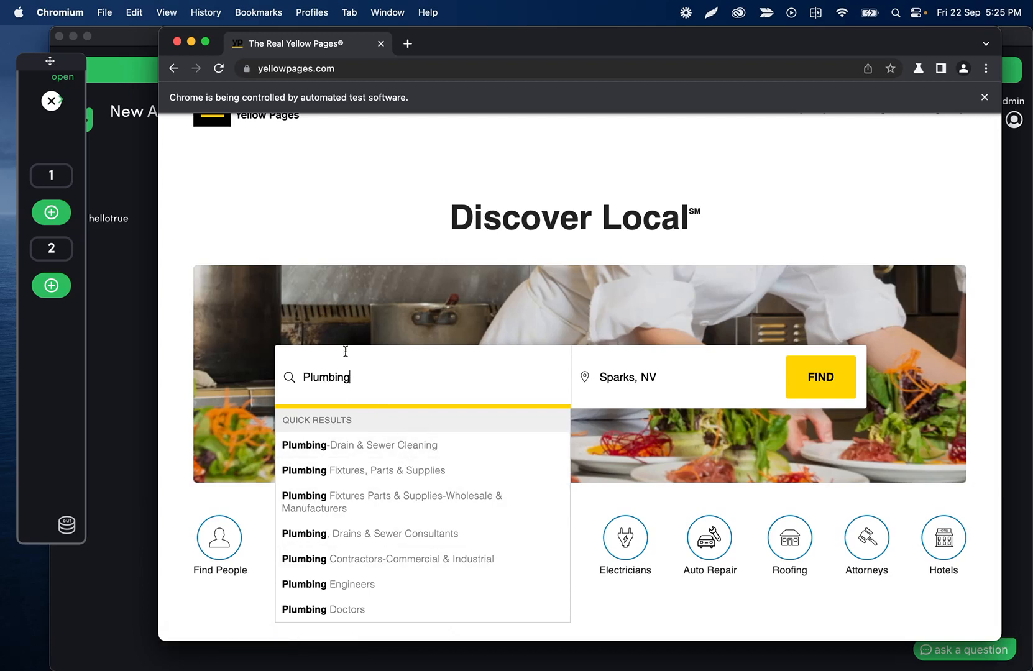
mouse_move(363, 389)
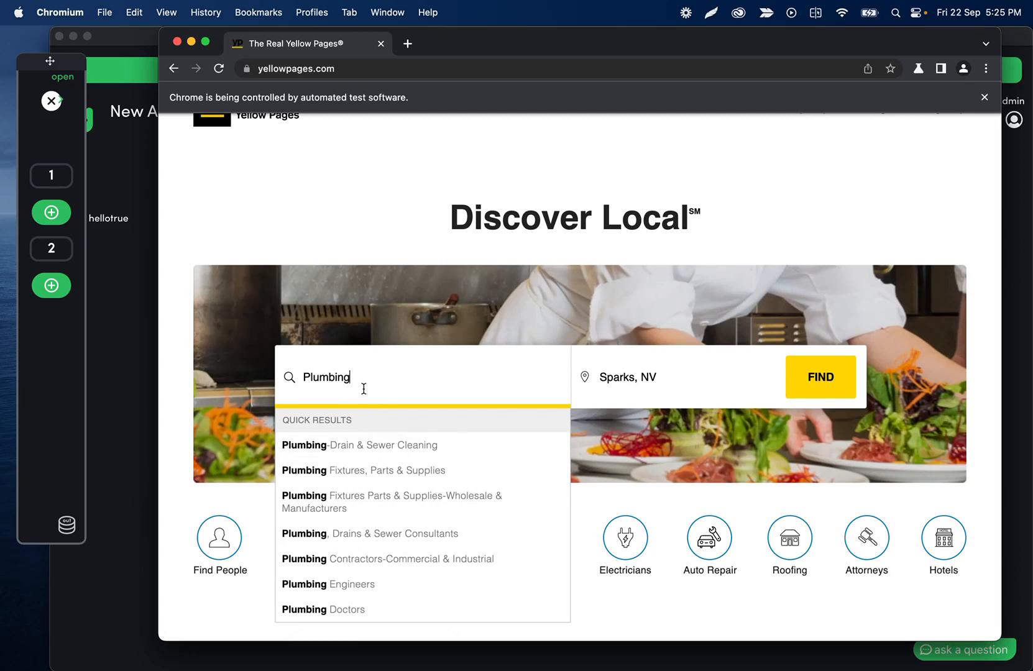
mouse_move(344, 469)
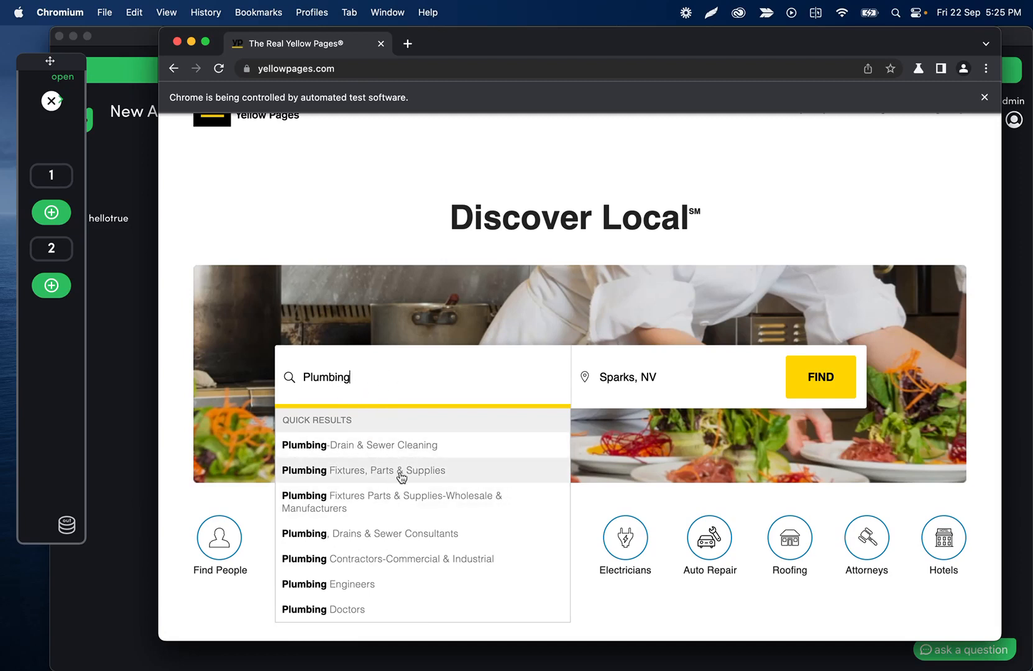
mouse_move(51, 100)
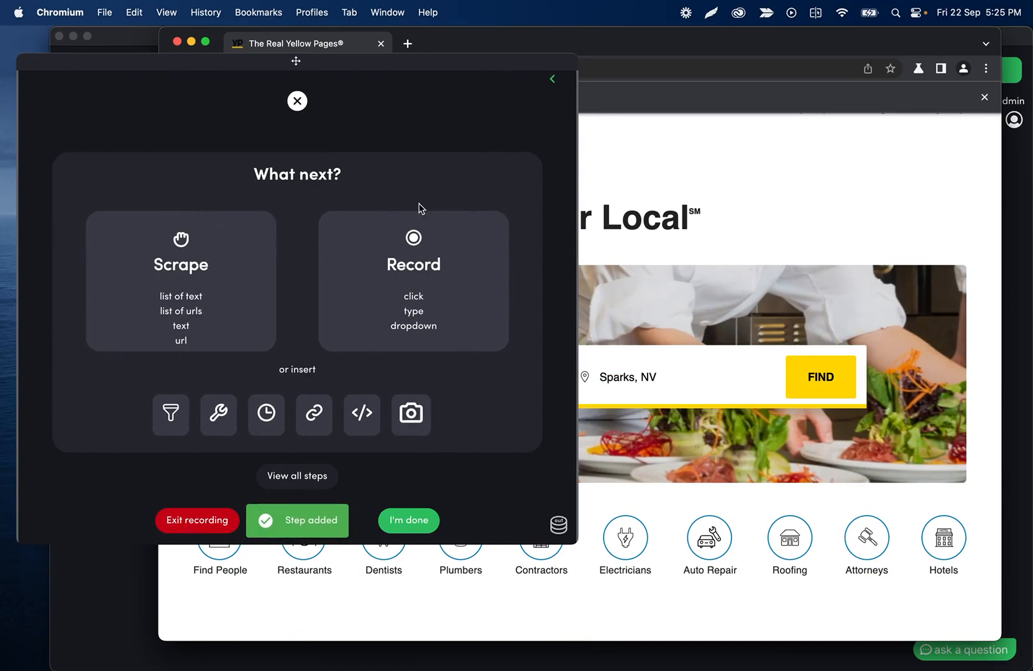
Record clicking FIND as the fourth step, then run the Plumbing search for Sparks, NV.
left_click(414, 263)
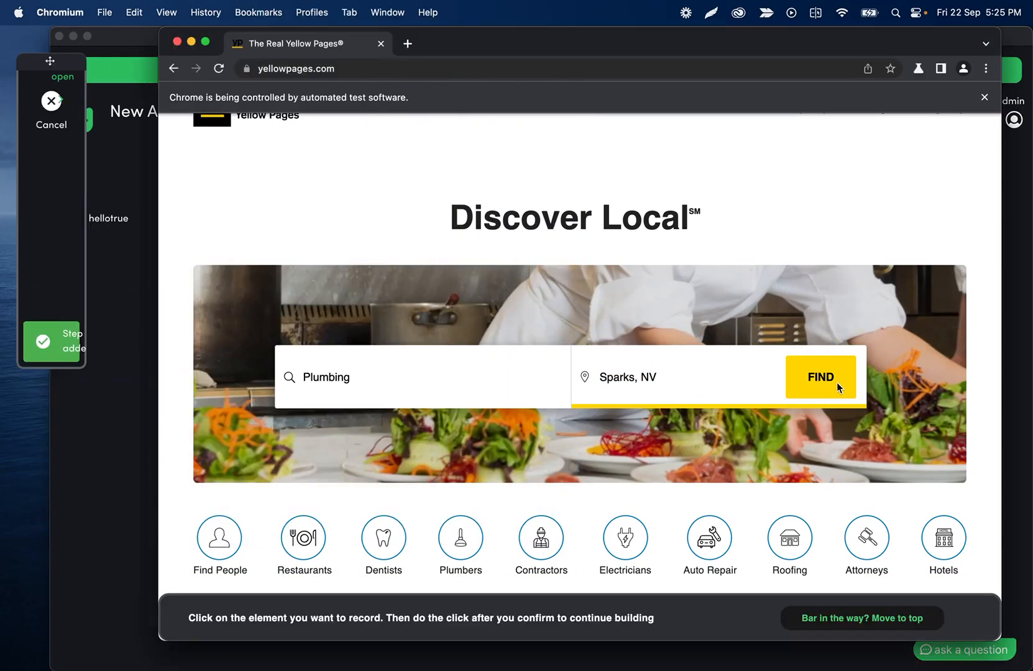
left_click(820, 377)
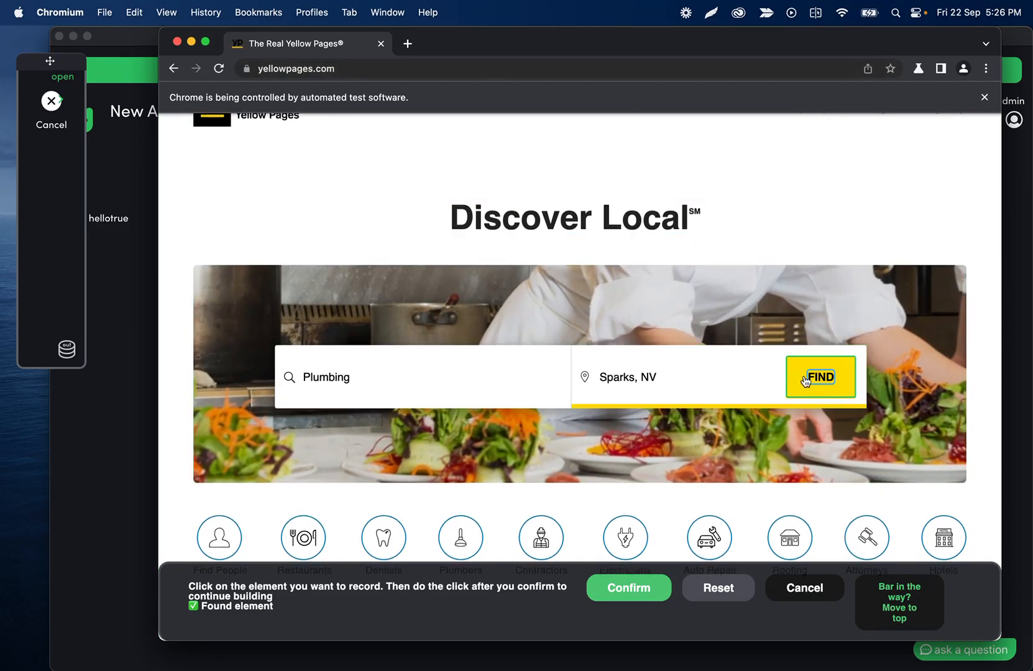
mouse_move(570, 442)
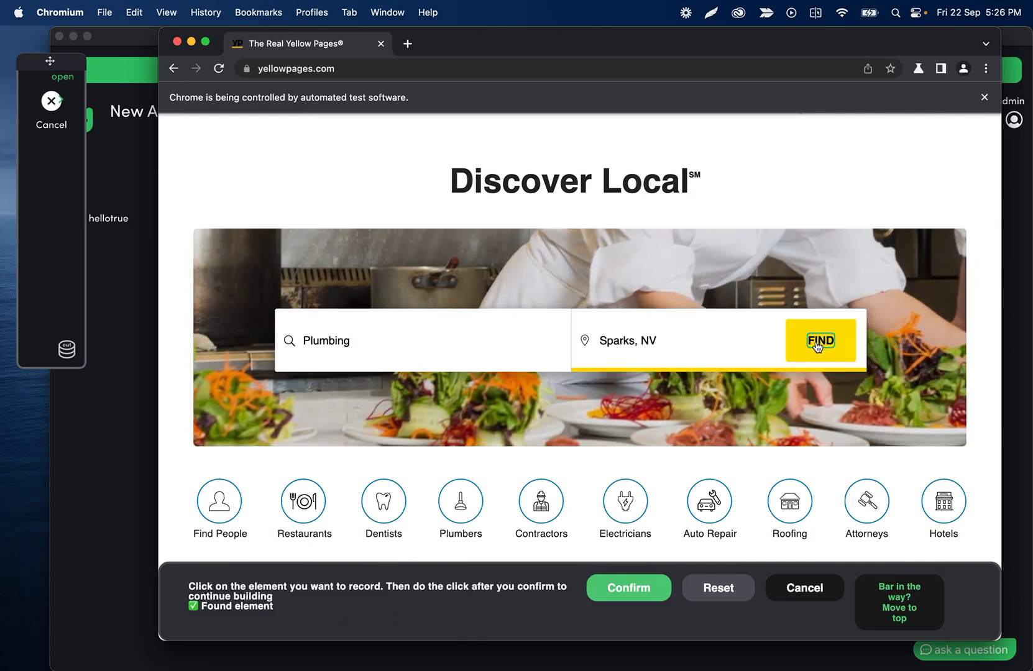
mouse_move(820, 340)
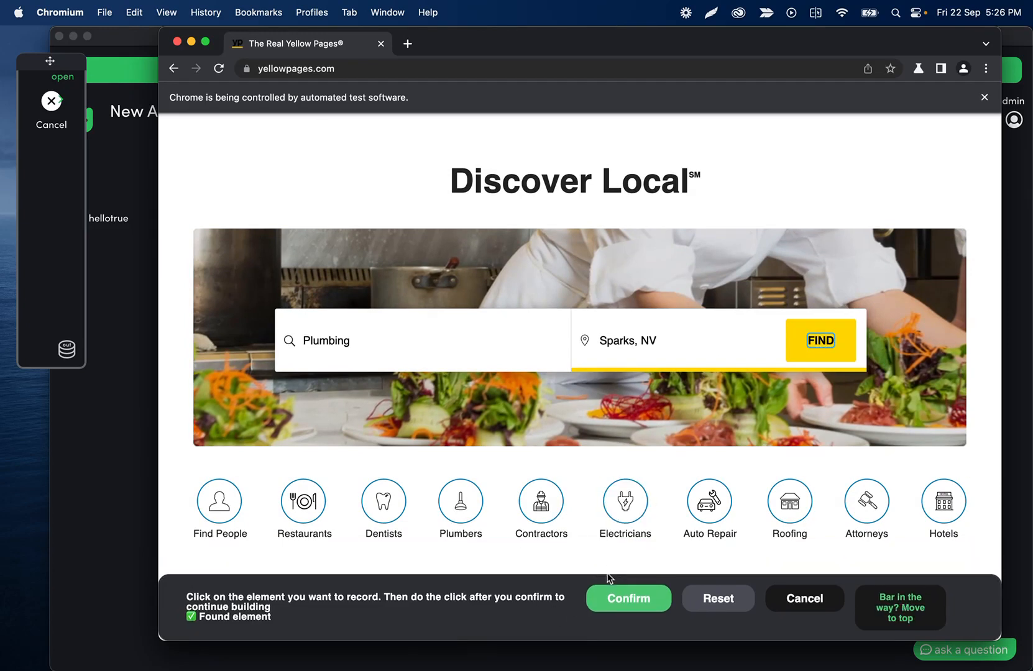
left_click(627, 598)
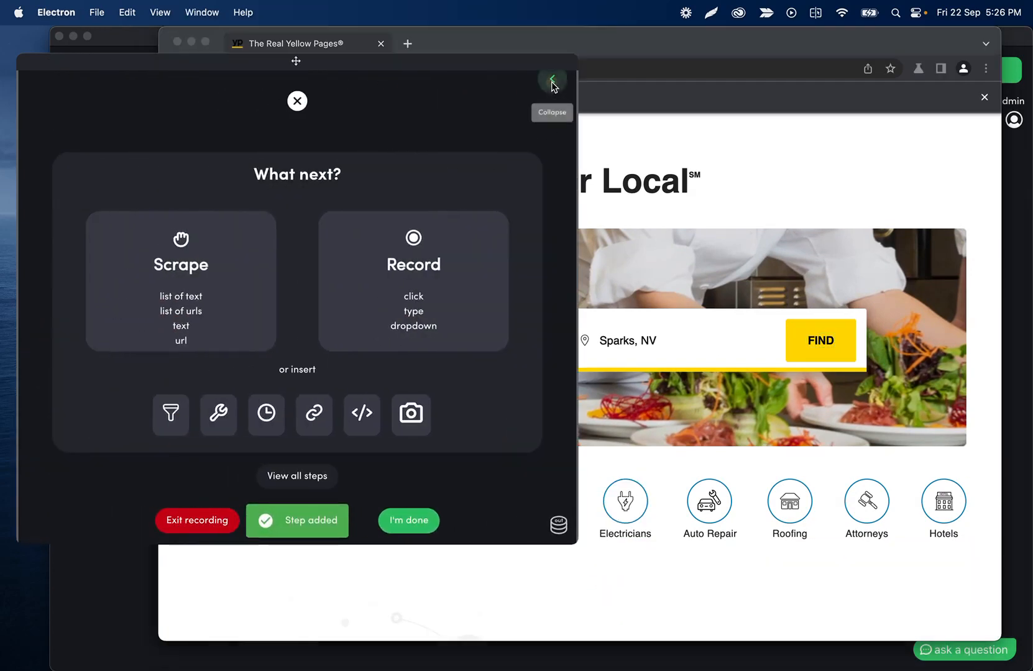
left_click(552, 79)
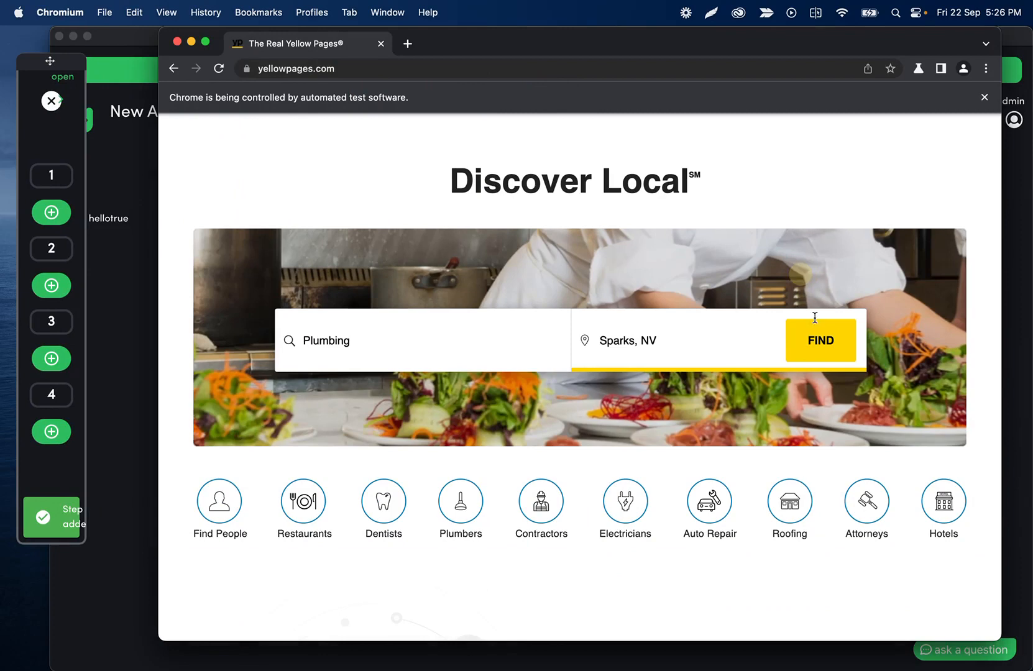
left_click(819, 340)
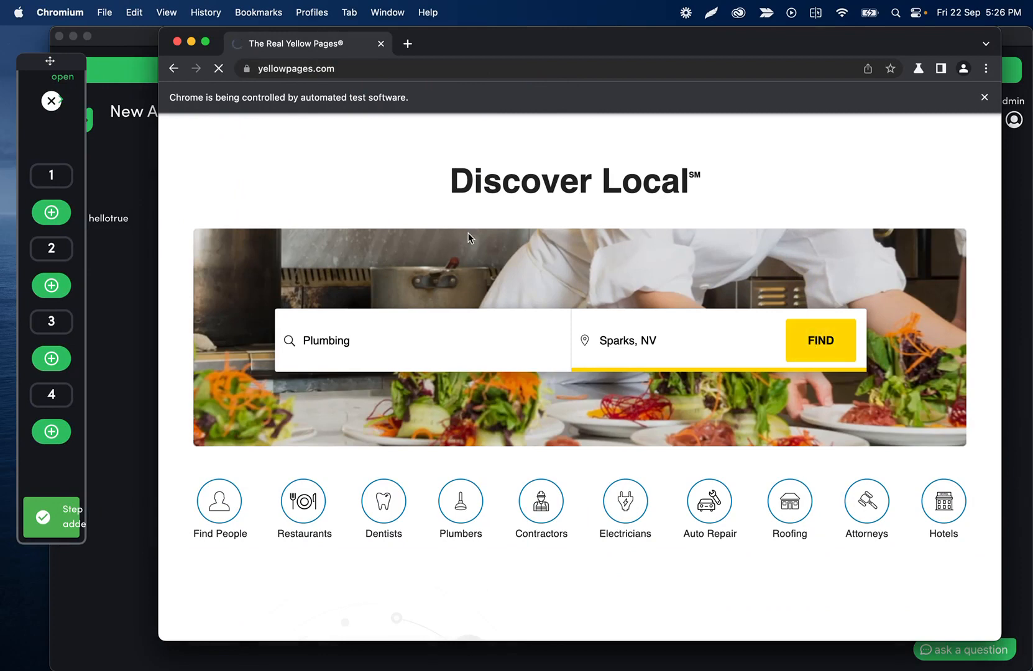
Scroll through the Plumbing in Sparks, NV listings to the footer and back to the top.
left_click(819, 340)
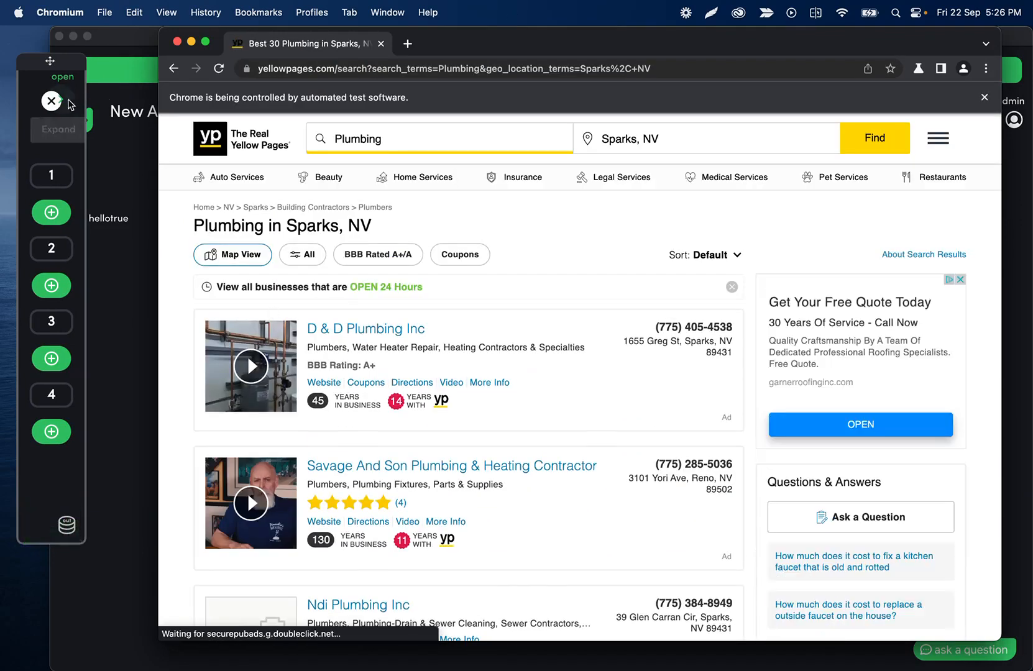
mouse_move(386, 286)
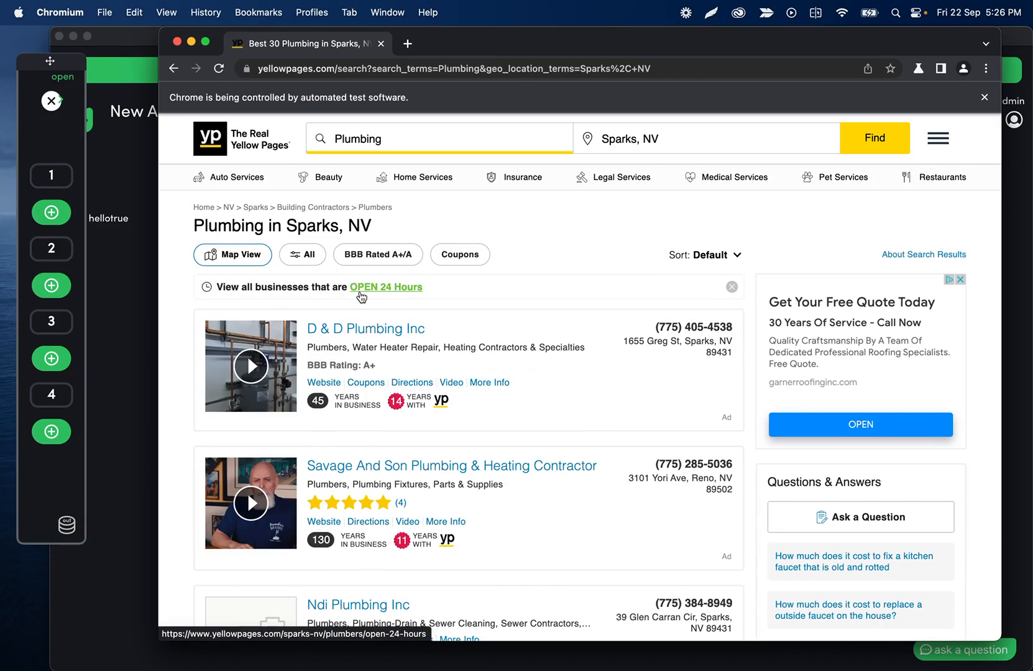
mouse_move(526, 293)
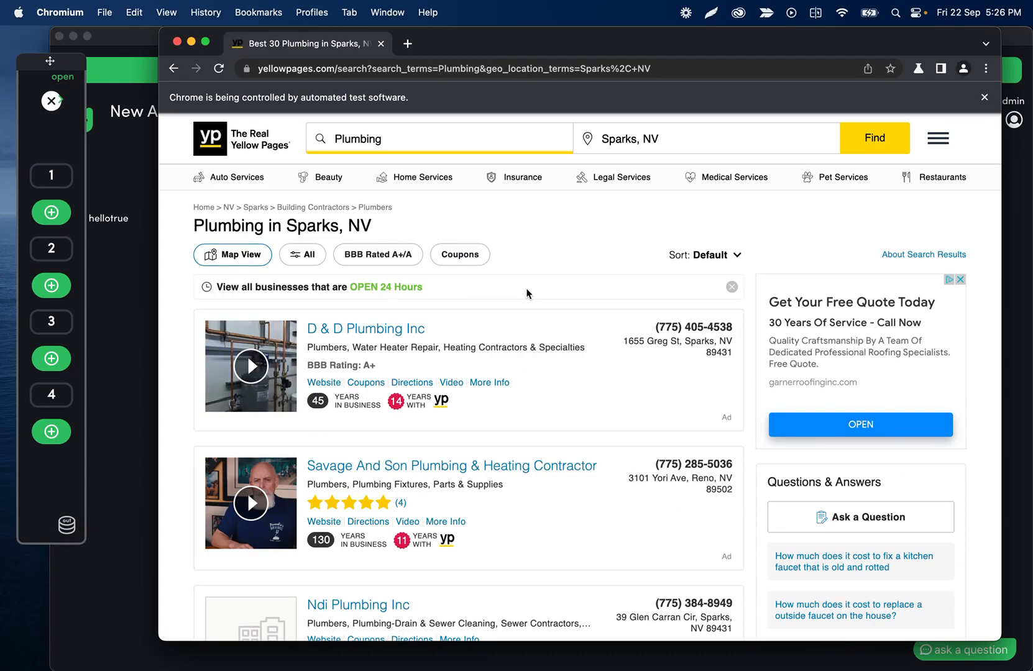
scroll("down", 3)
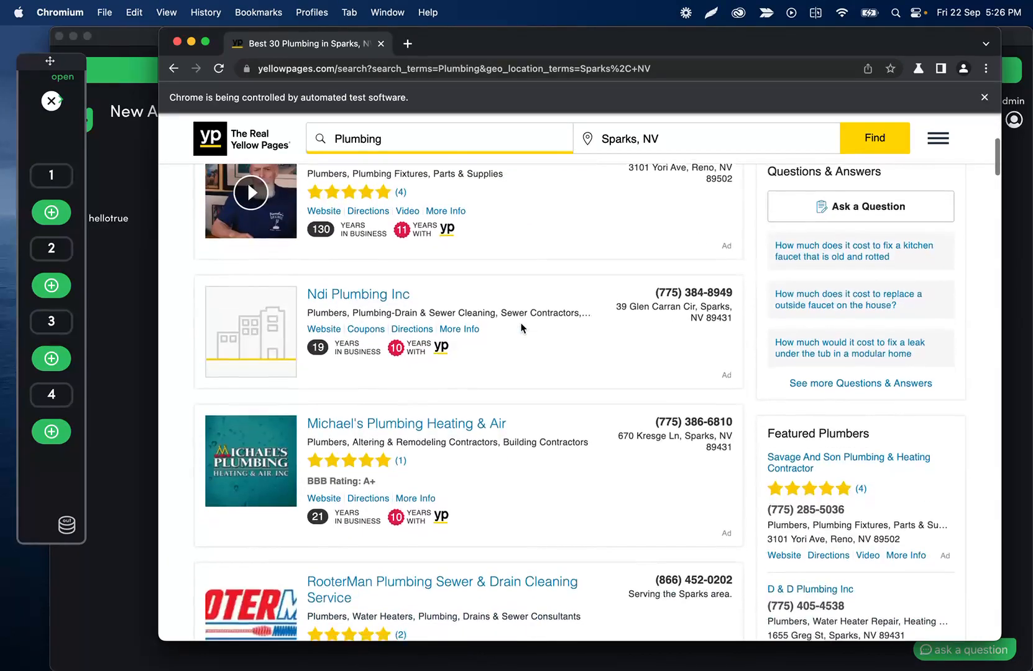
scroll("down", 3)
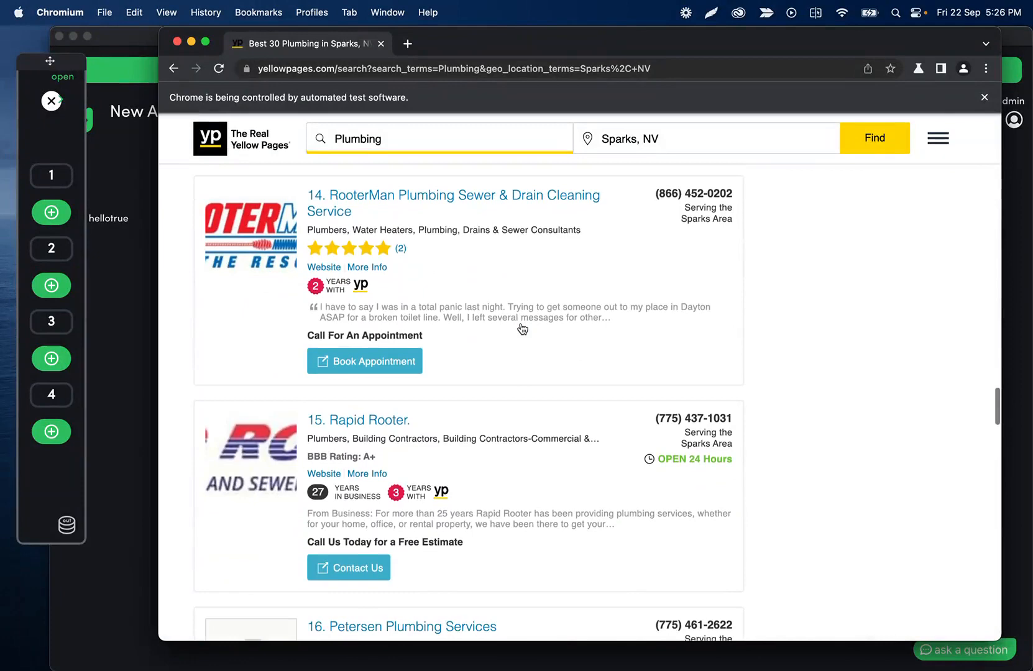
scroll("down", 3)
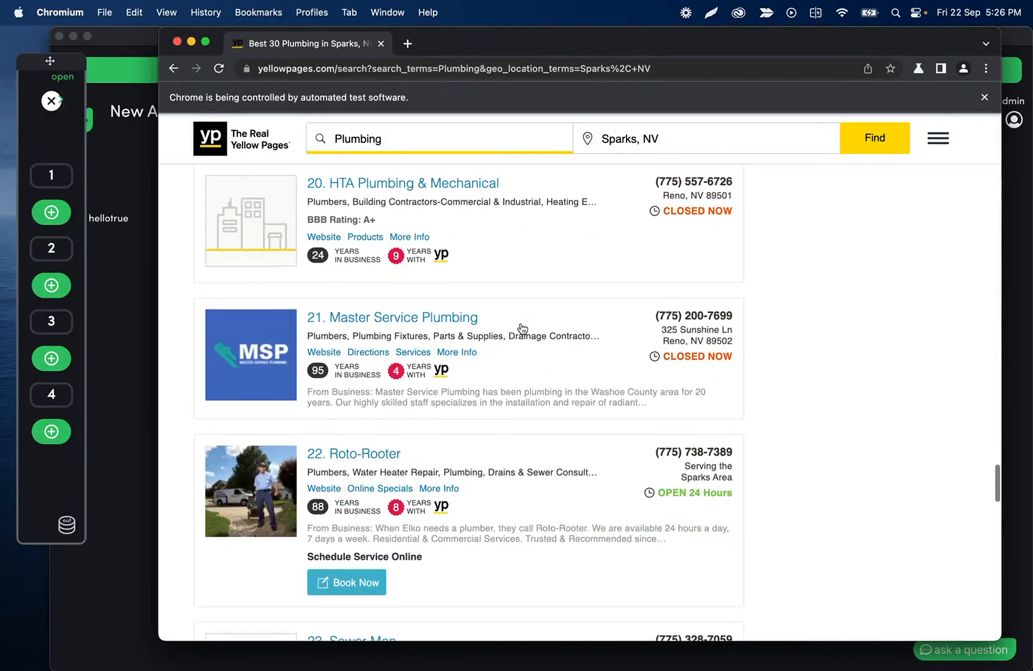
mouse_move(447, 433)
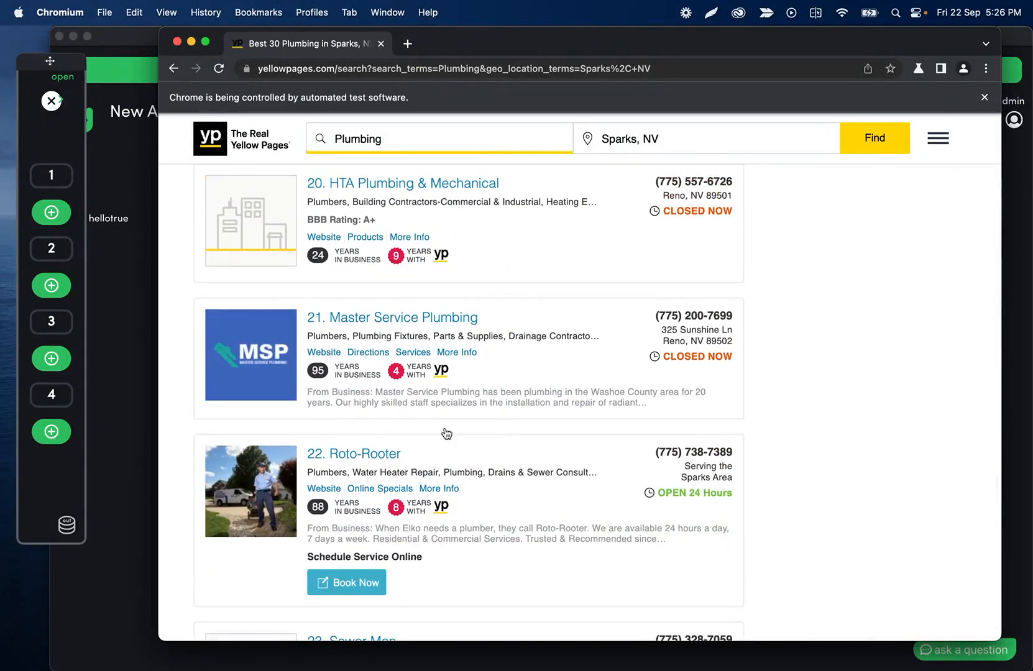
scroll("down", 3)
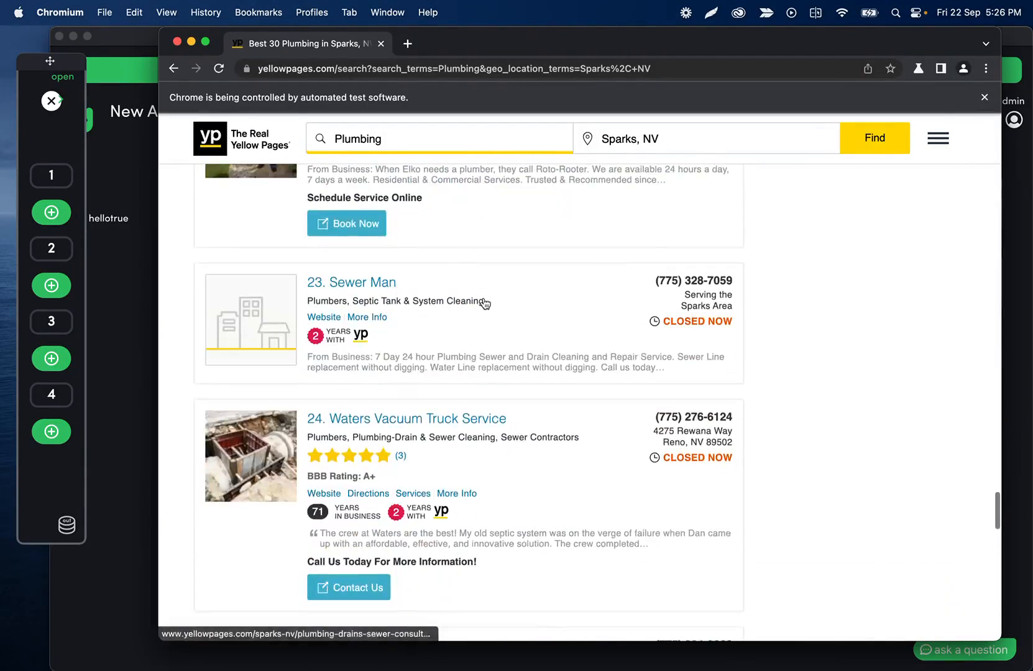
scroll("down", 3)
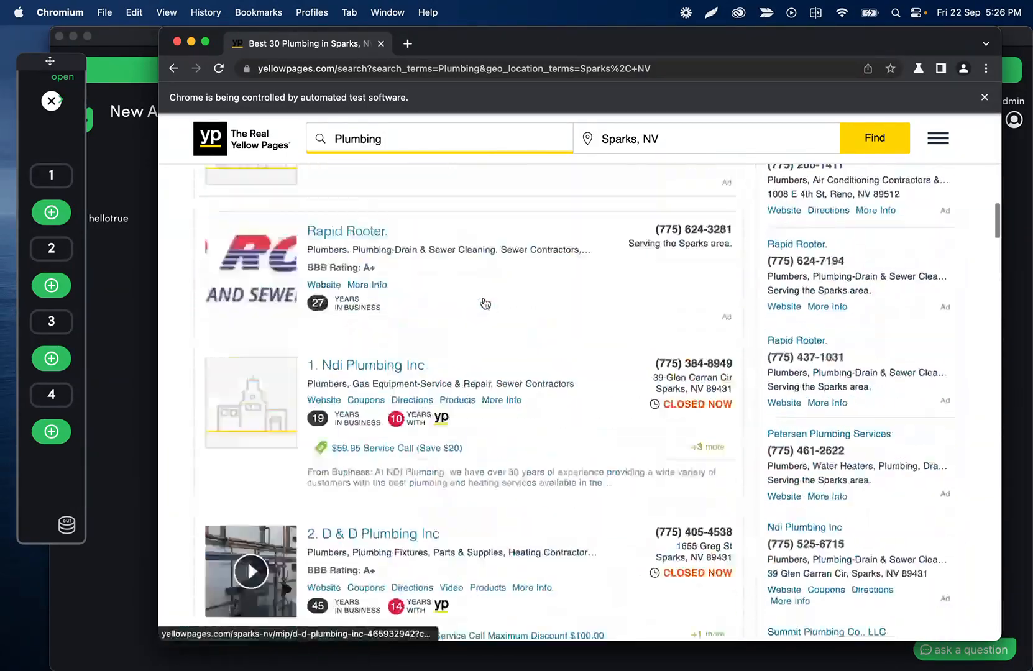
scroll("down", 3)
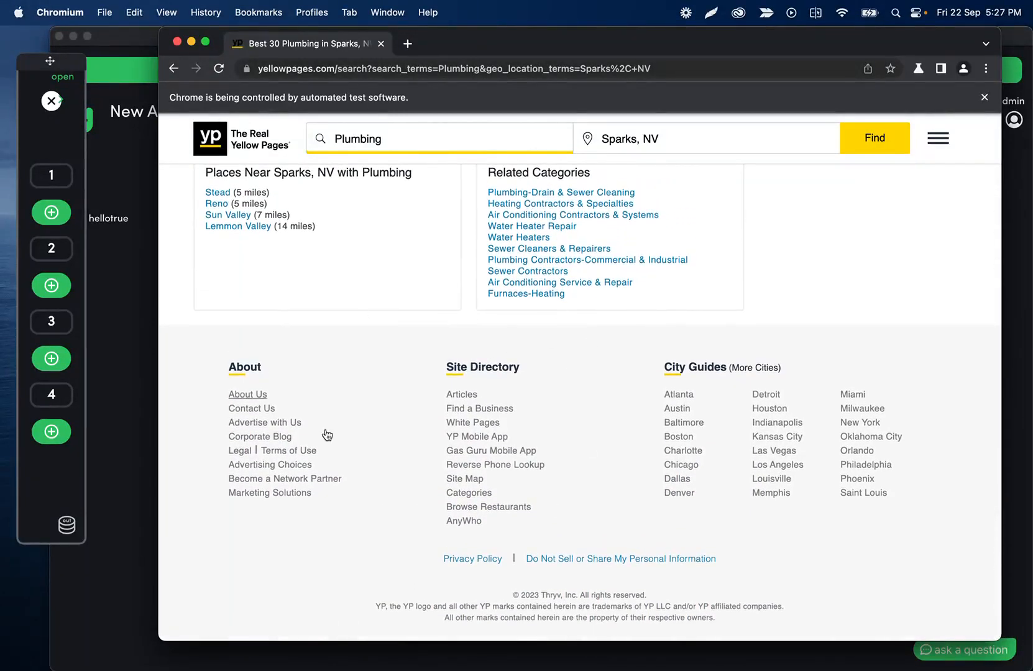
mouse_move(497, 250)
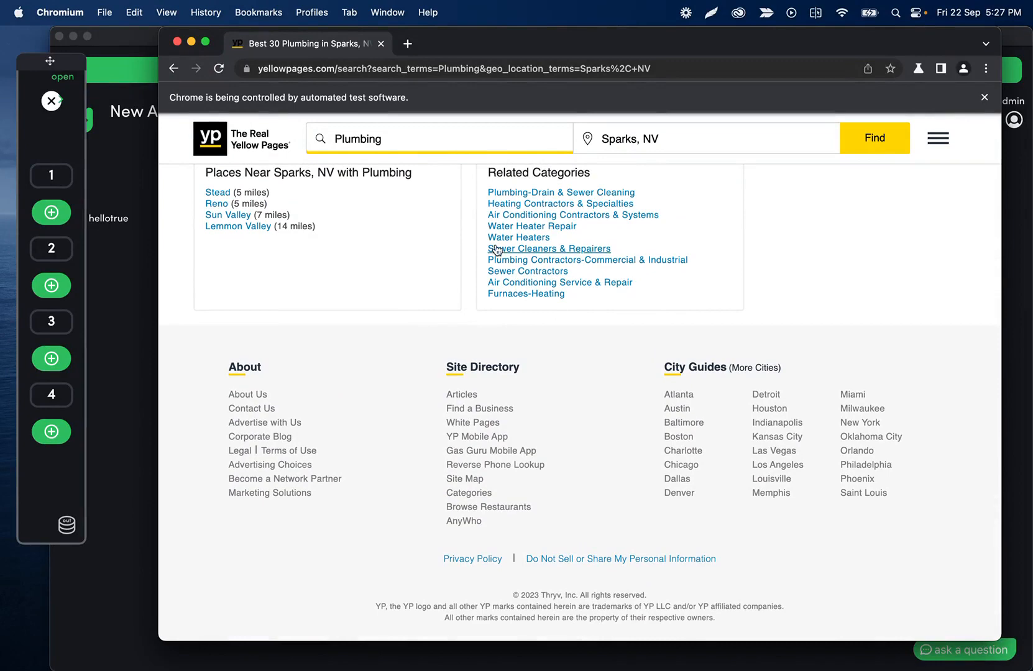
scroll("down", 3)
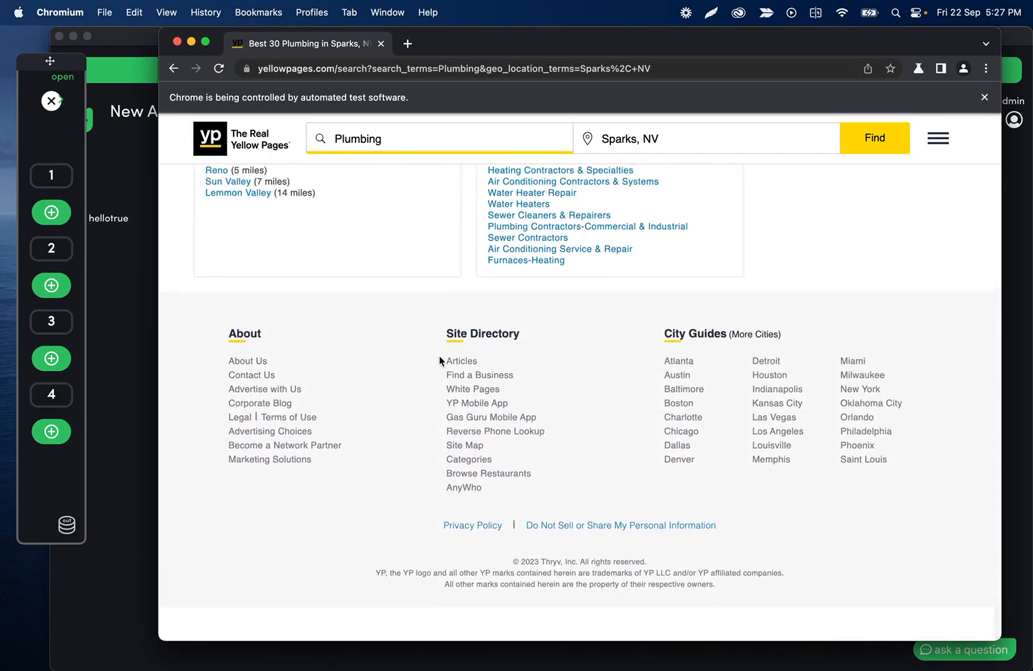
scroll("up", 3)
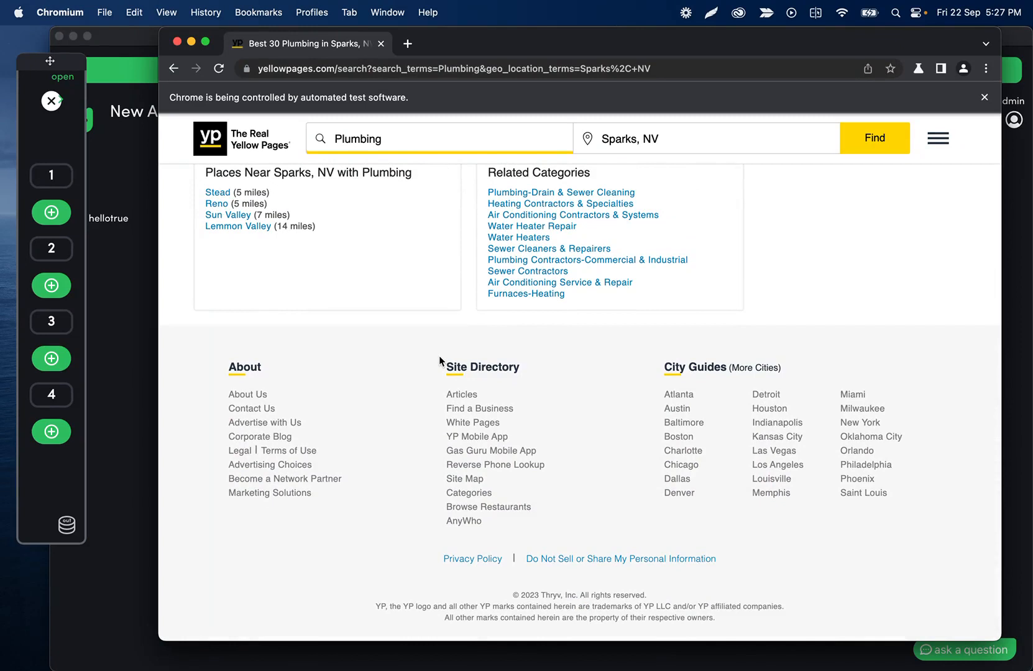
scroll("up", 3)
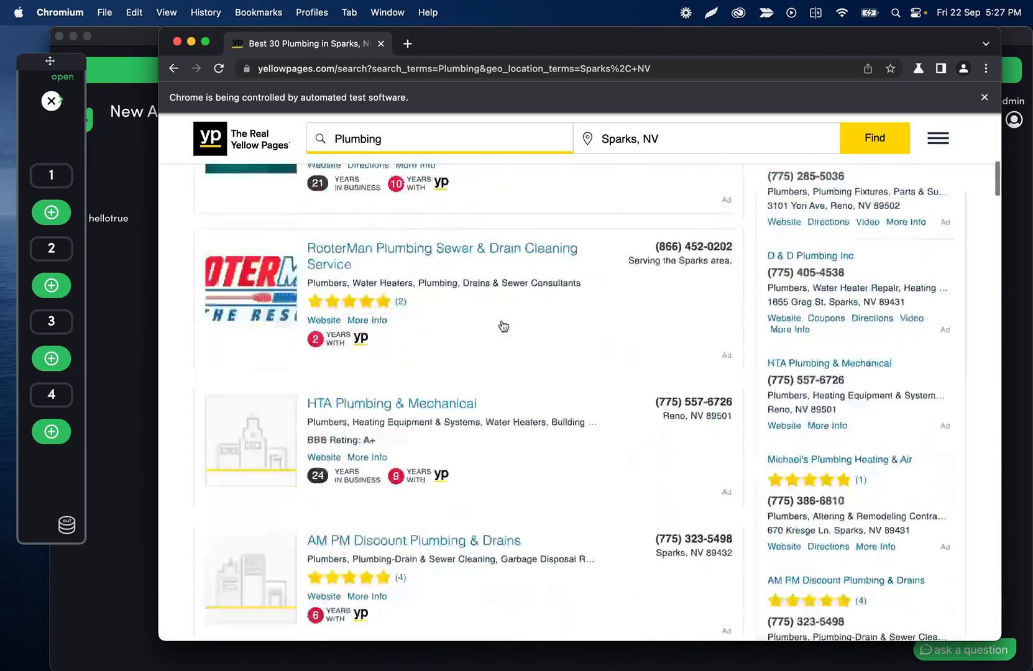
scroll("up", 3)
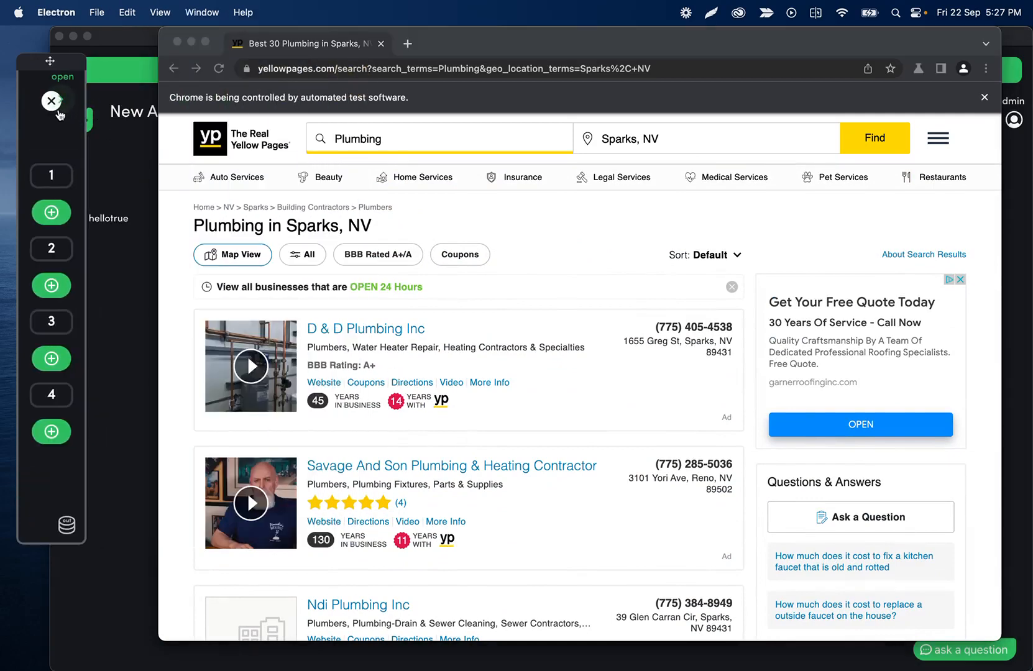
mouse_move(51, 101)
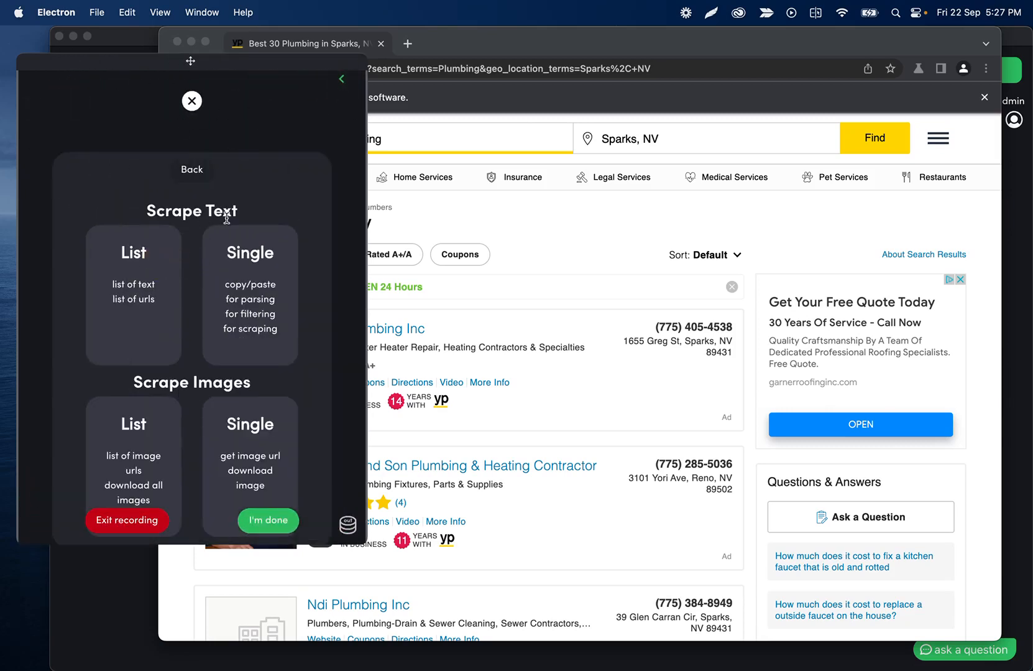
mouse_move(125, 304)
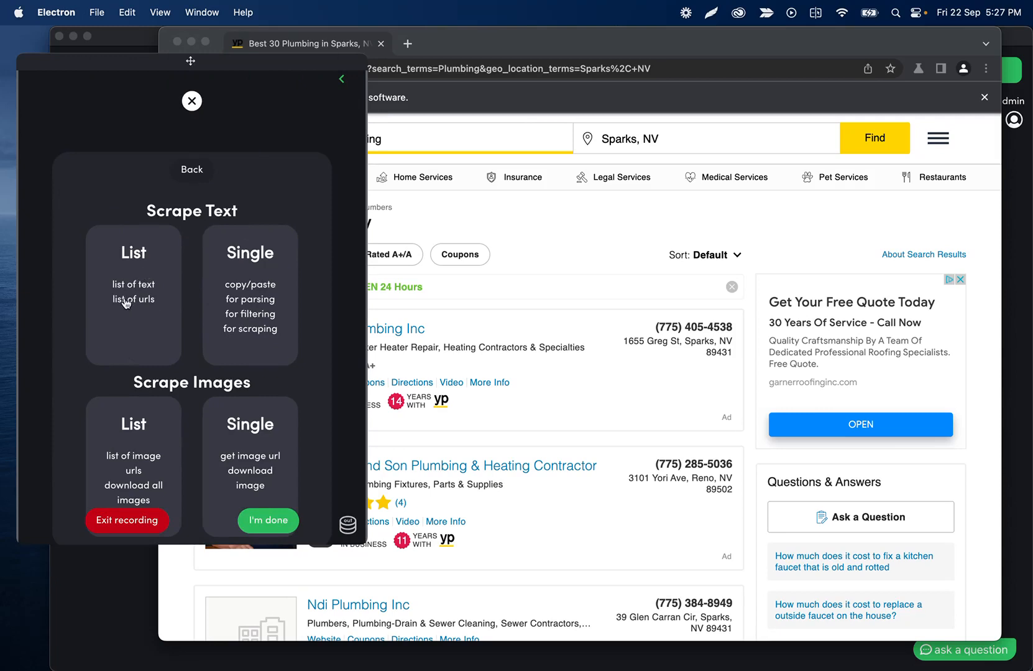
mouse_move(136, 311)
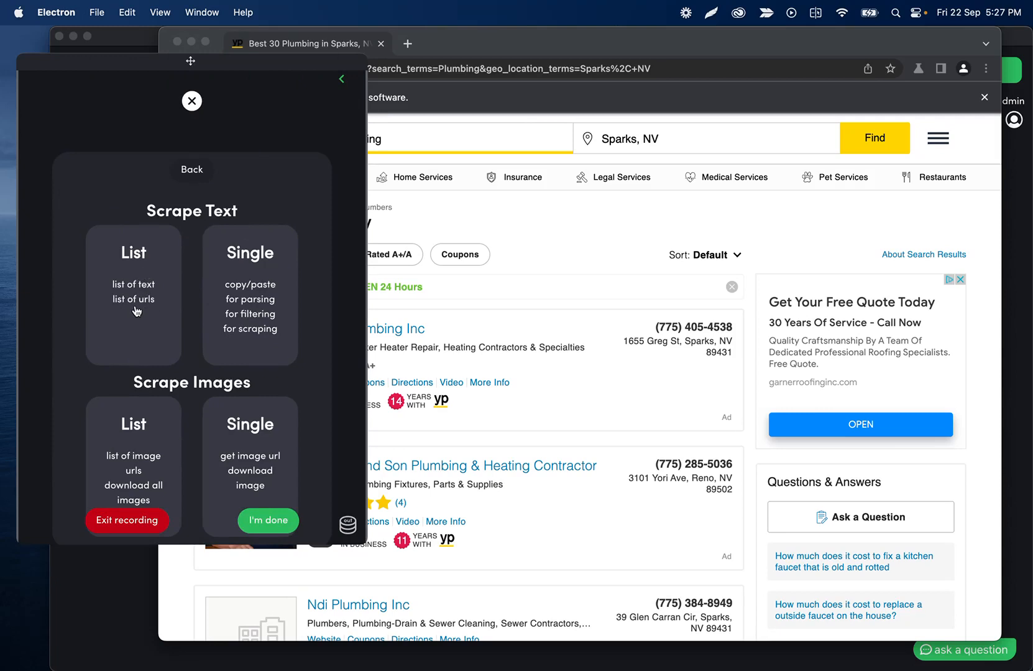
mouse_move(127, 283)
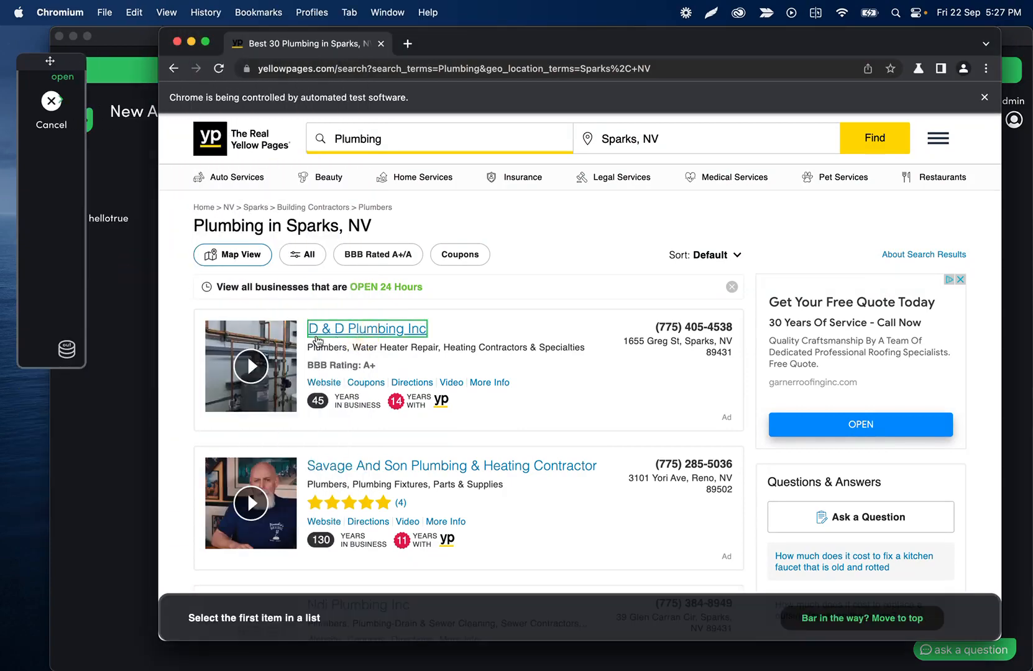
Pick D & D Plumbing Inc and Savage And Son Plumbing as the first two list items.
left_click(451, 465)
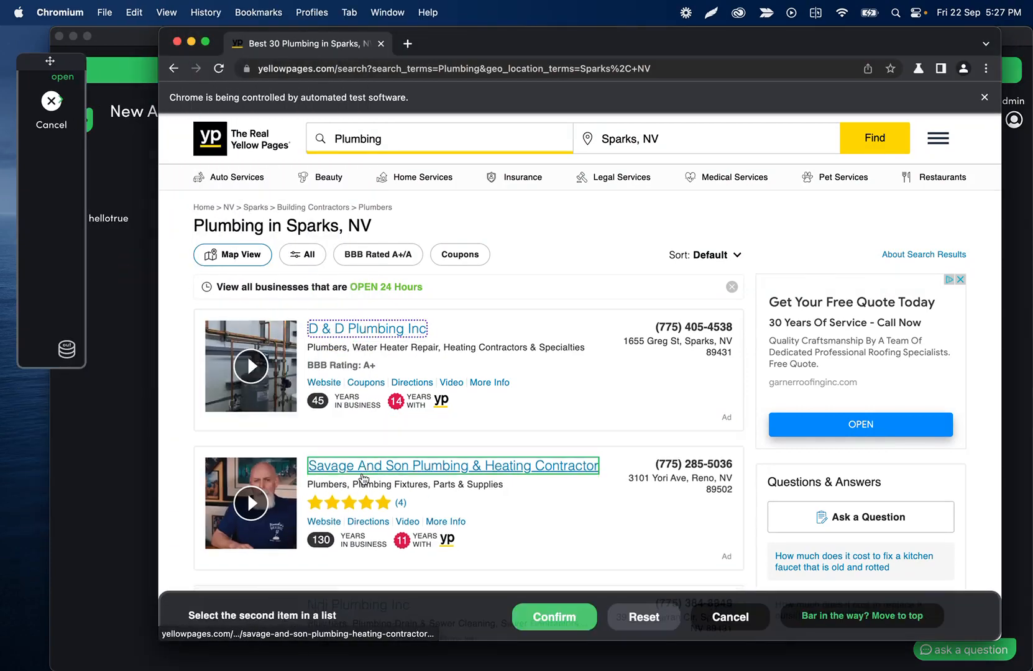
left_click(452, 466)
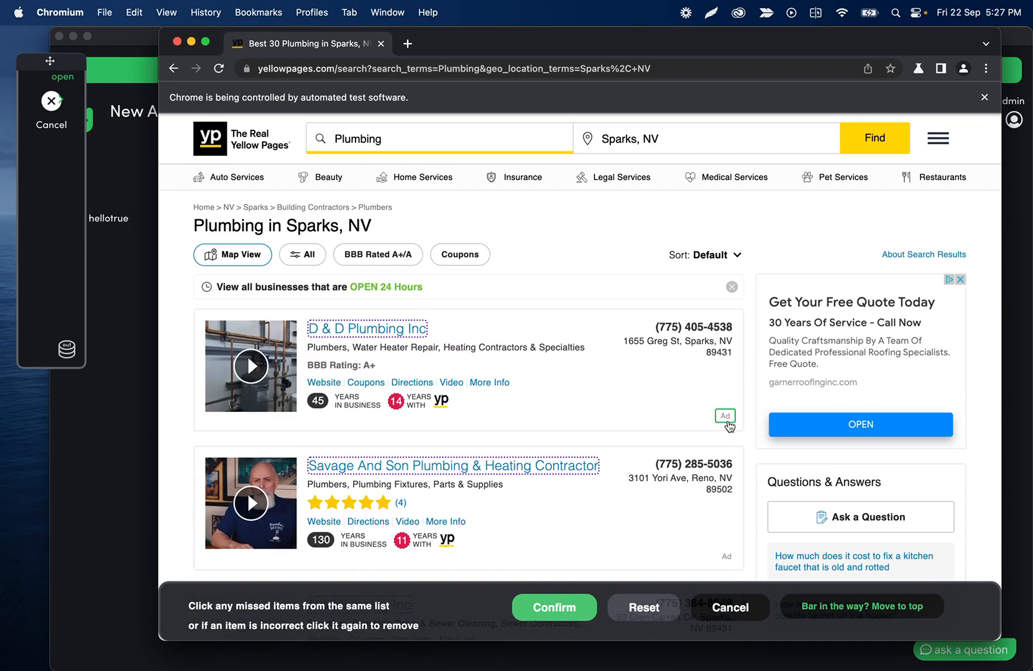
scroll("down", 3)
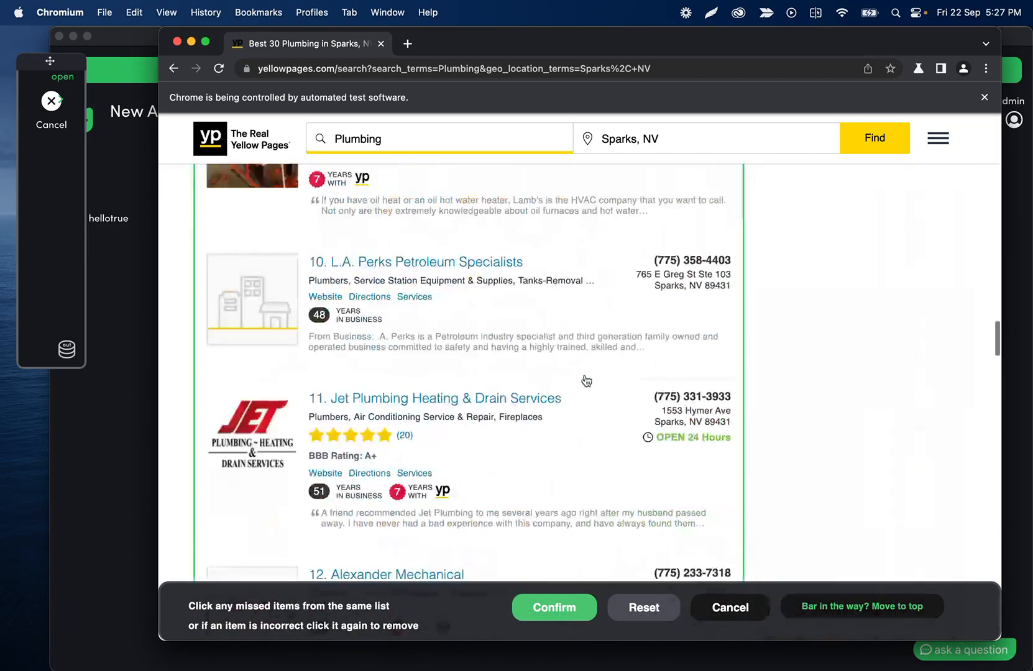
left_click(414, 261)
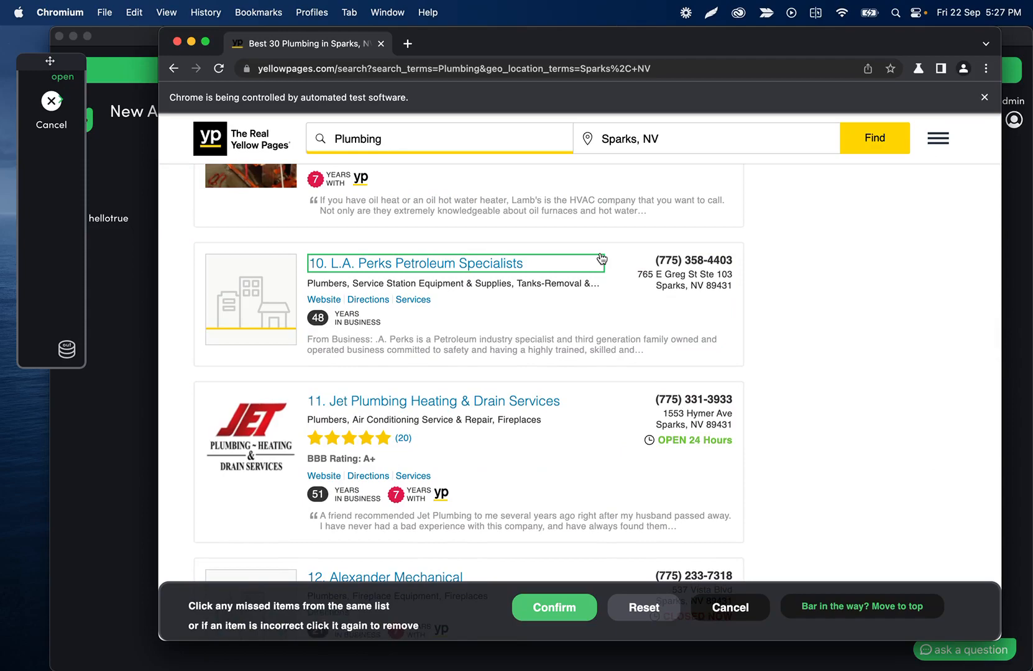
scroll("down", 3)
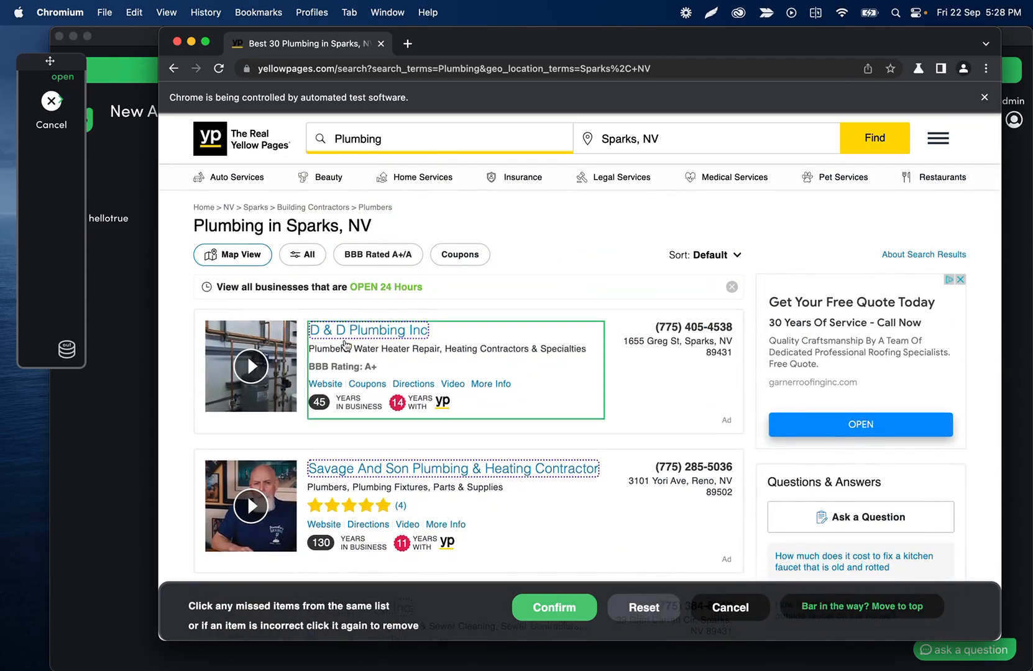
scroll("down", 3)
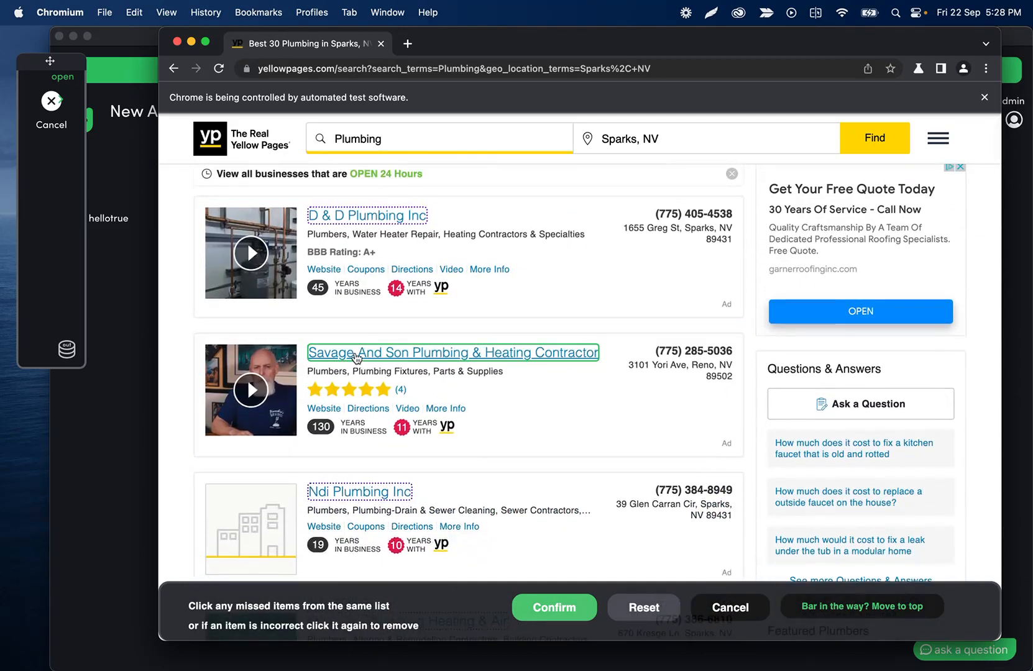
scroll("down", 3)
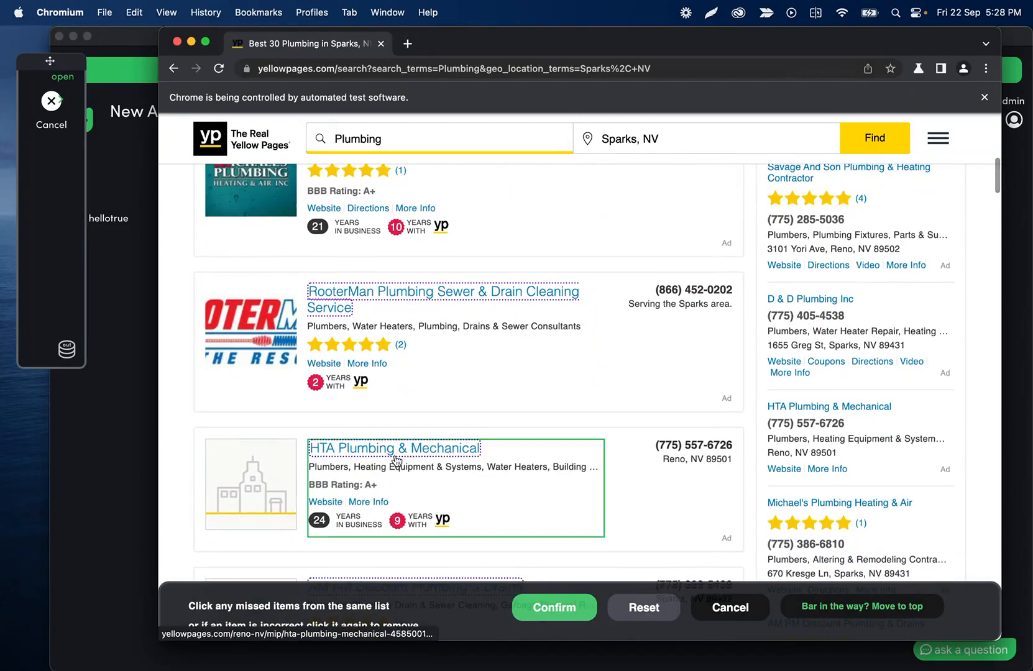
scroll("down", 3)
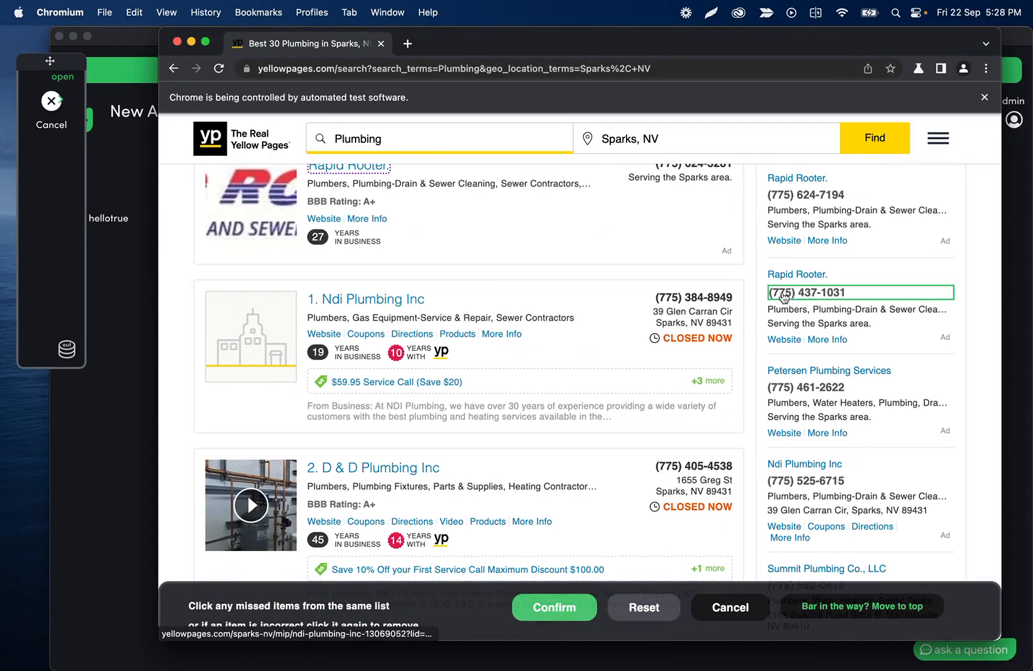
Add missed names like Ndi Plumbing Inc and verify listings through 30 are highlighted.
left_click(374, 299)
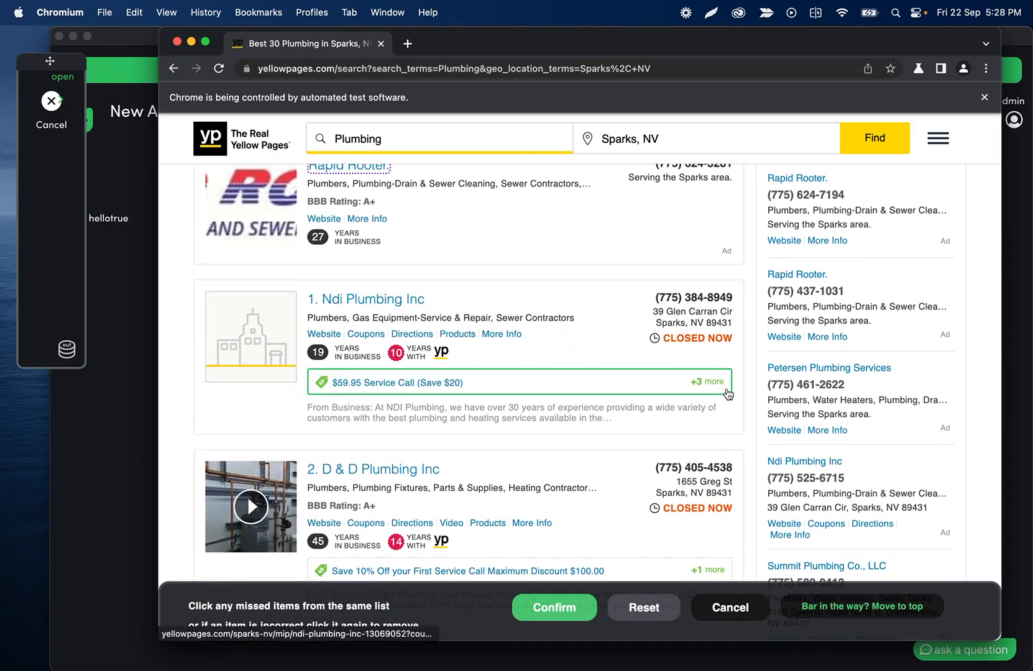
left_click(373, 299)
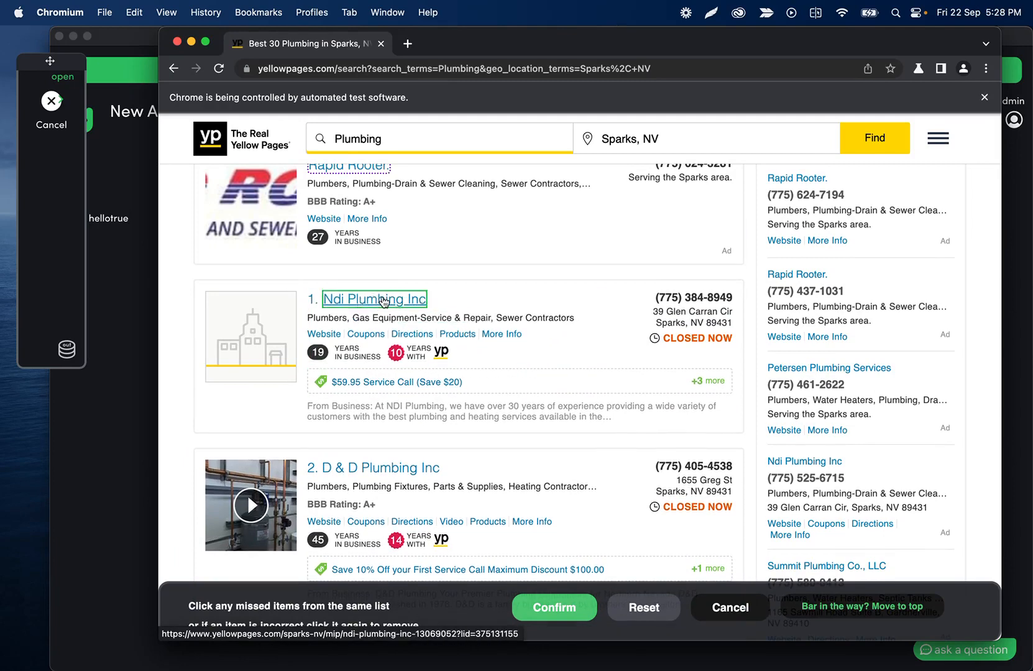
left_click(381, 468)
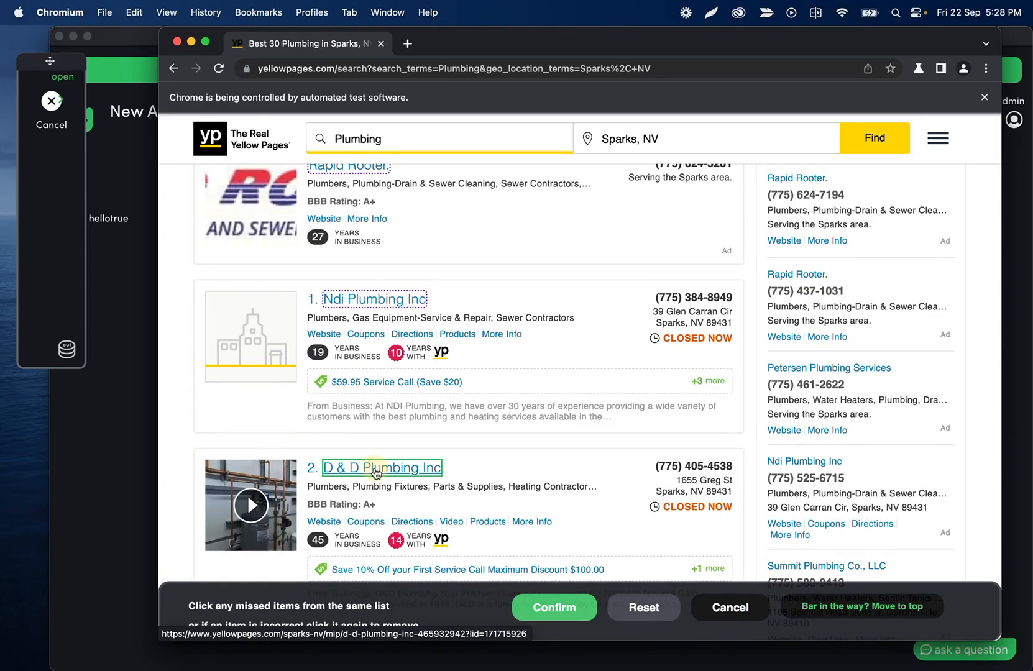
scroll("down", 3)
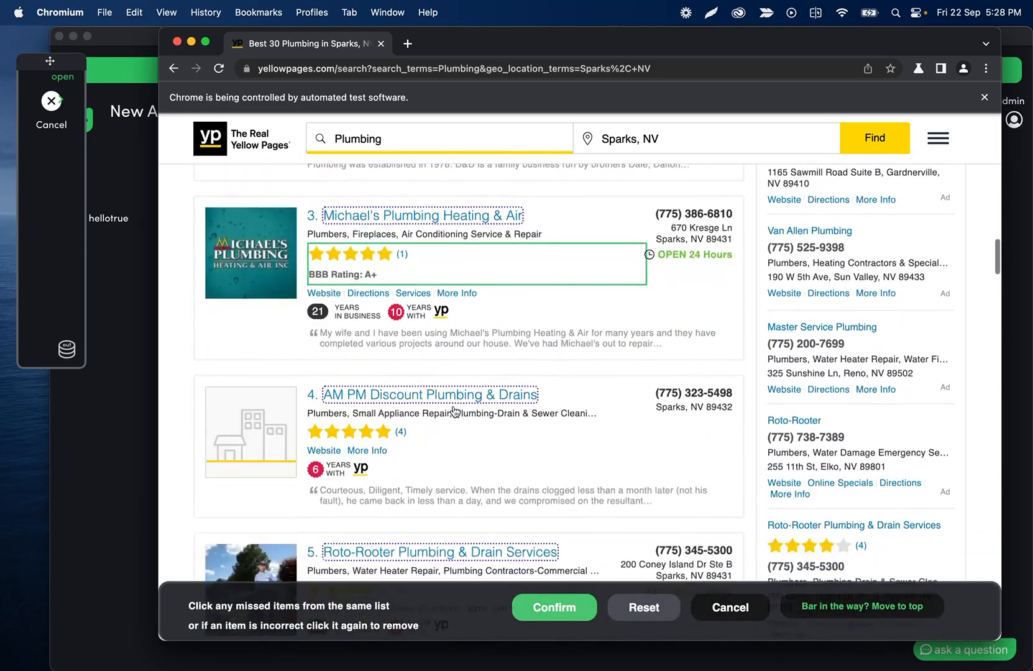
scroll("down", 3)
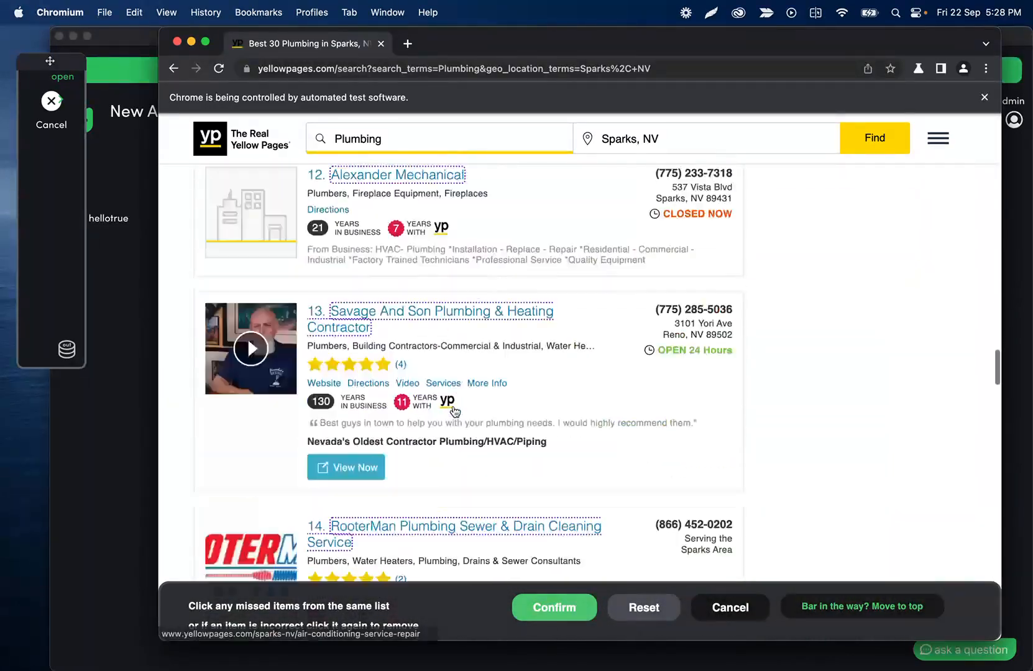
scroll("down", 3)
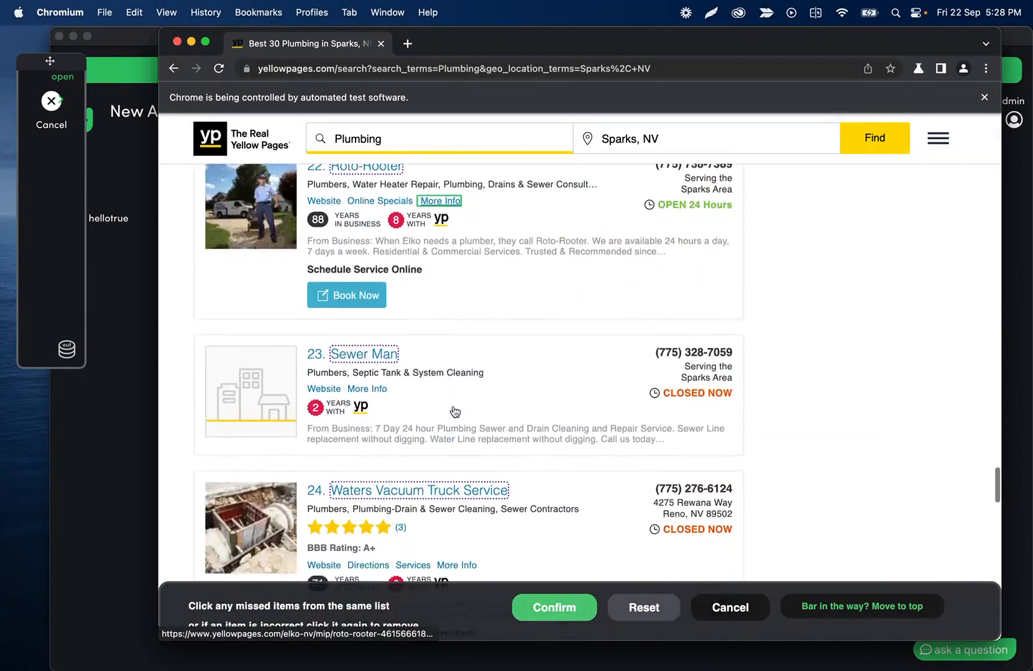
scroll("down", 3)
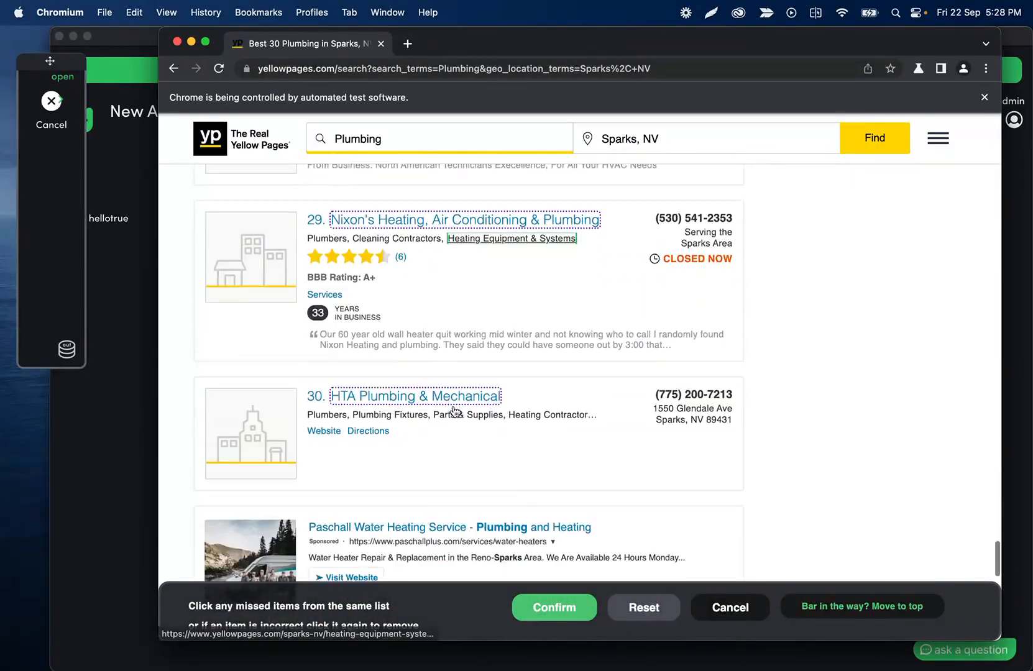
scroll("down", 3)
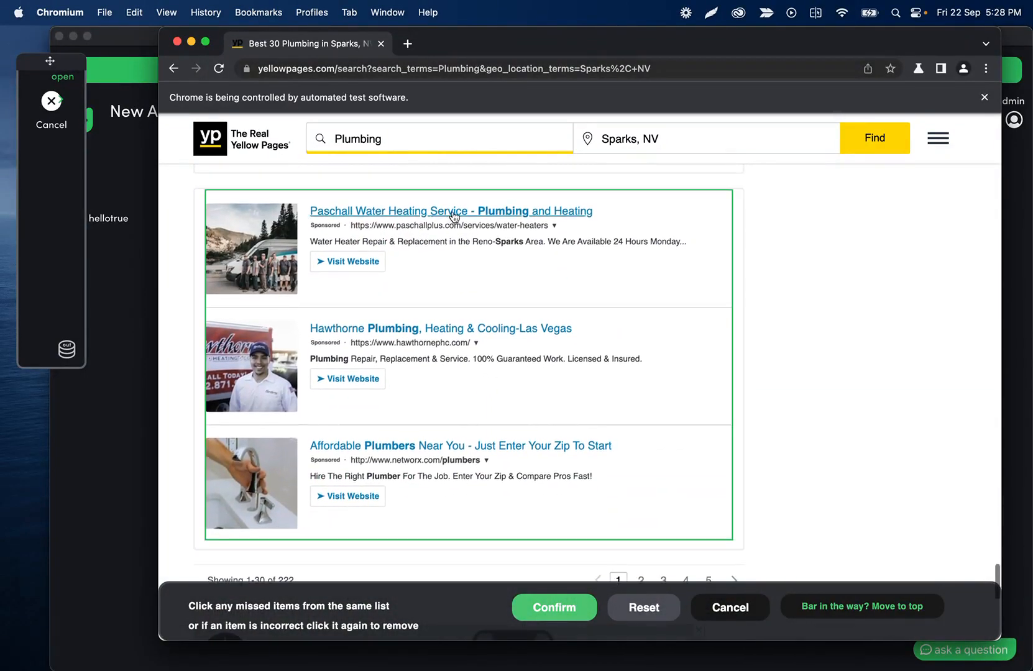
scroll("down", 3)
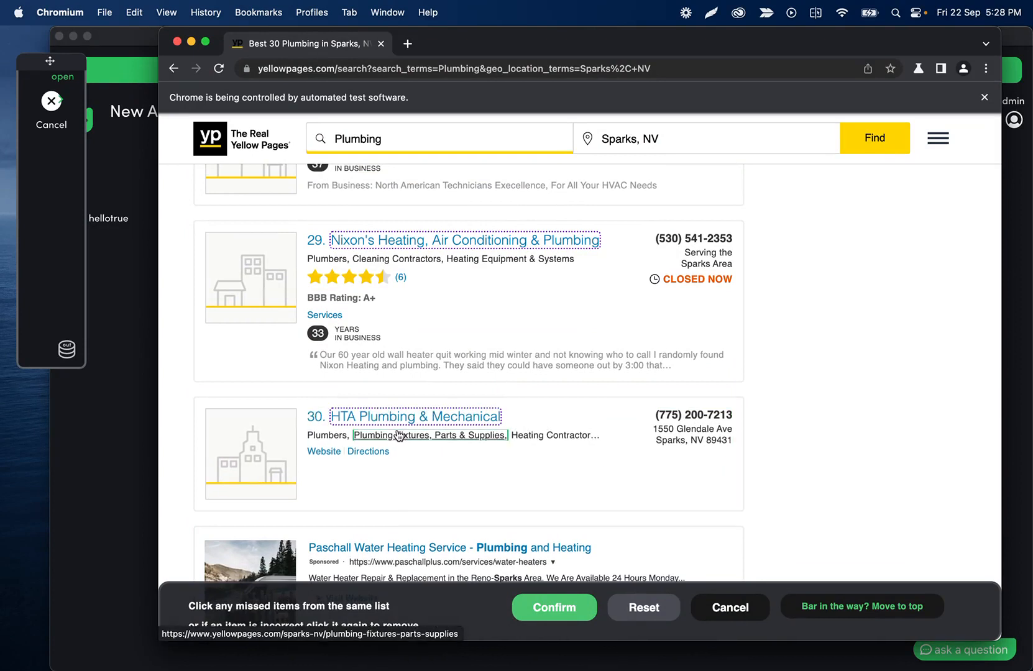
left_click(429, 436)
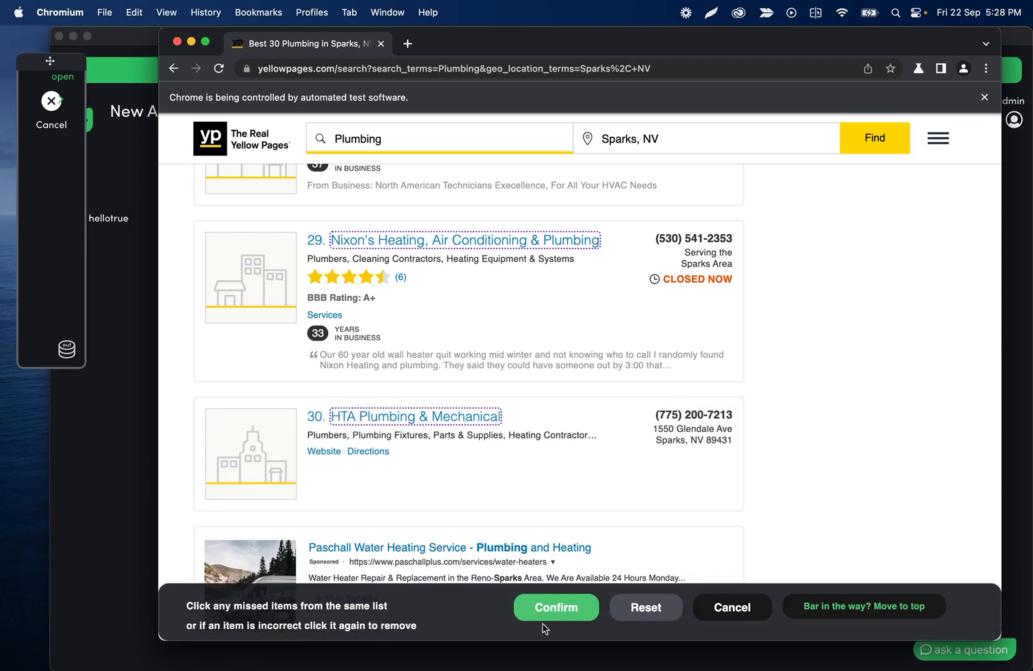
Confirm the business-name list and choose 'I want both' to scrape names and links.
left_click(555, 607)
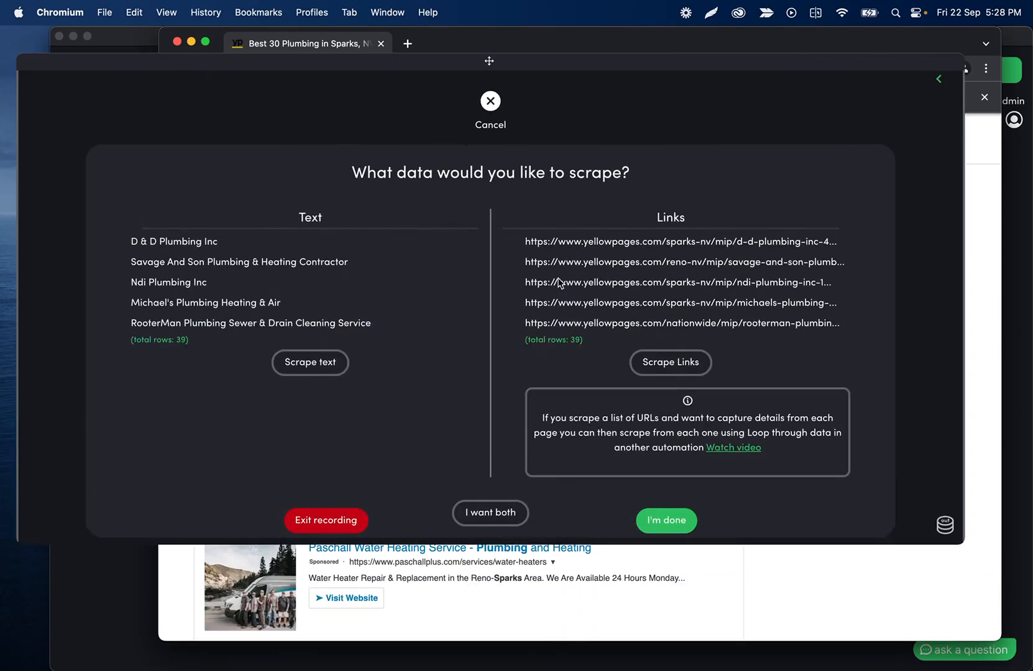
mouse_move(306, 224)
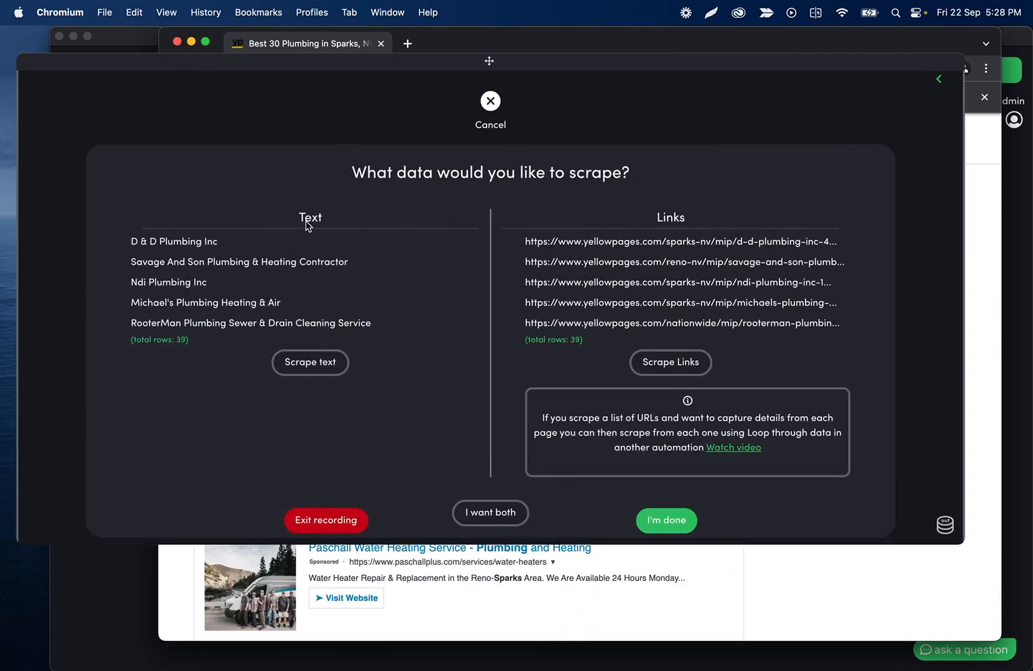
mouse_move(666, 223)
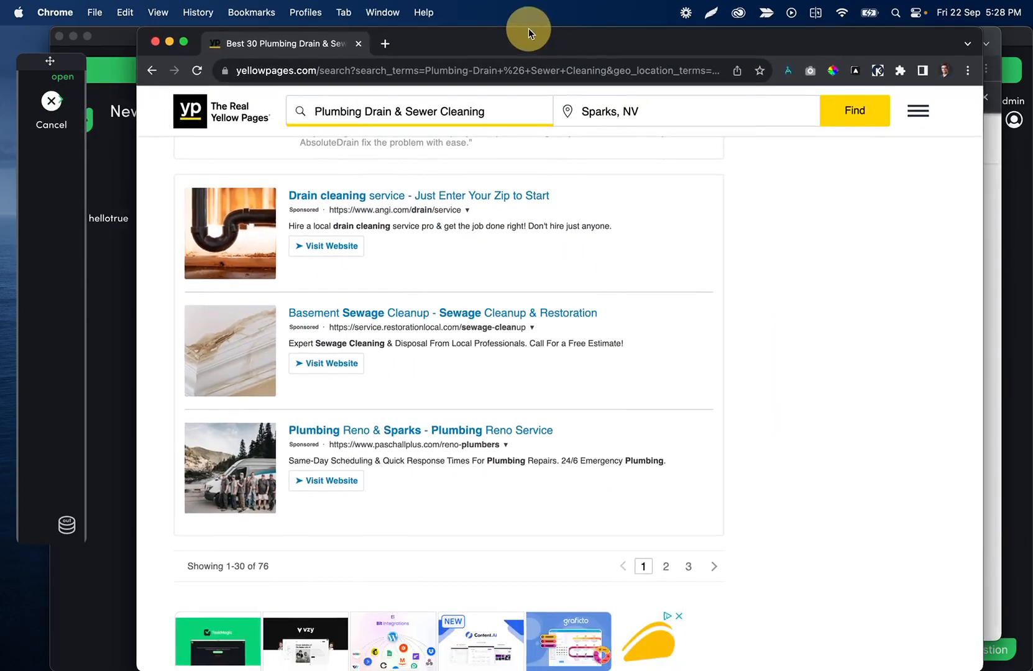
scroll("up", 3)
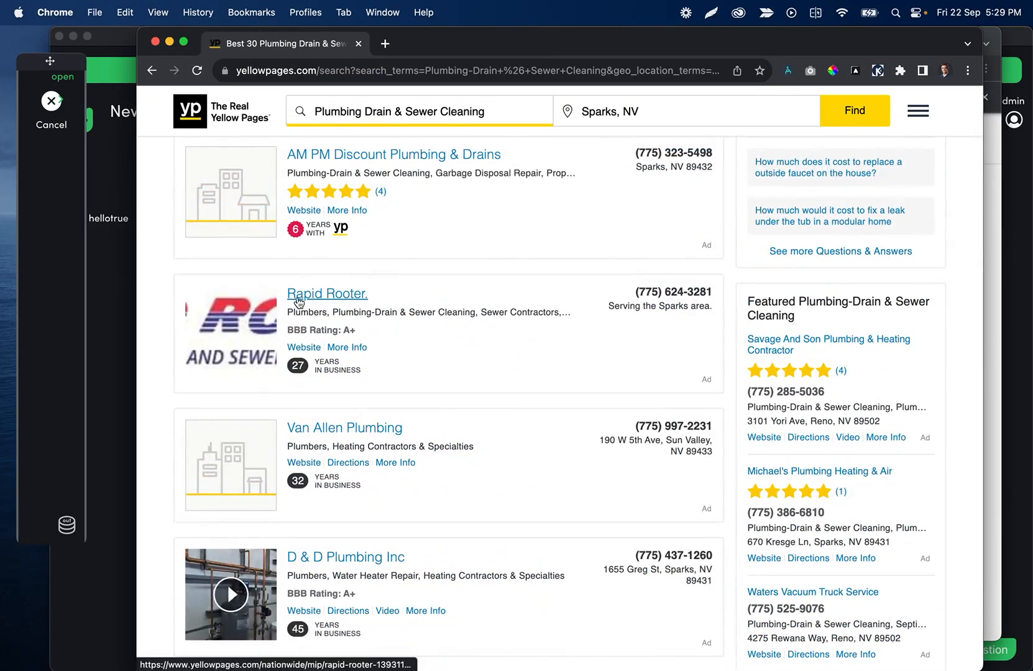
left_click(327, 294)
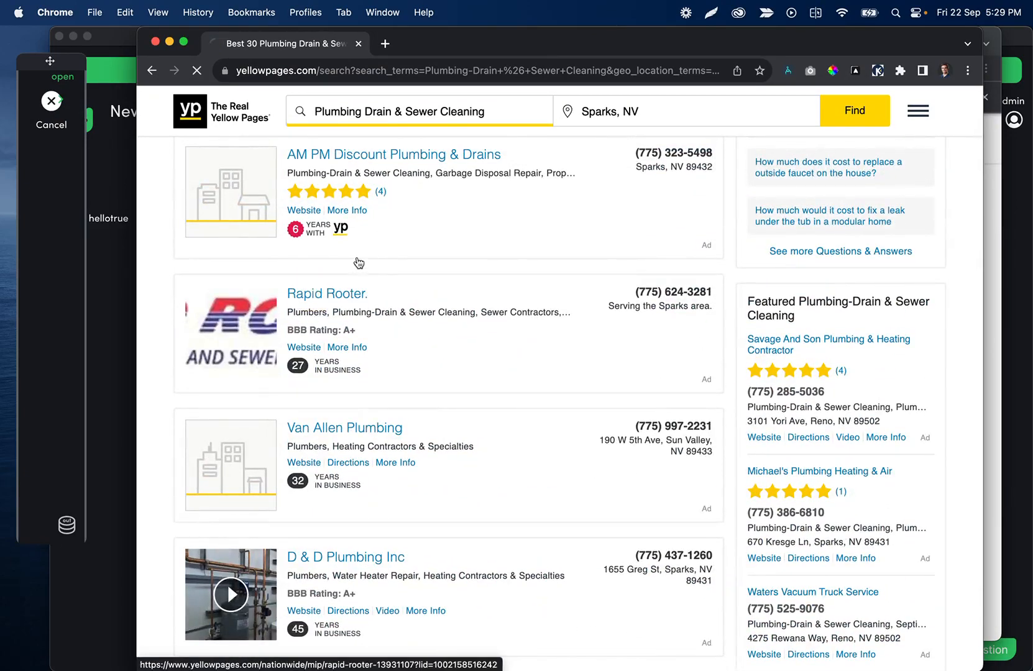
left_click(326, 293)
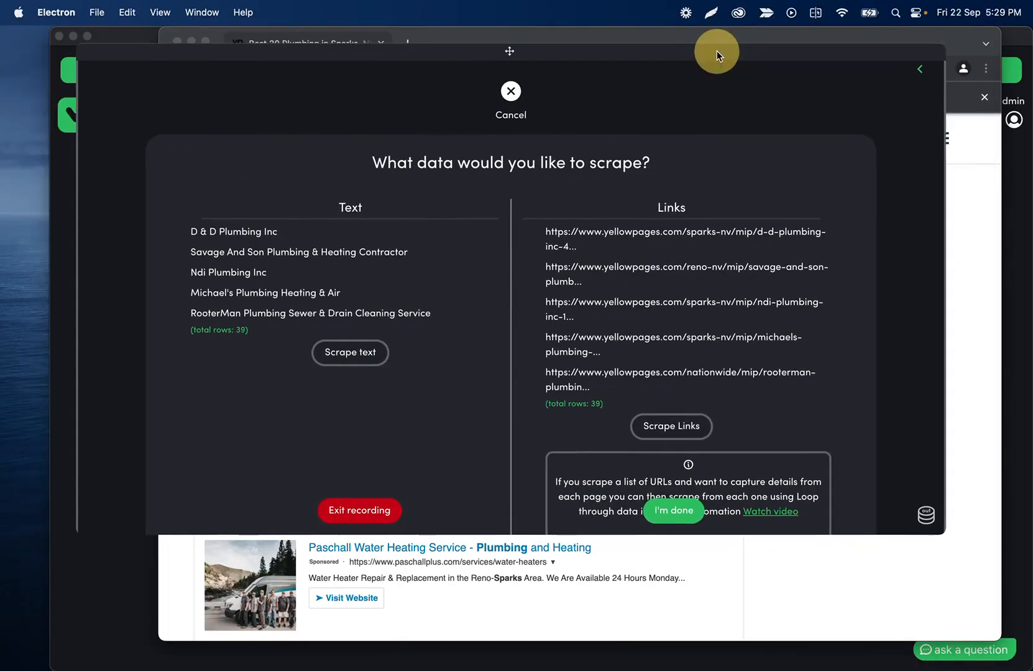
mouse_move(656, 266)
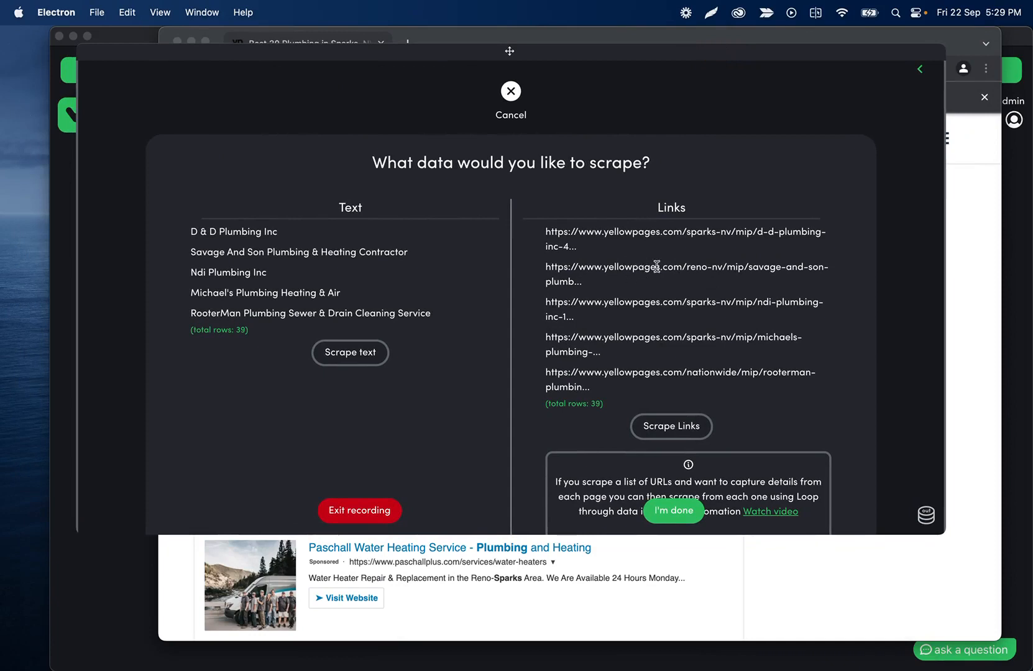
mouse_move(754, 266)
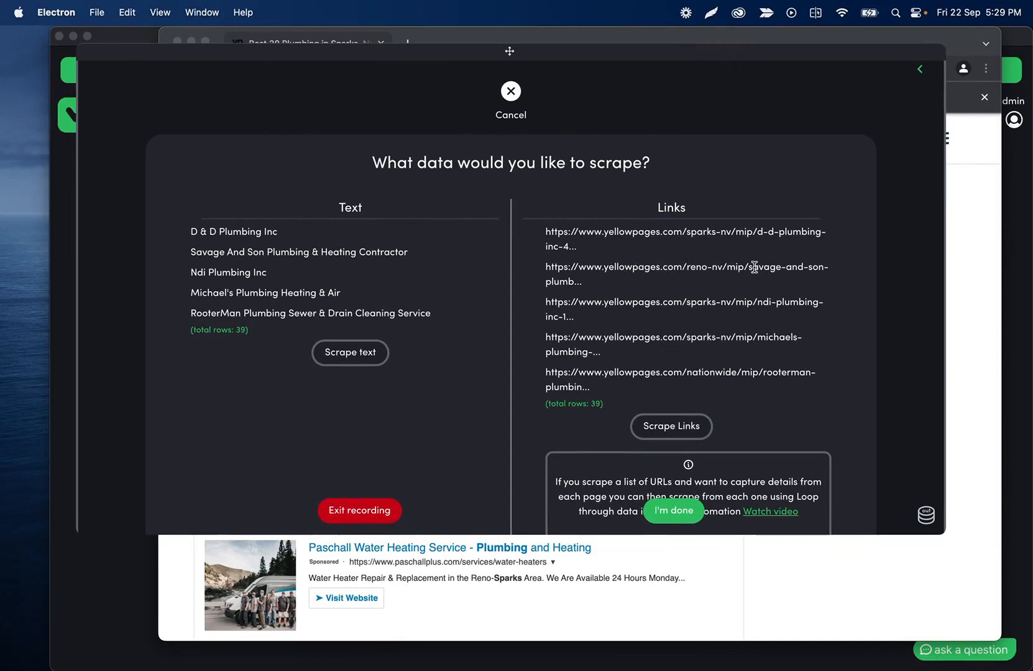
mouse_move(842, 171)
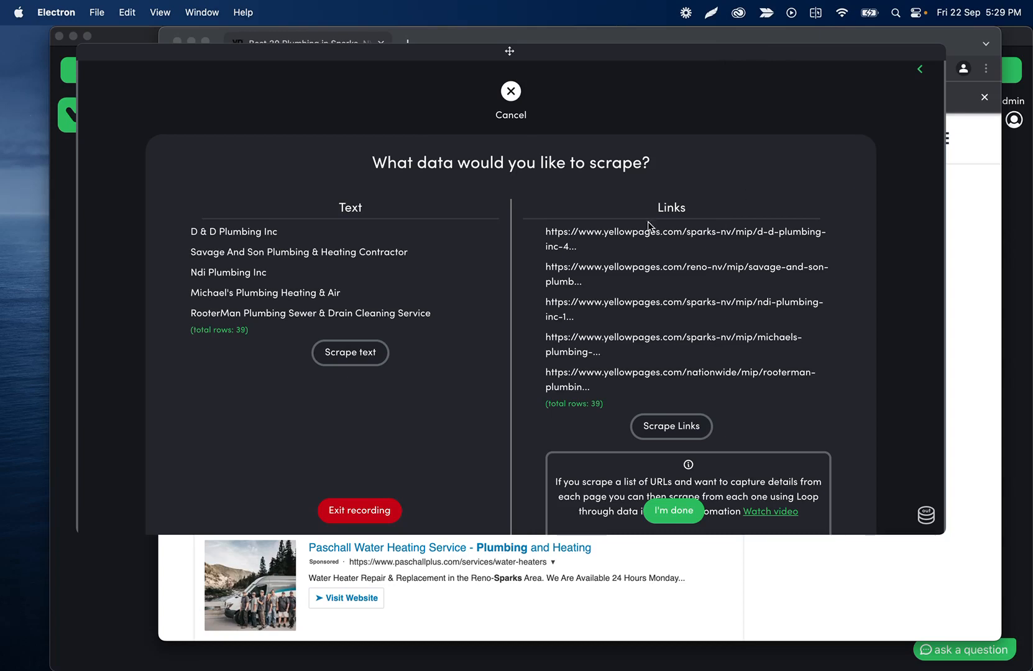
mouse_move(525, 329)
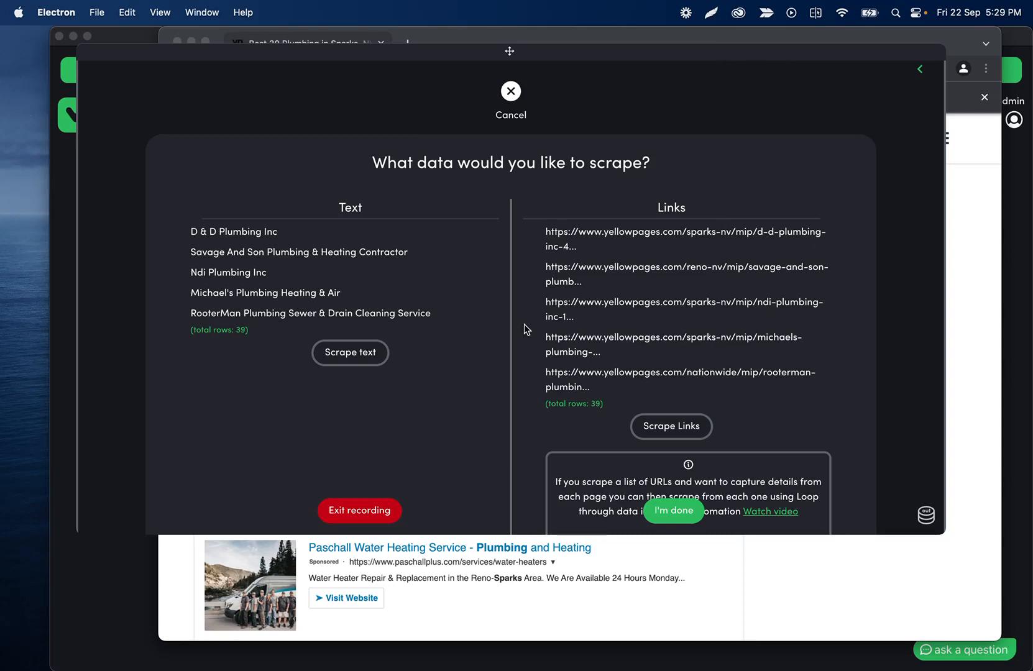
mouse_move(252, 228)
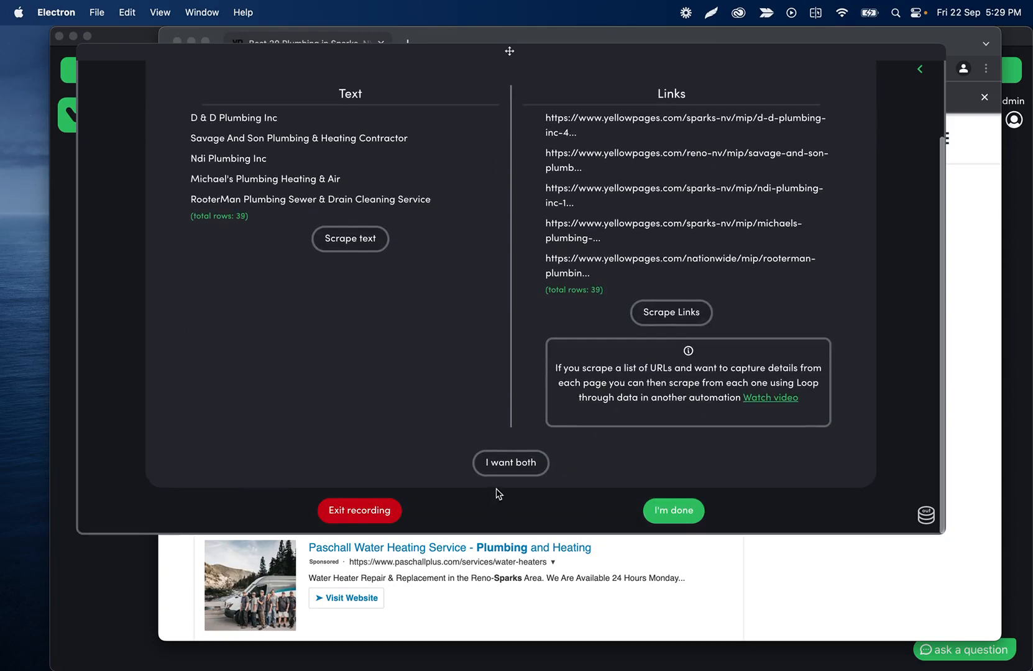
mouse_move(498, 420)
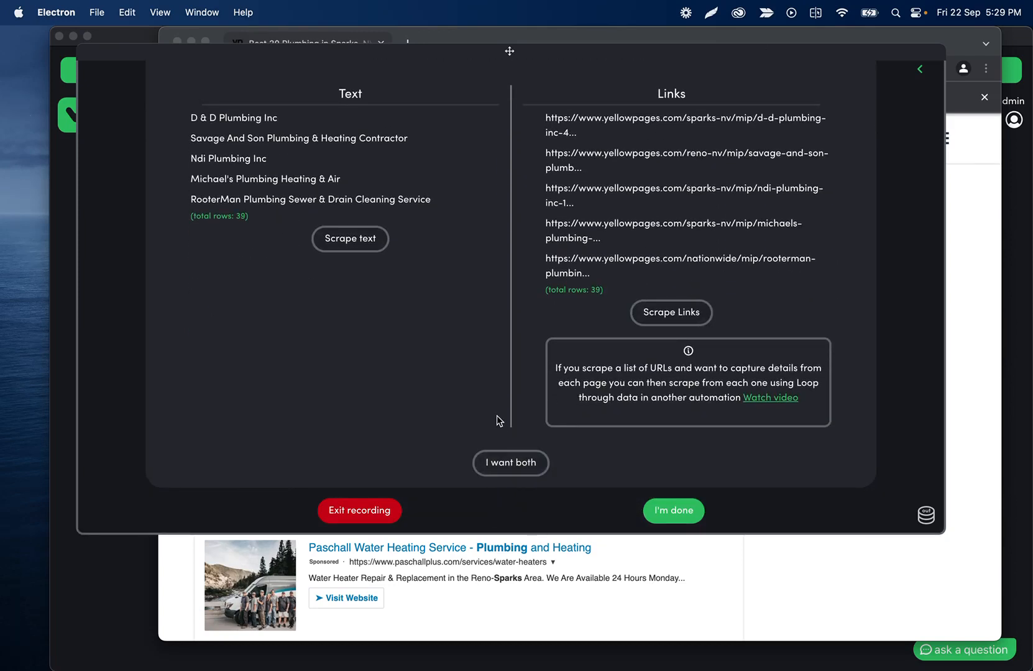
mouse_move(502, 431)
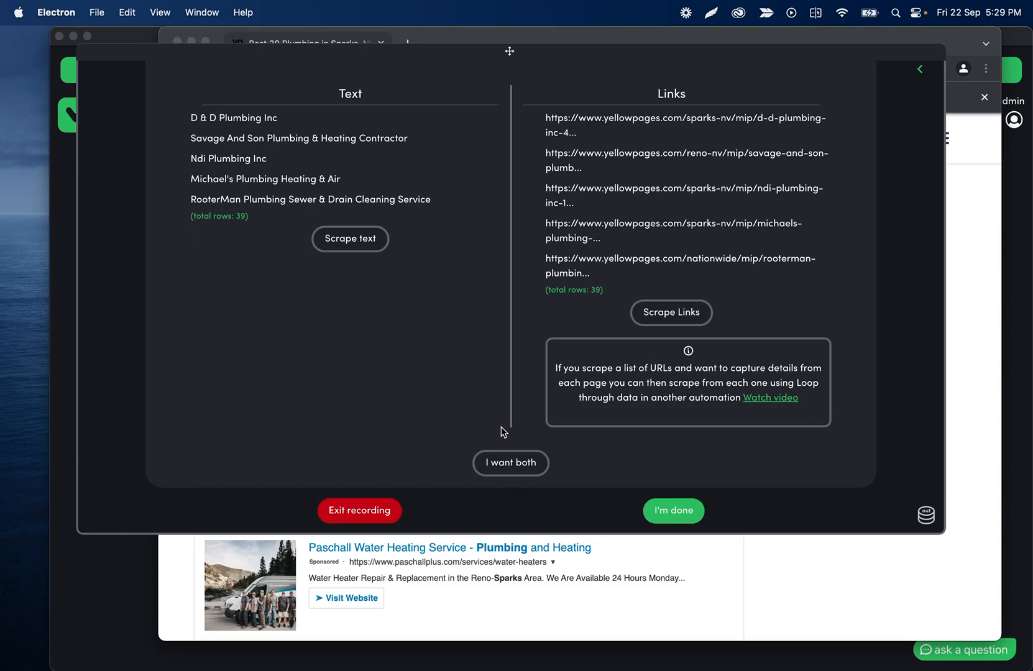
mouse_move(656, 337)
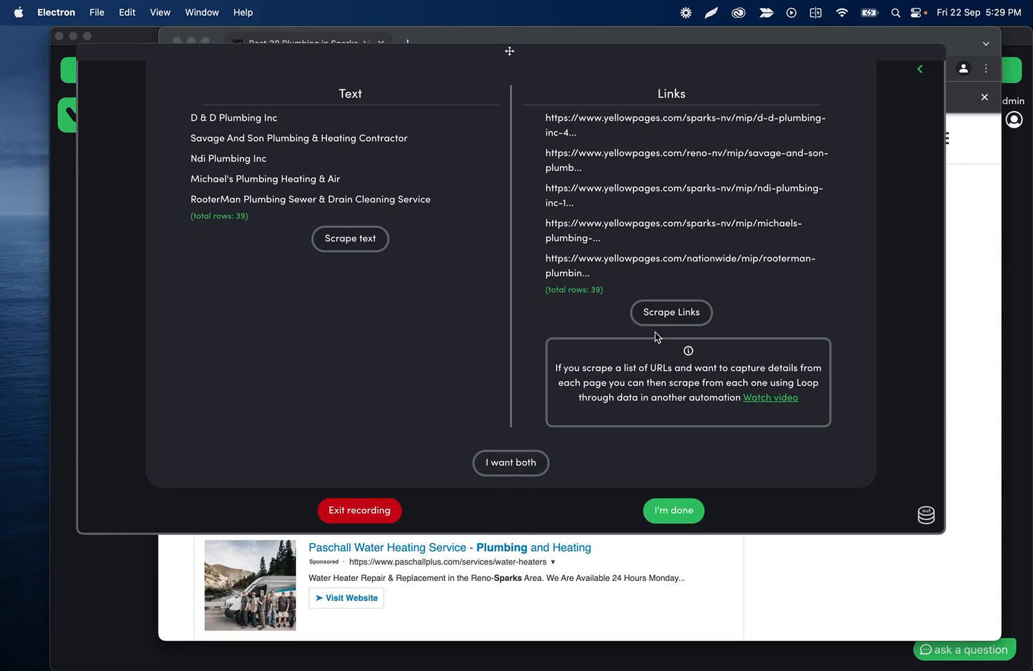
mouse_move(500, 261)
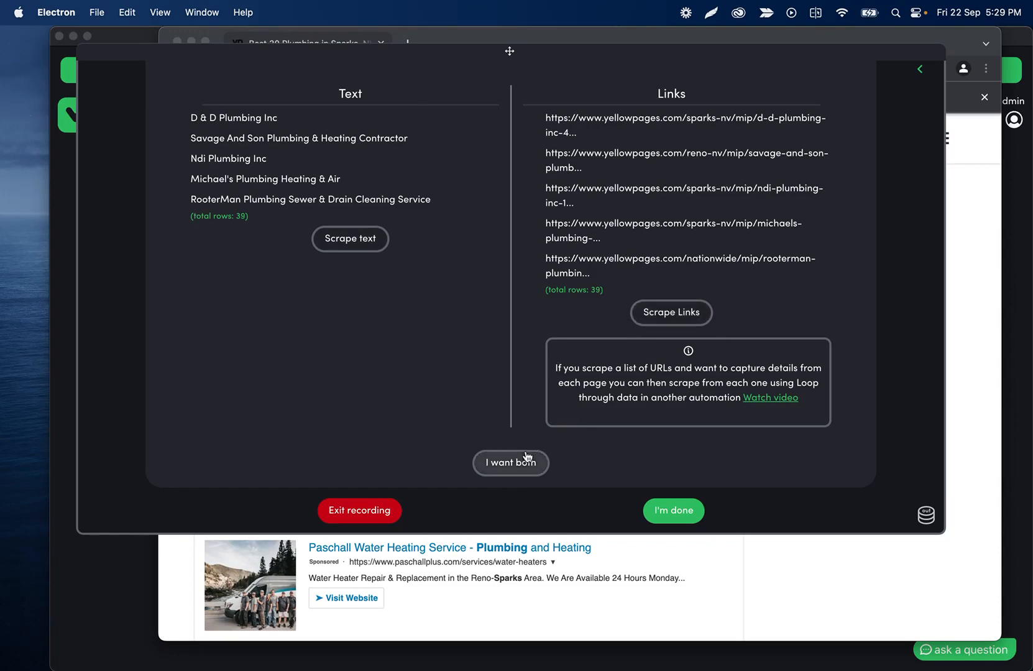
left_click(509, 463)
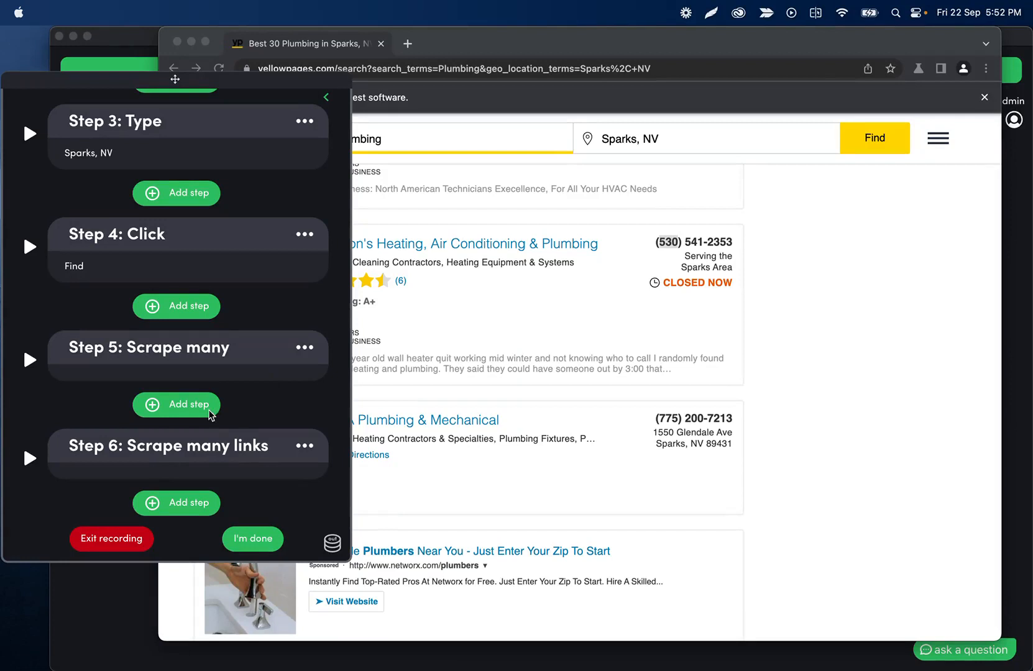
mouse_move(293, 318)
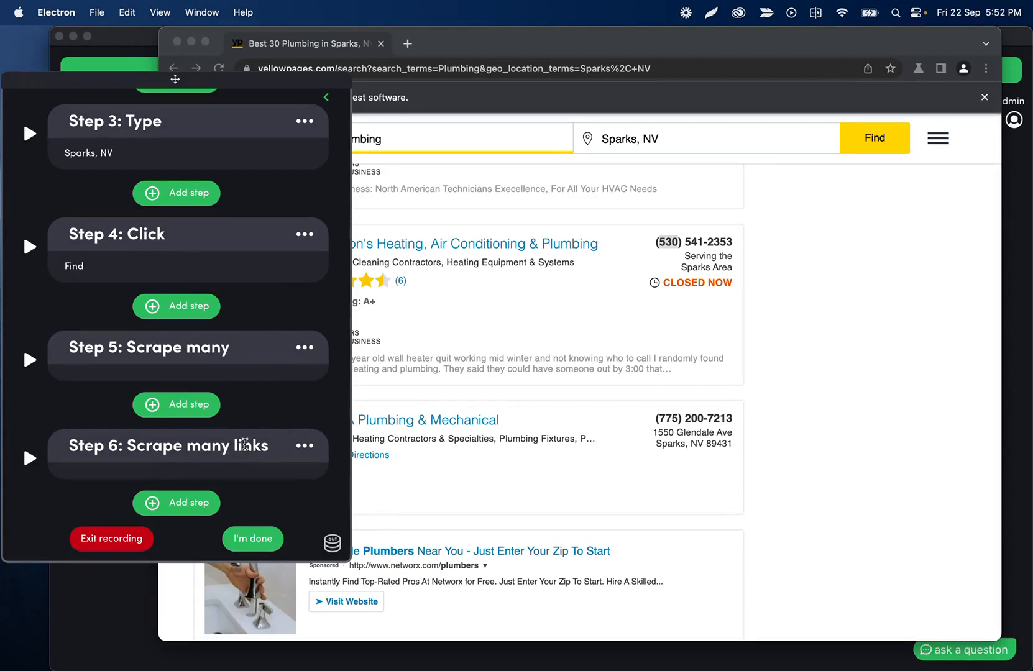
mouse_move(494, 341)
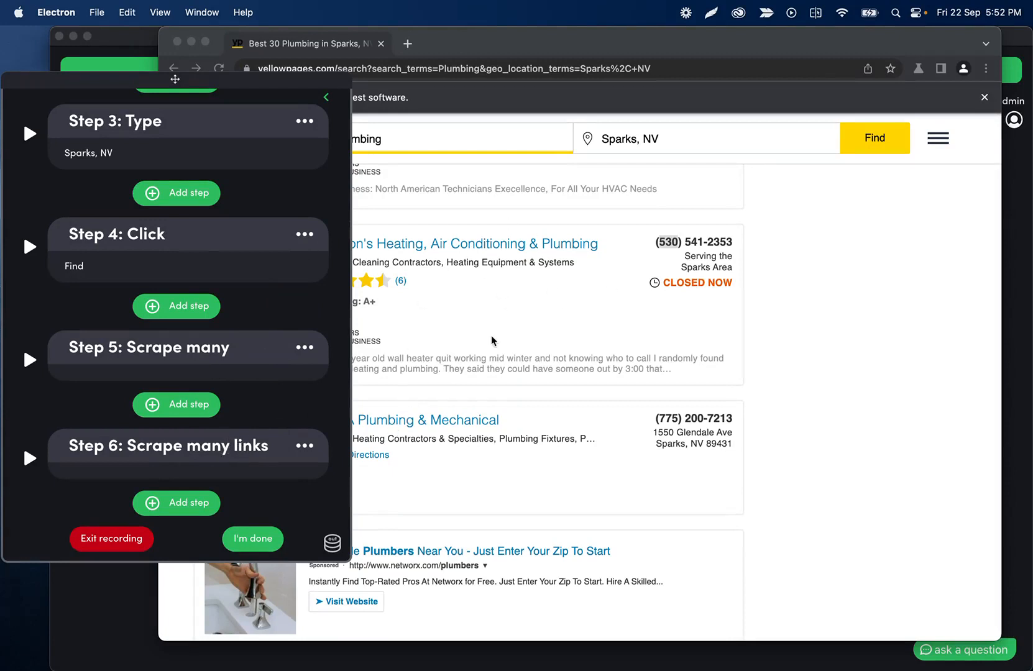
mouse_move(381, 284)
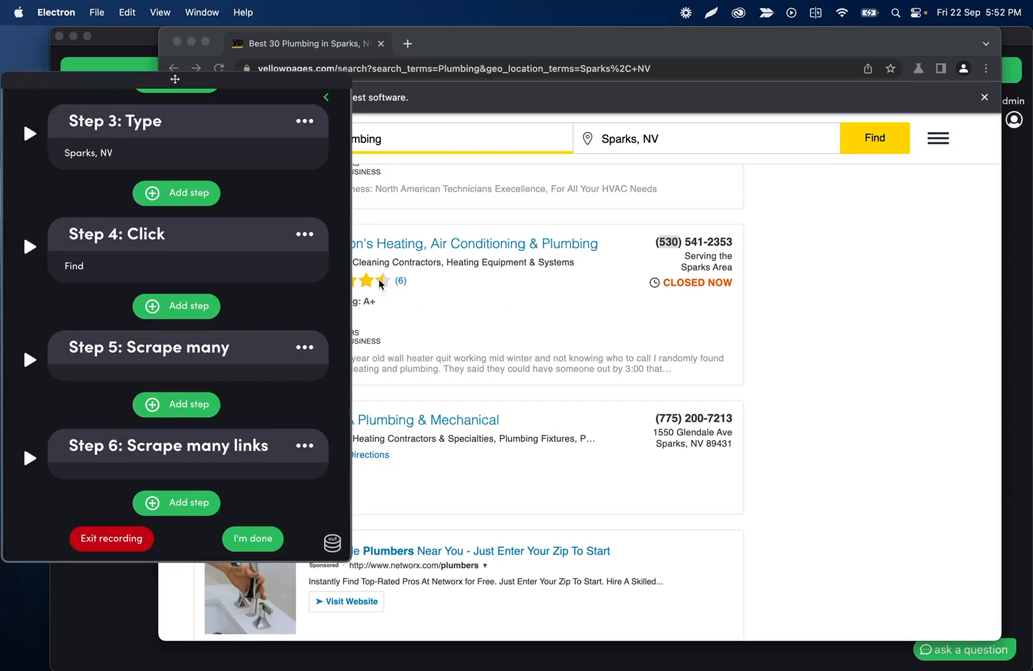
left_click(253, 538)
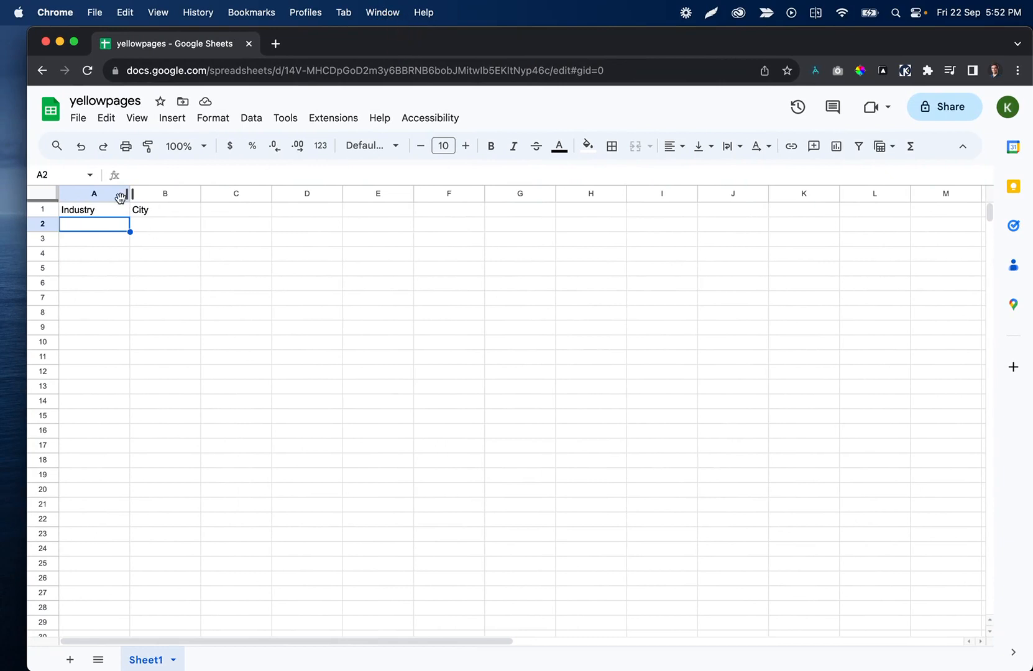
mouse_move(376, 45)
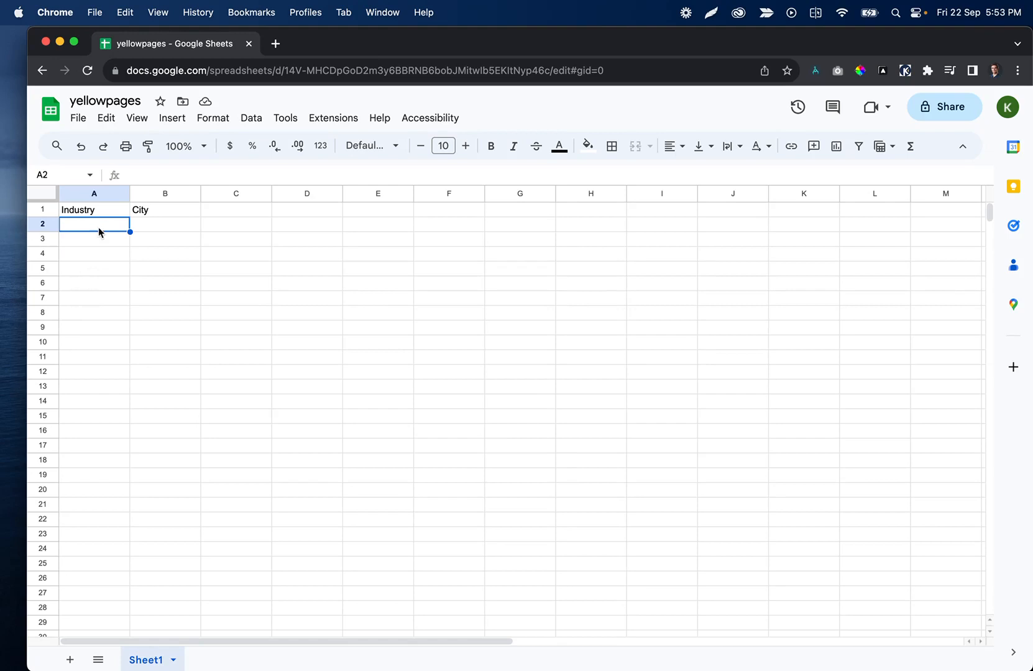
mouse_move(167, 233)
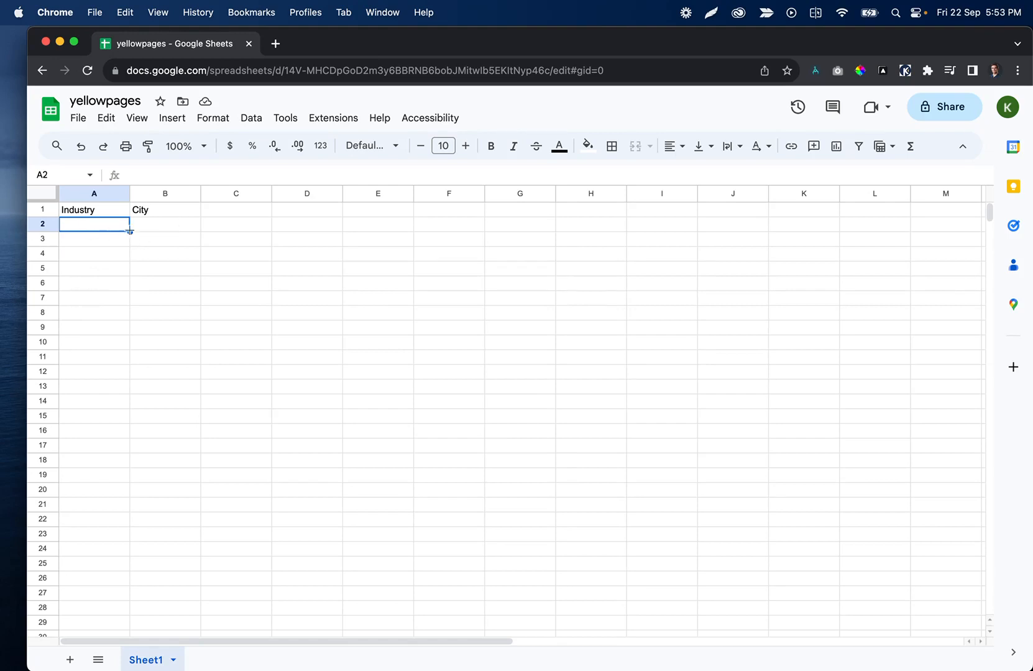
mouse_move(108, 659)
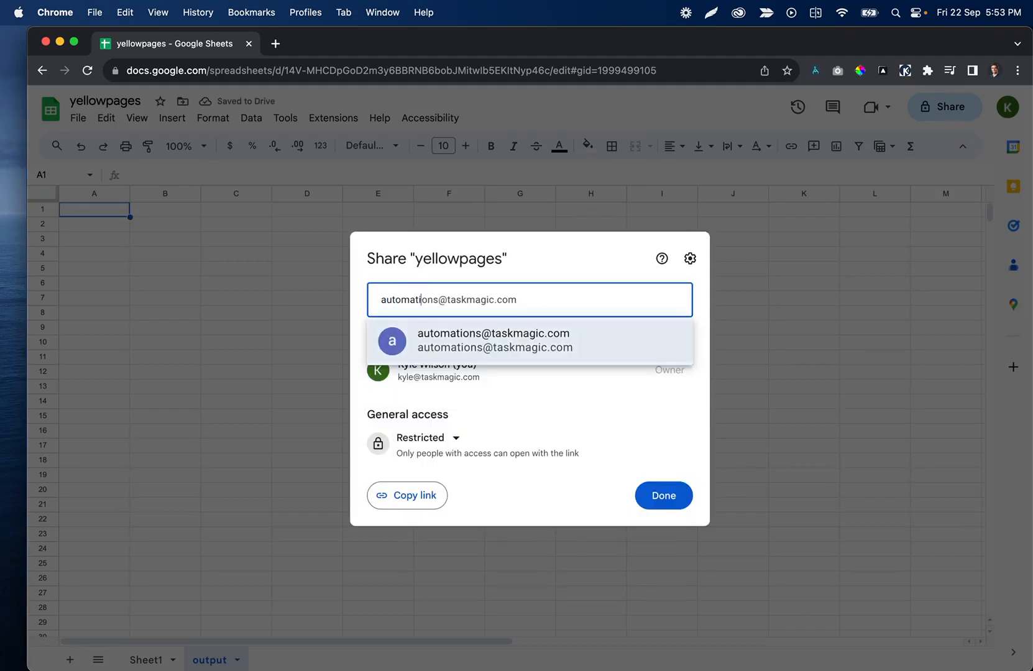
Add TaskMagic's automations account as an editor and send the share invitation.
left_click(494, 341)
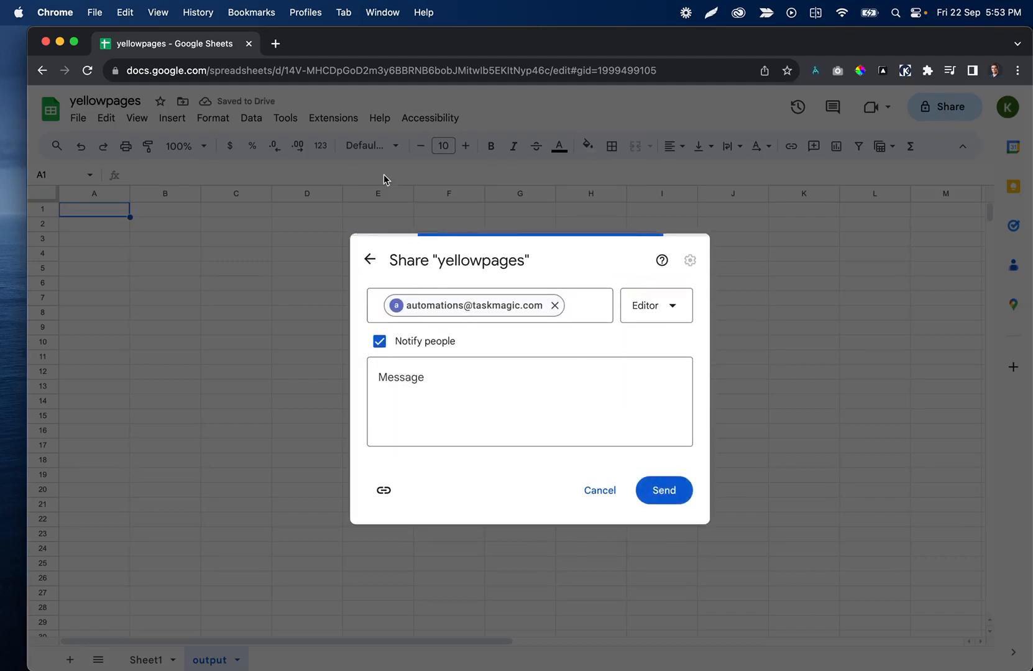
left_click(662, 490)
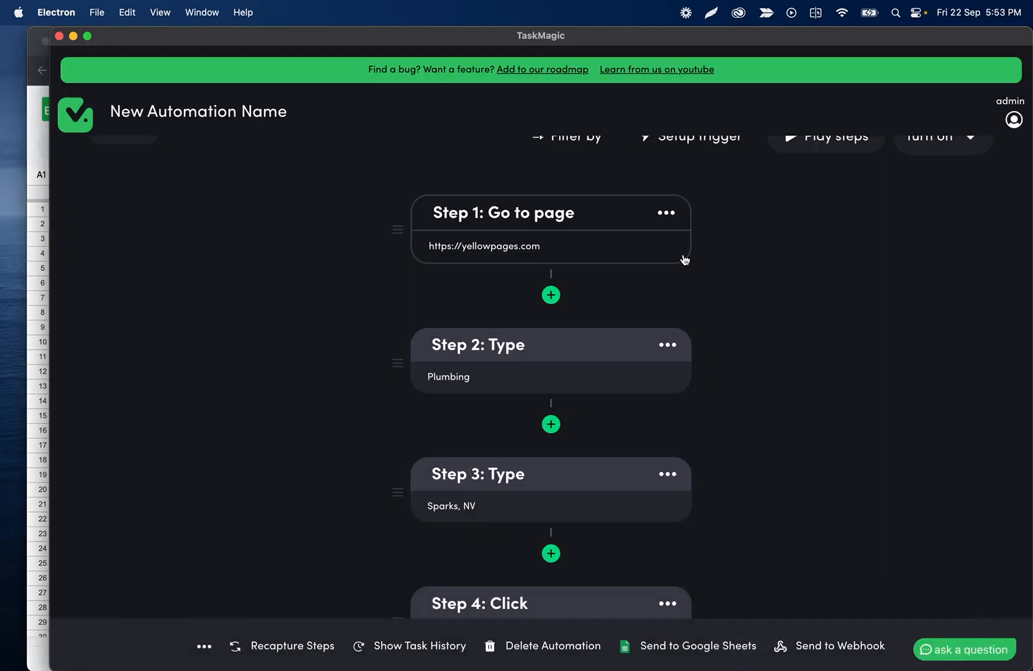
Set a Google Sheets trigger from the spreadsheet URL using Sheet1 with Industry and City headers.
left_click(688, 136)
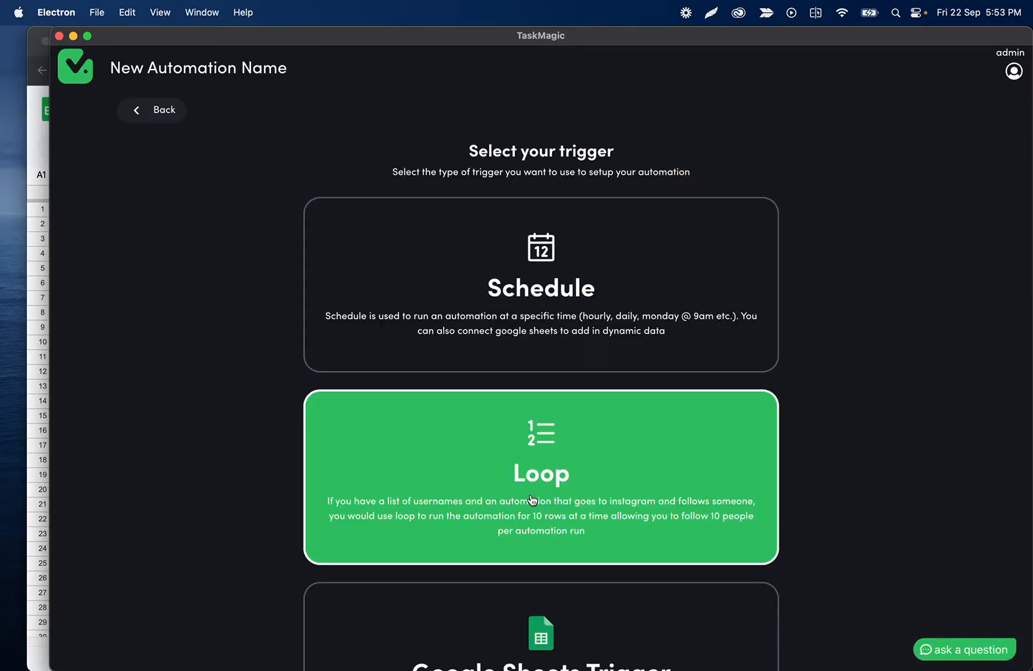
left_click(540, 632)
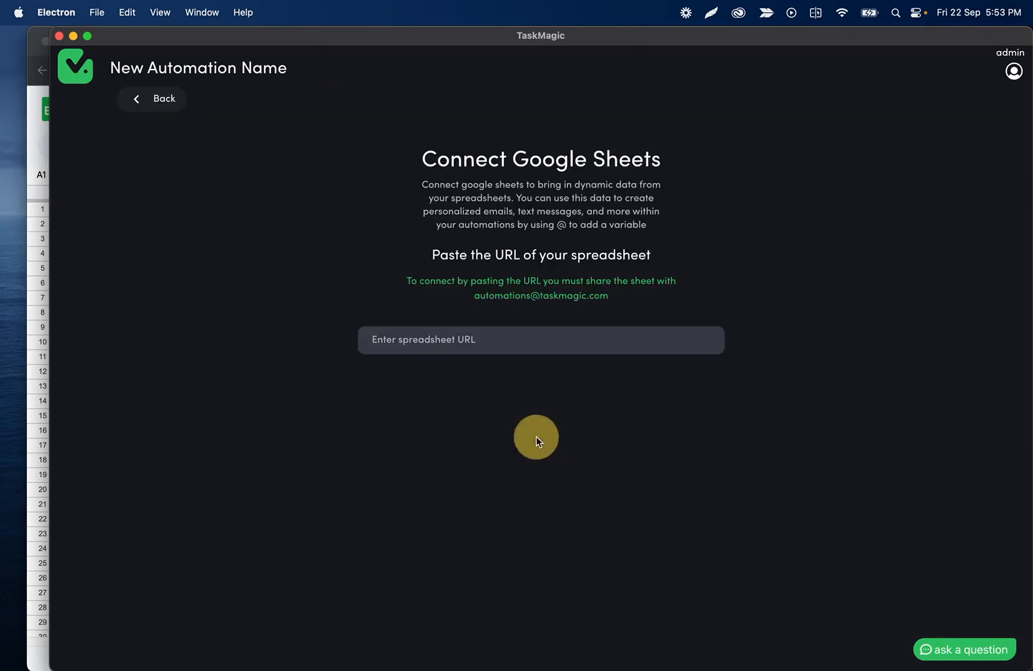
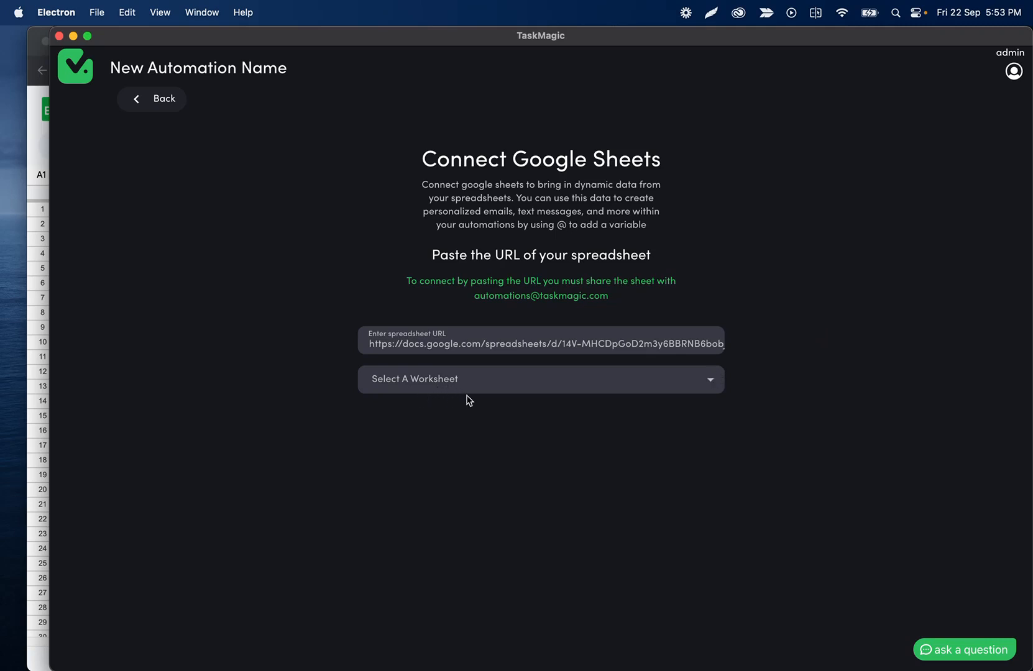
left_click(539, 379)
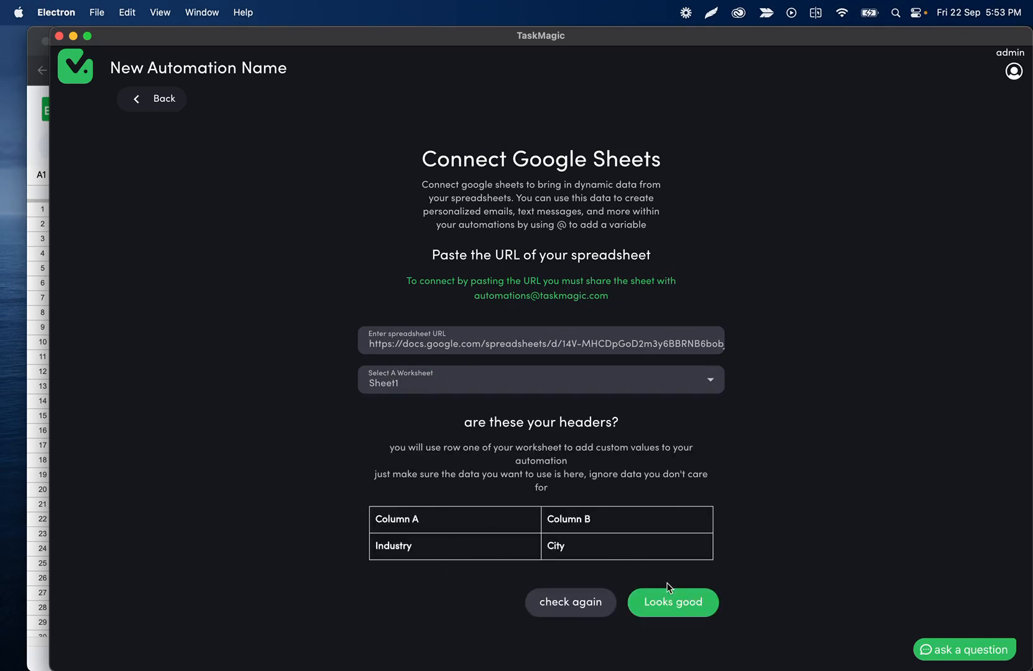
left_click(672, 602)
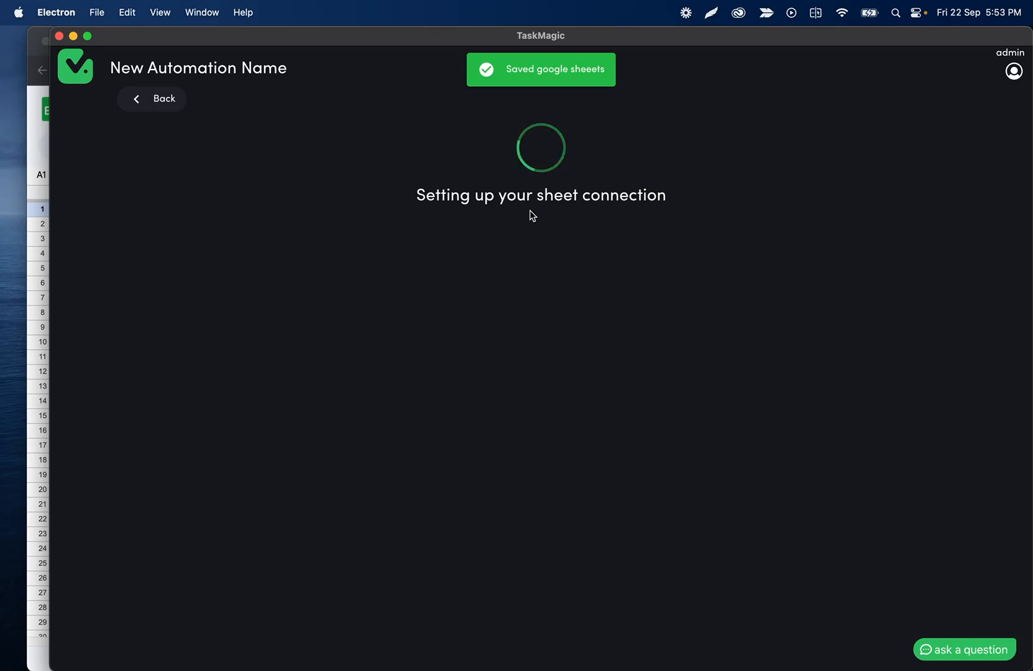
mouse_move(407, 56)
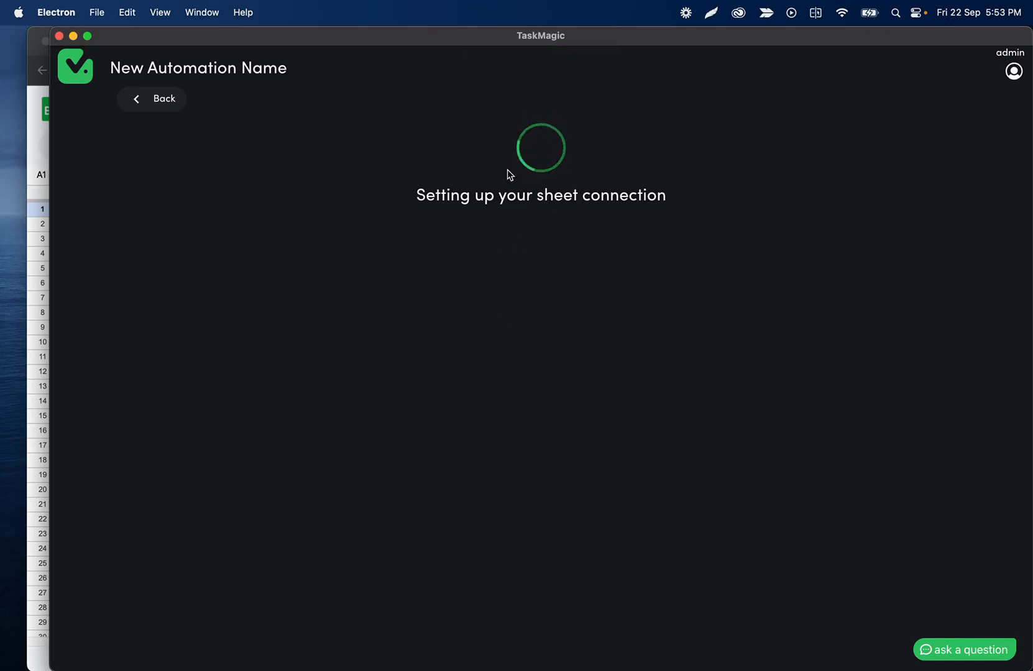
mouse_move(525, 158)
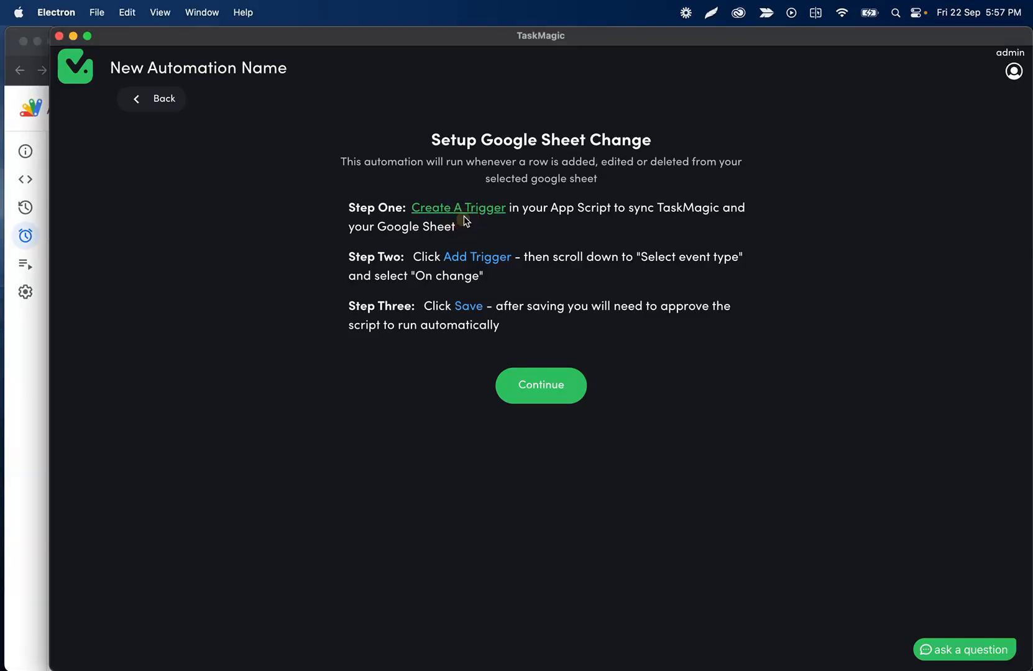
mouse_move(28, 354)
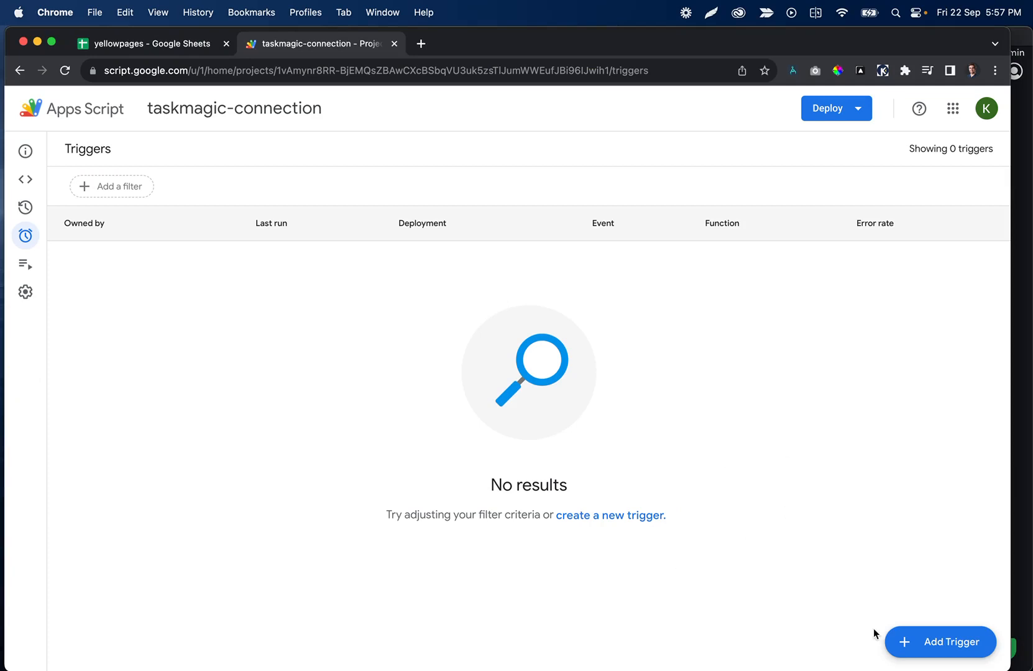
mouse_move(646, 432)
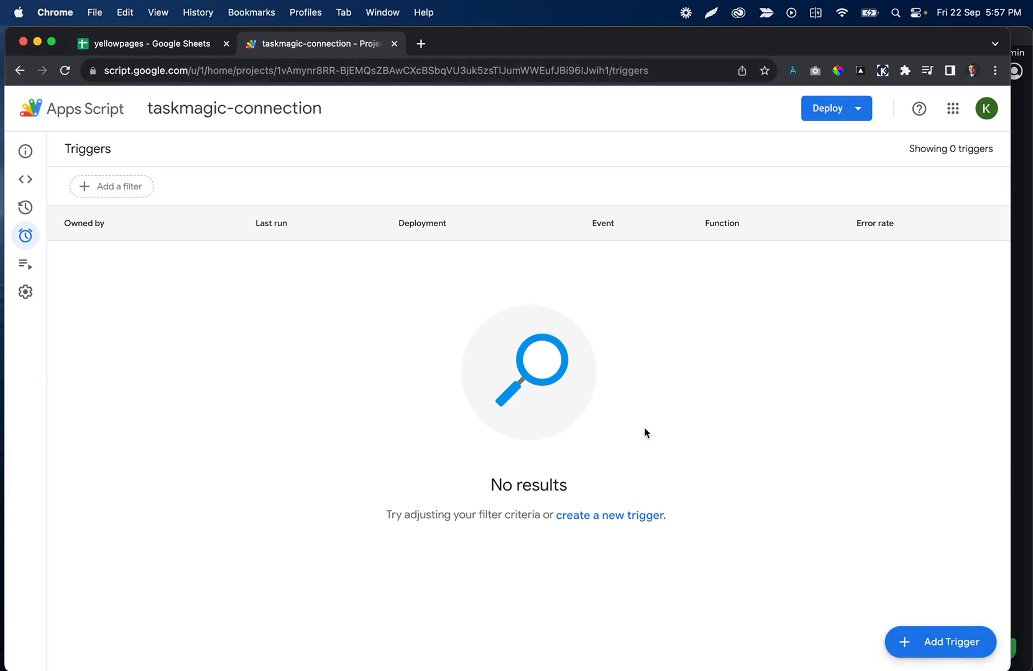
mouse_move(745, 328)
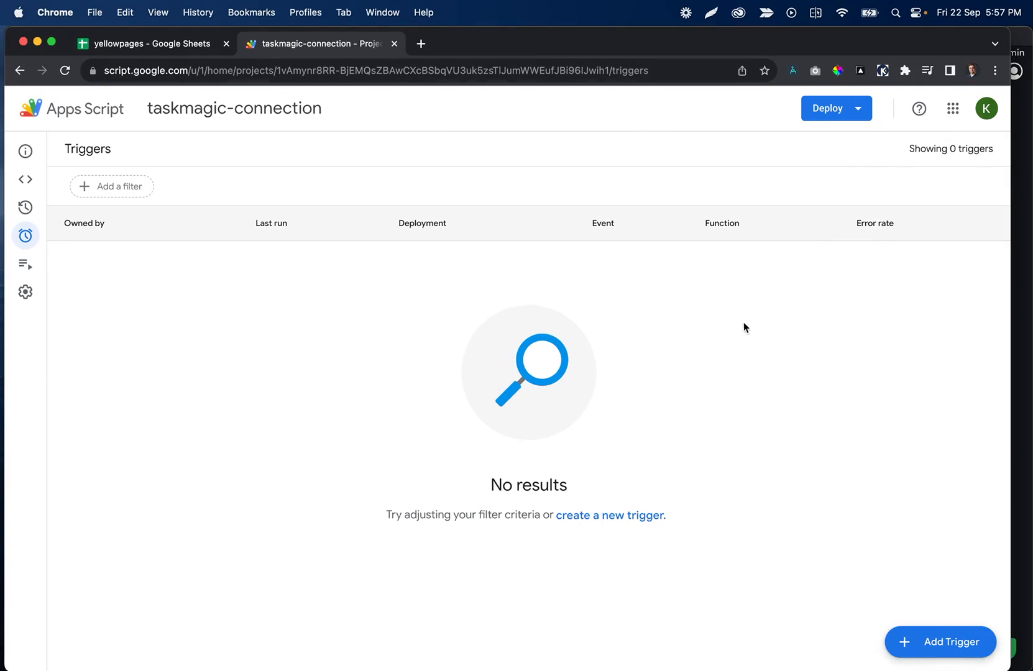
Open the taskmagic-connection Apps Script project's Triggers page, which has no triggers yet.
left_click(146, 44)
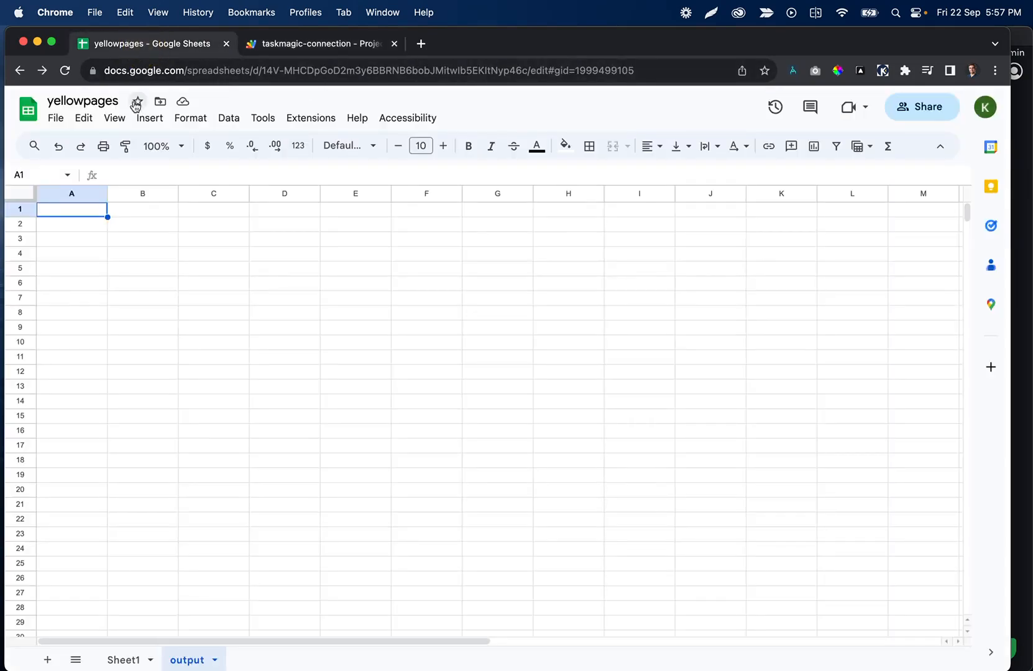
mouse_move(262, 118)
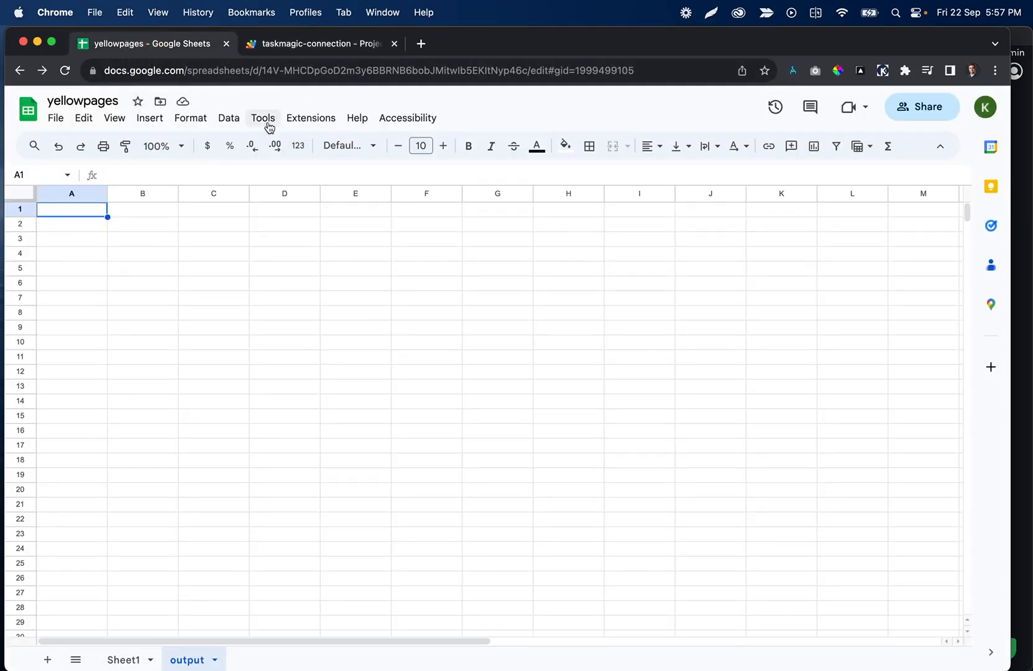
left_click(311, 118)
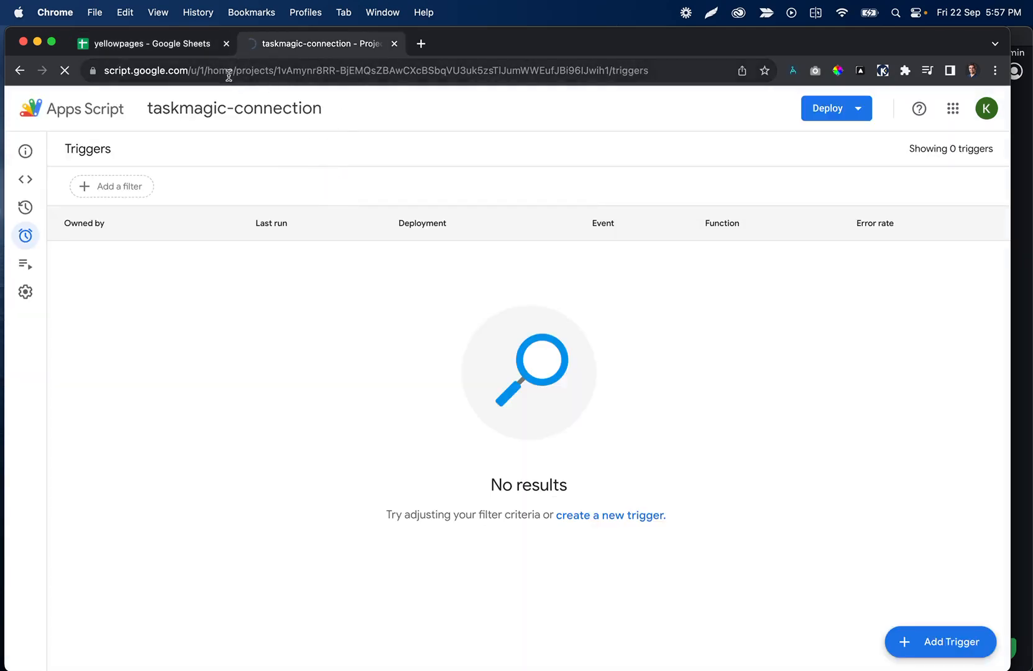
left_click(25, 179)
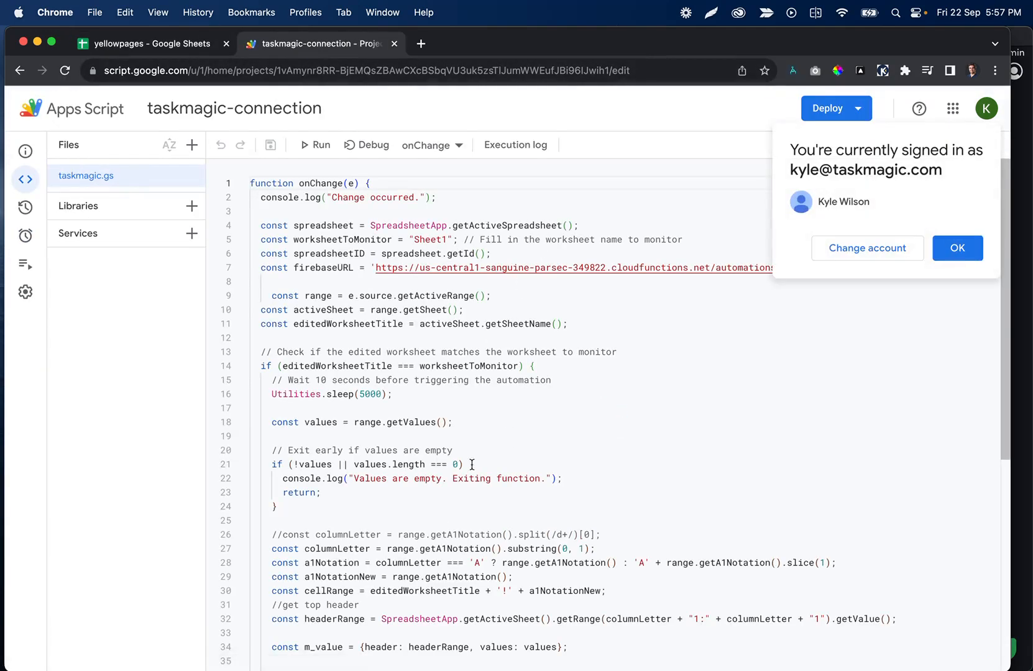
mouse_move(46, 250)
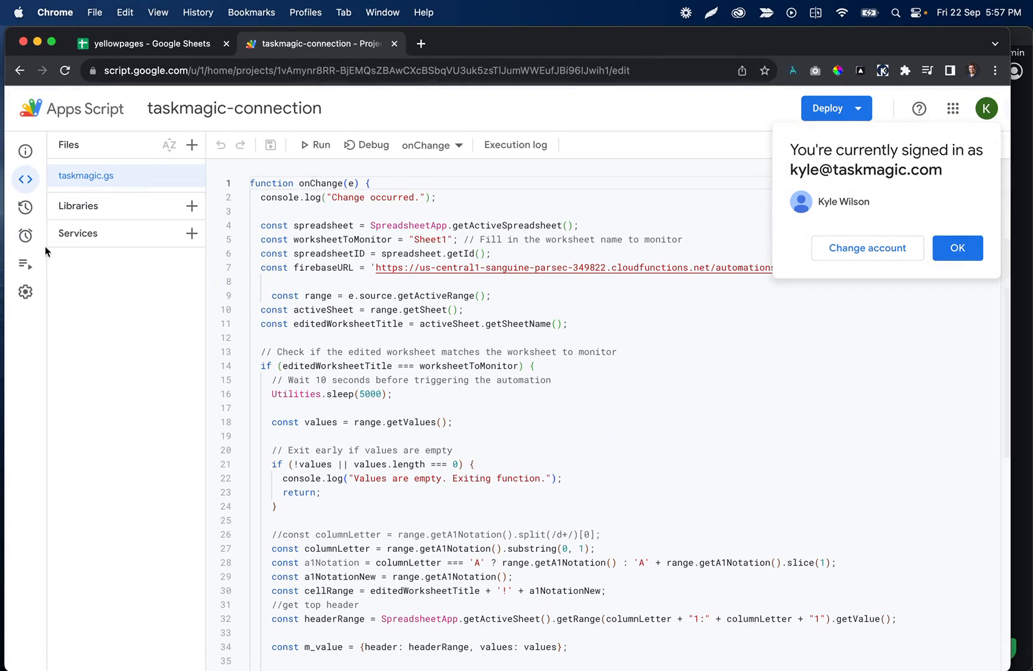
mouse_move(39, 227)
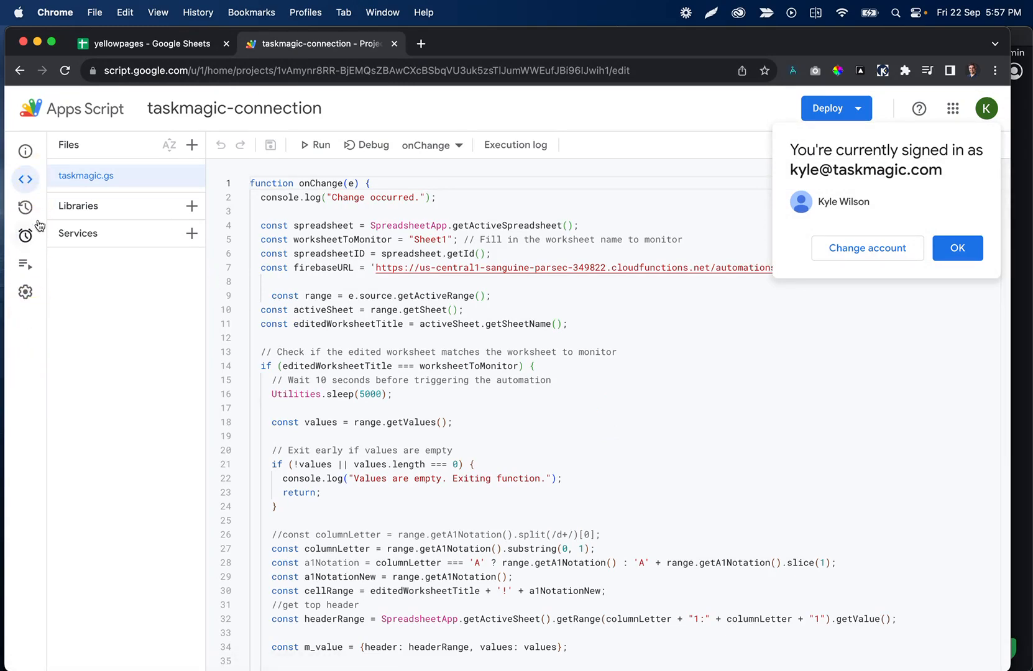
left_click(25, 235)
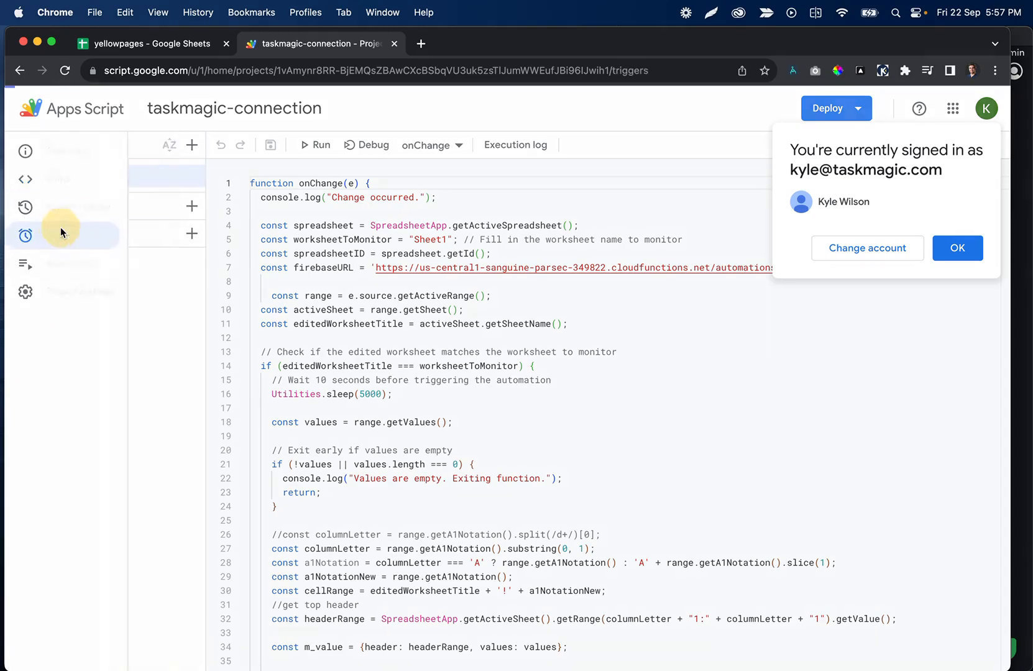
left_click(957, 248)
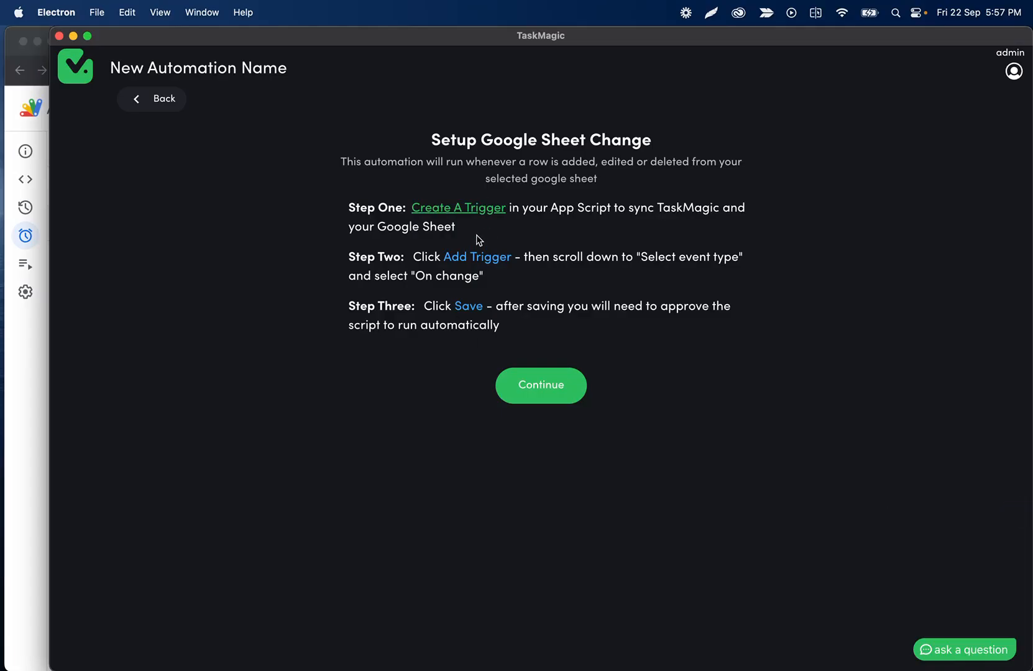
mouse_move(10, 586)
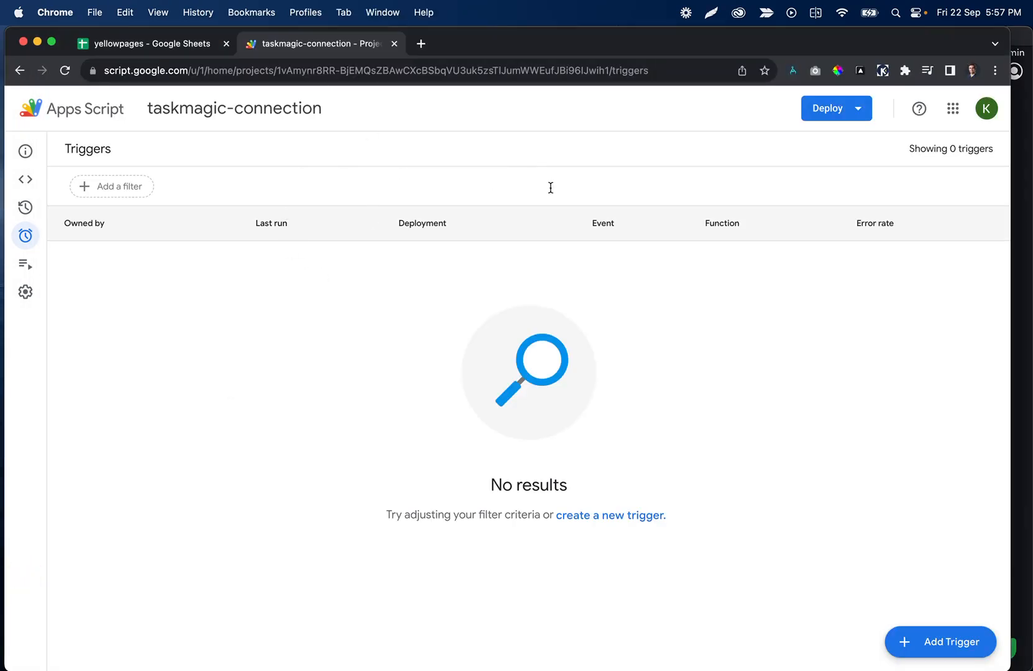
mouse_move(940, 642)
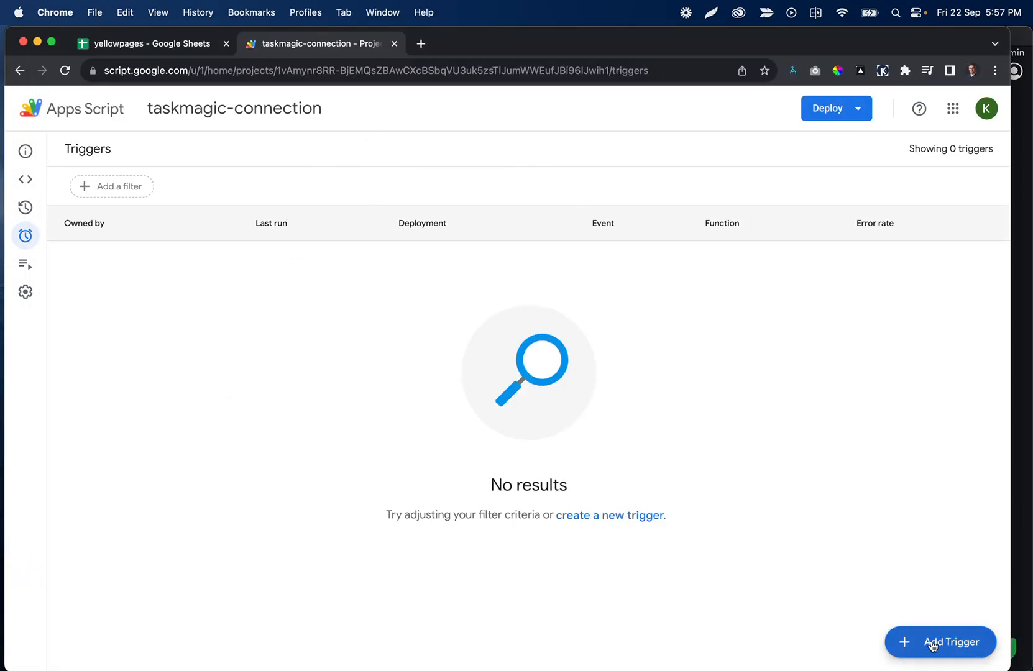
Add an onChange trigger firing from the spreadsheet On edit, authorising the Google account.
left_click(940, 642)
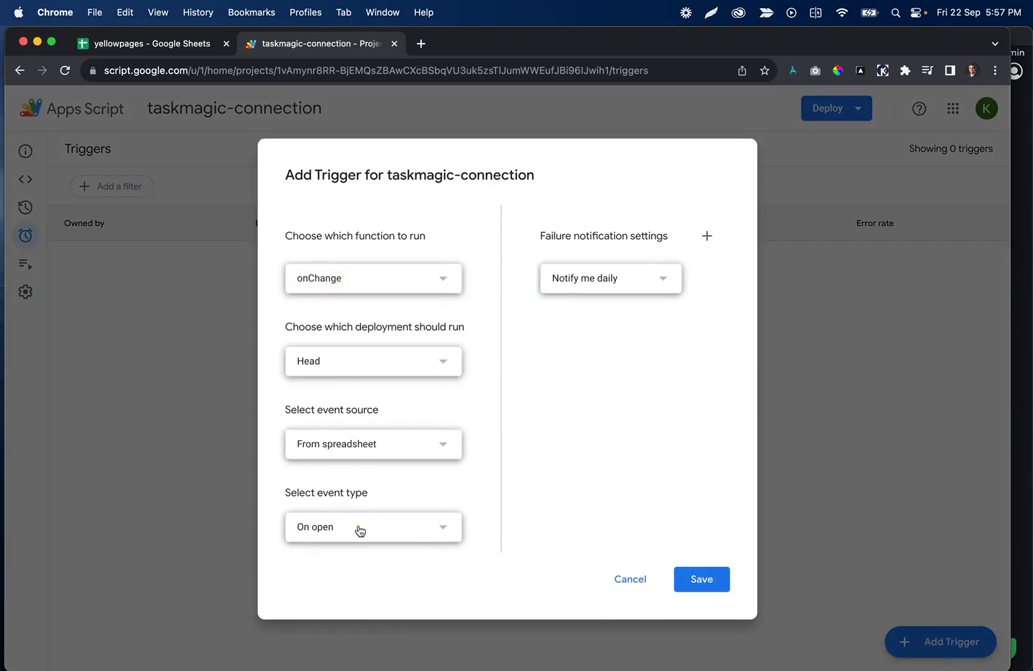
left_click(372, 527)
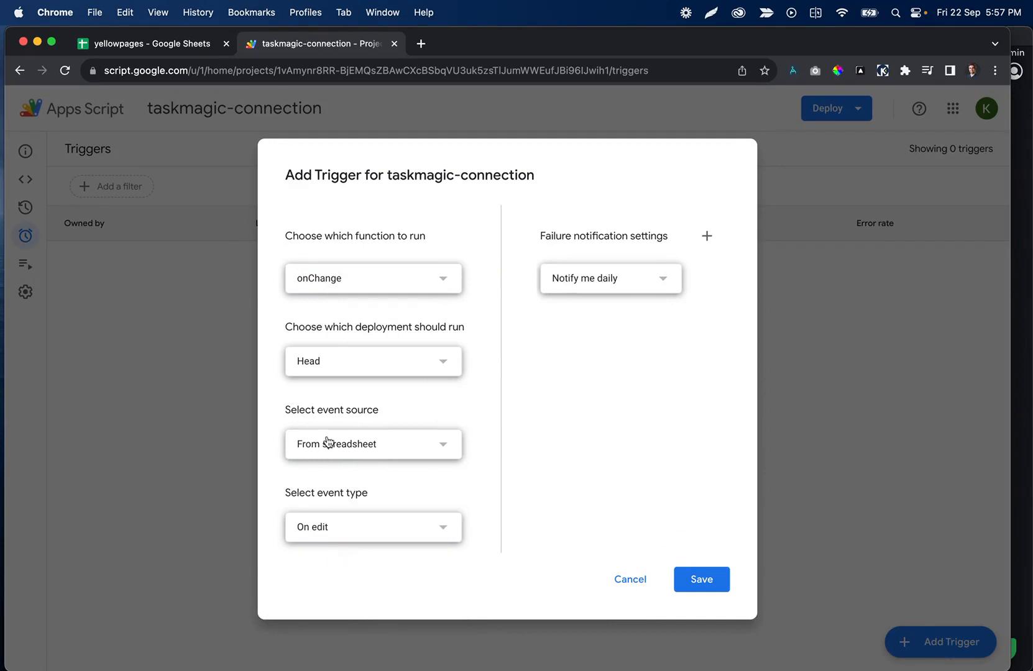
mouse_move(380, 432)
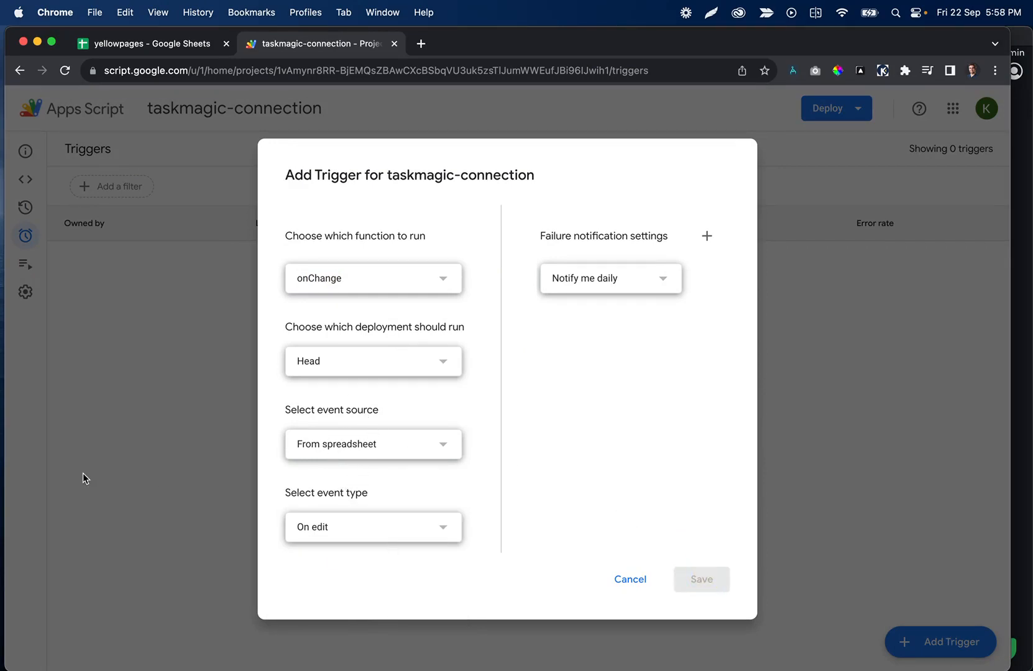
left_click(701, 579)
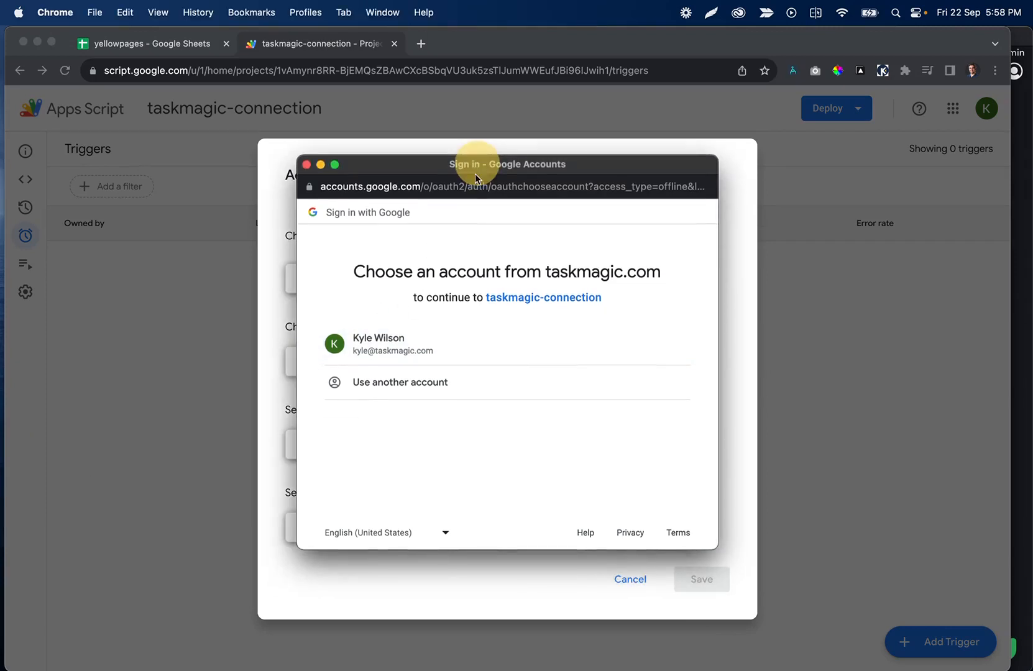
left_click(392, 343)
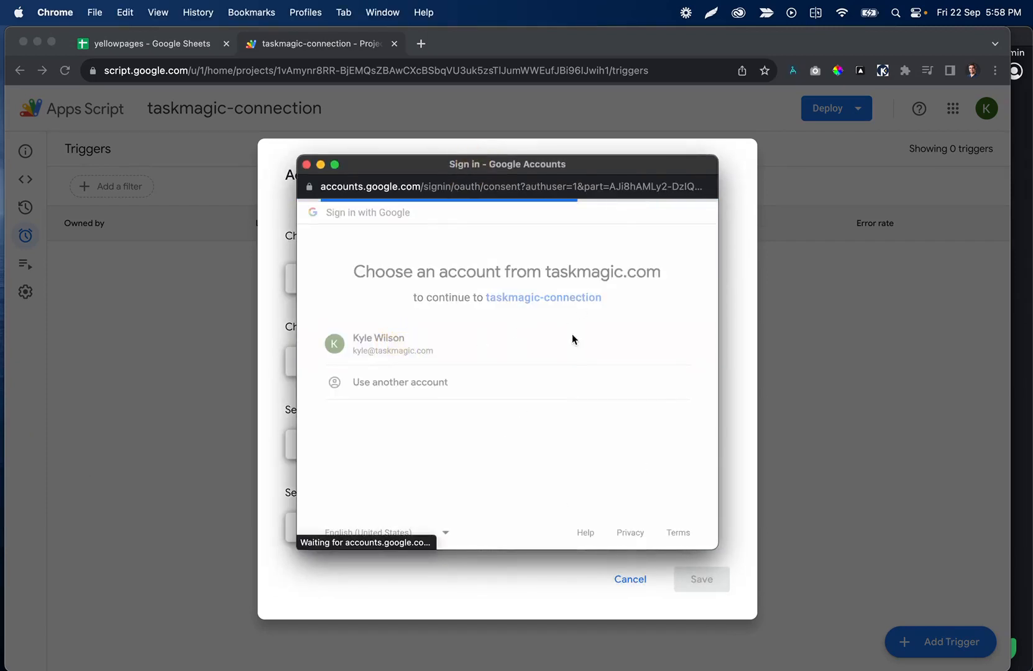
left_click(378, 343)
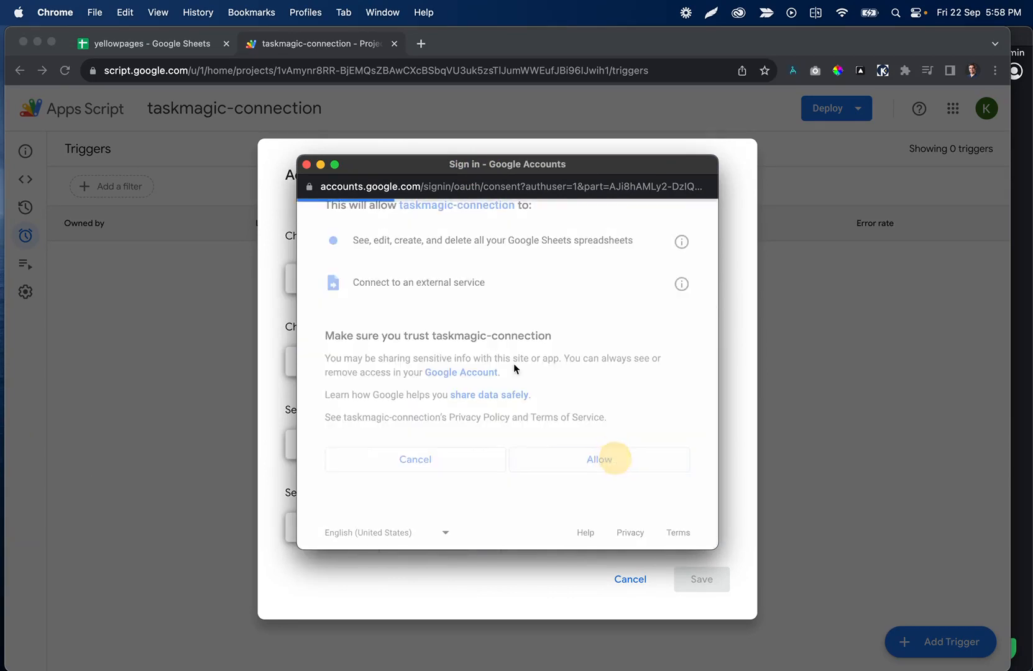
left_click(598, 459)
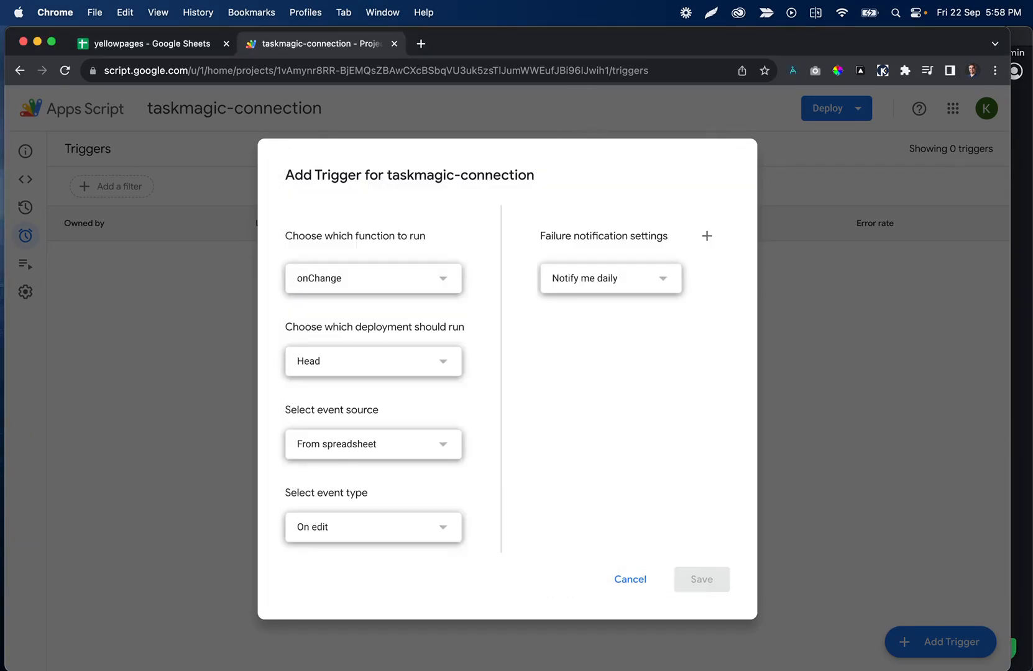
left_click(629, 579)
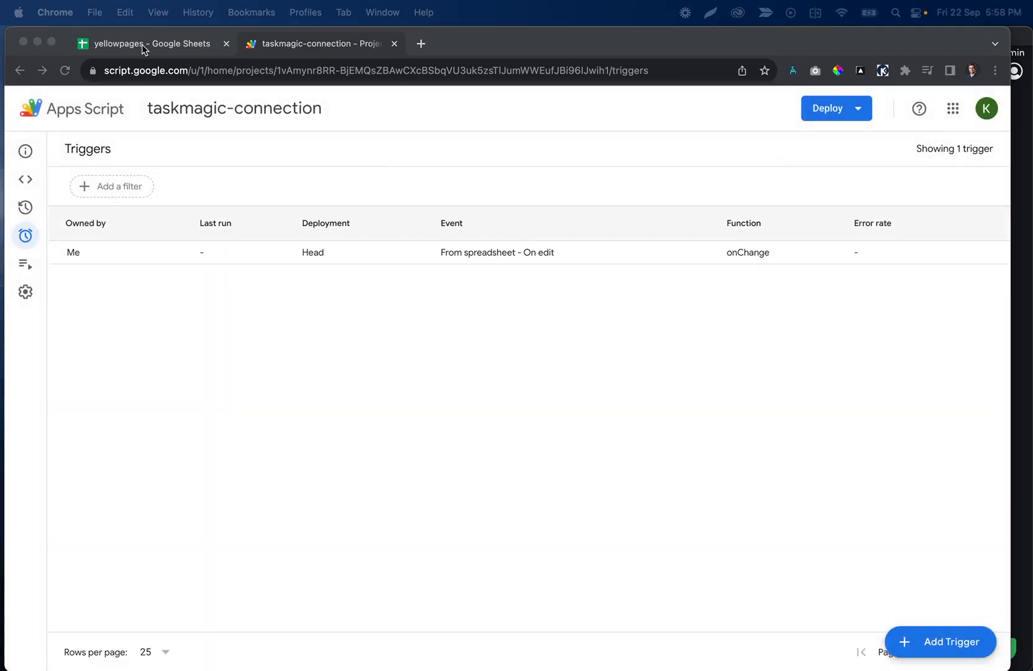
Return to the yellowpages spreadsheet and select its Sheet1 tab.
left_click(152, 44)
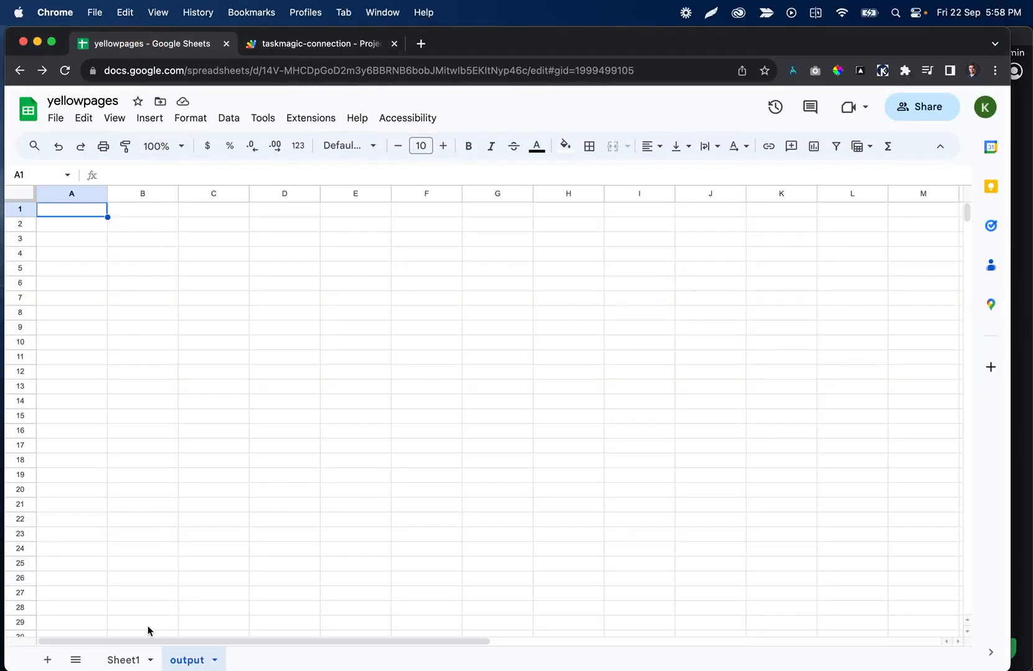
left_click(123, 659)
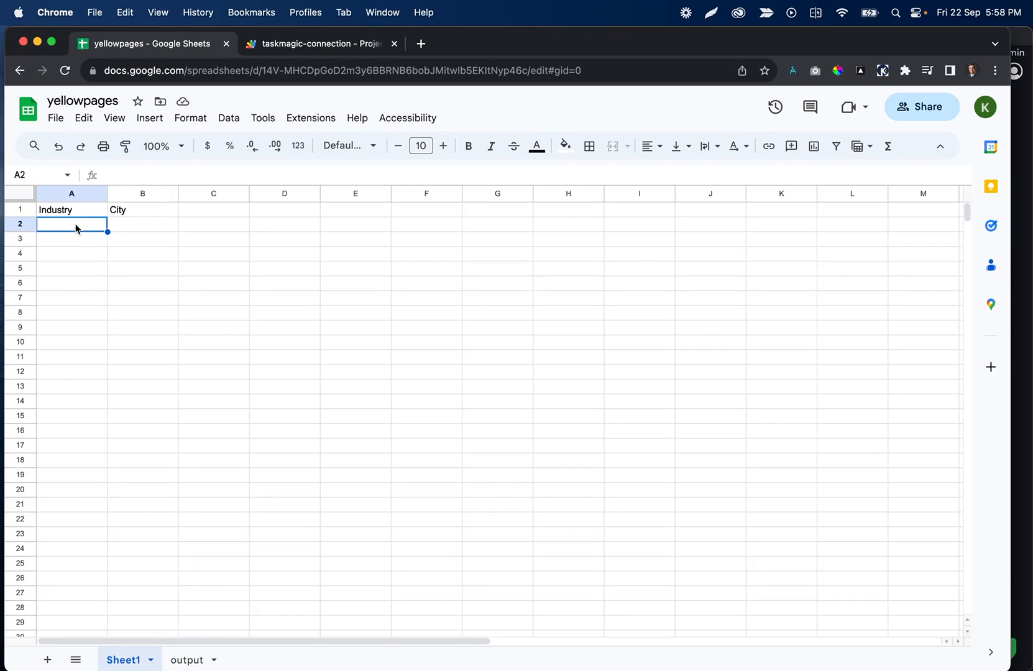
mouse_move(153, 256)
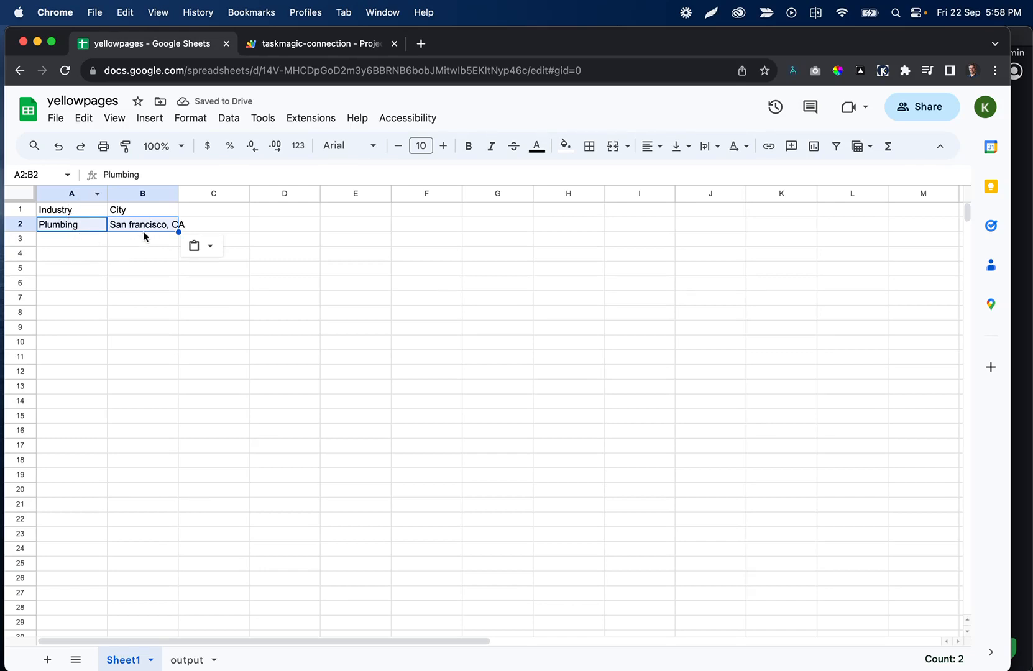
mouse_move(749, 634)
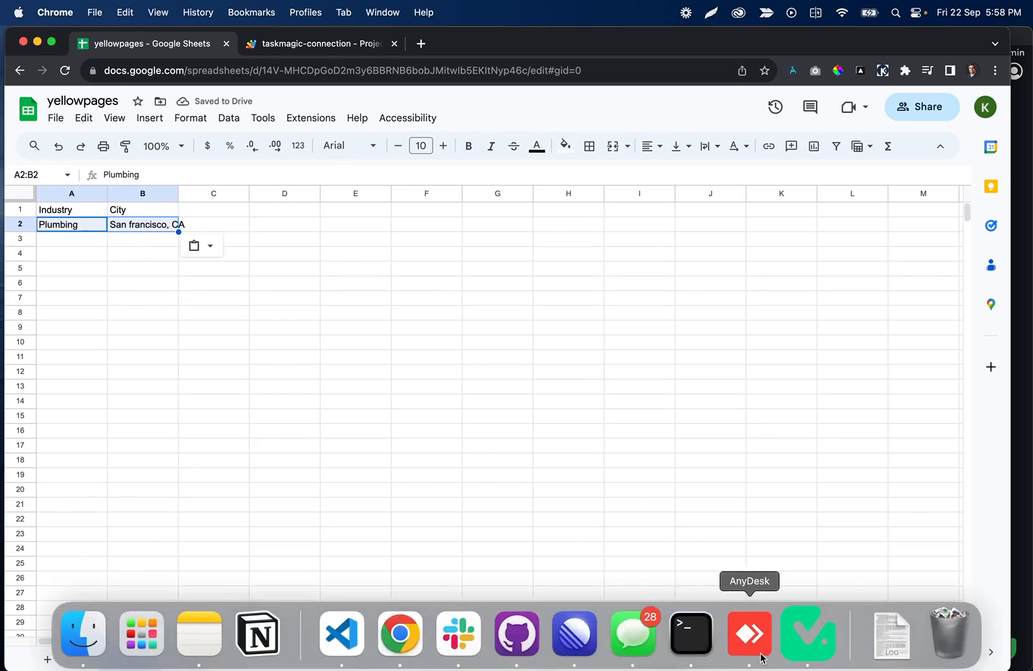
Confirm the sheet-change trigger and save the Plumbing / San francisco, CA row as test data.
left_click(806, 634)
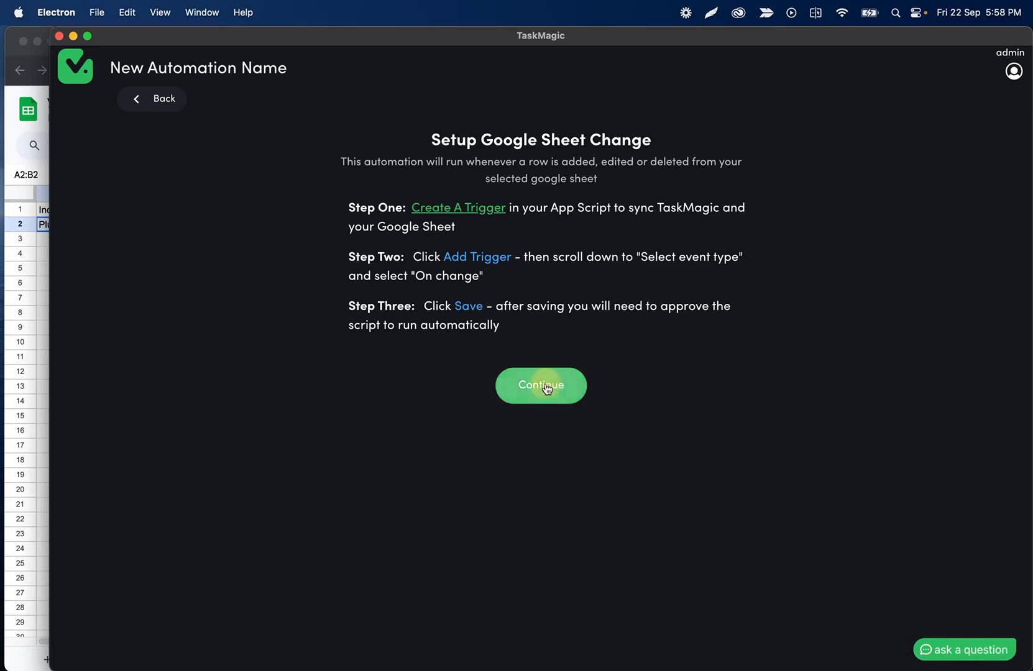
left_click(539, 384)
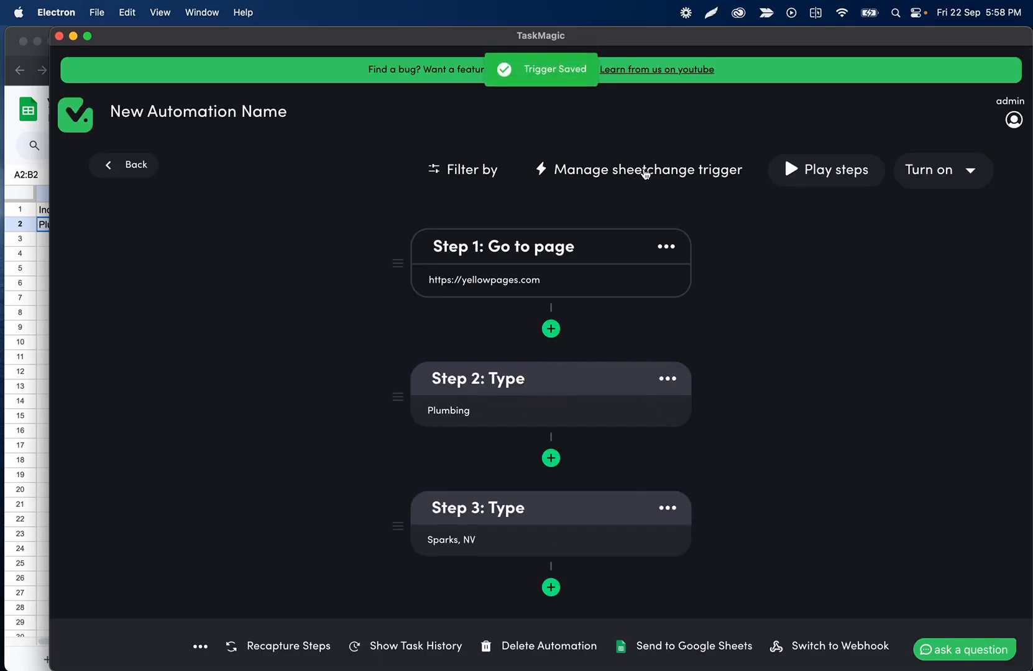
left_click(646, 169)
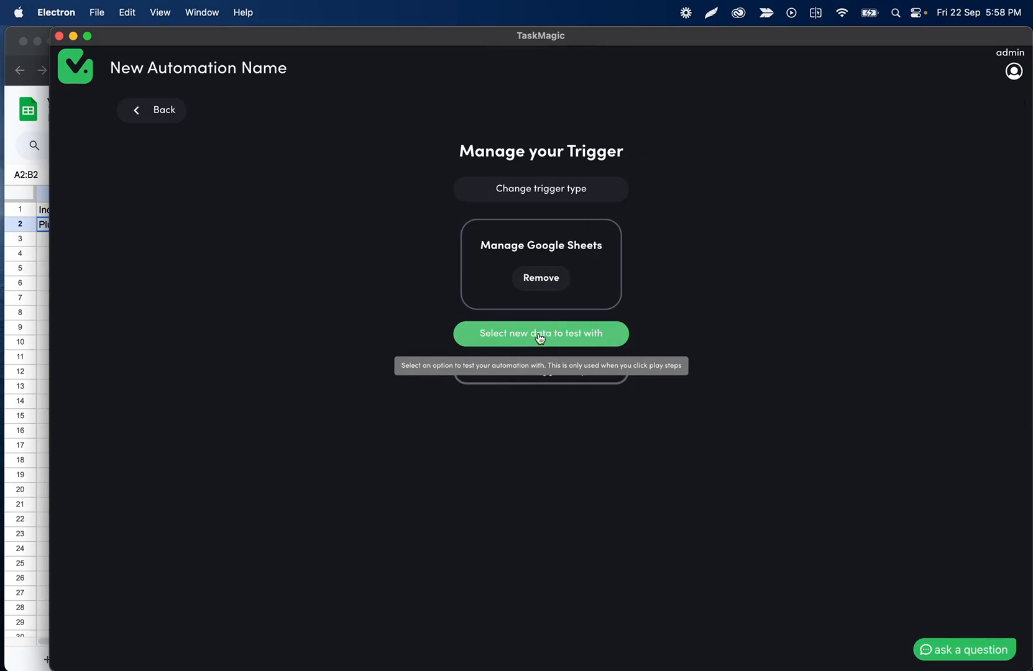
left_click(539, 333)
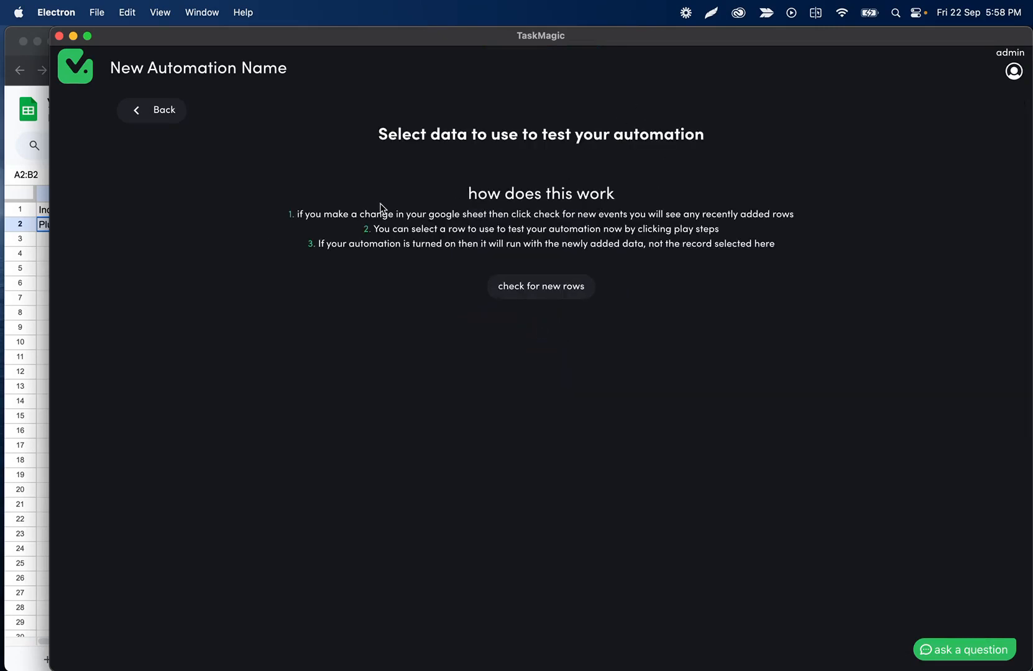
left_click(539, 286)
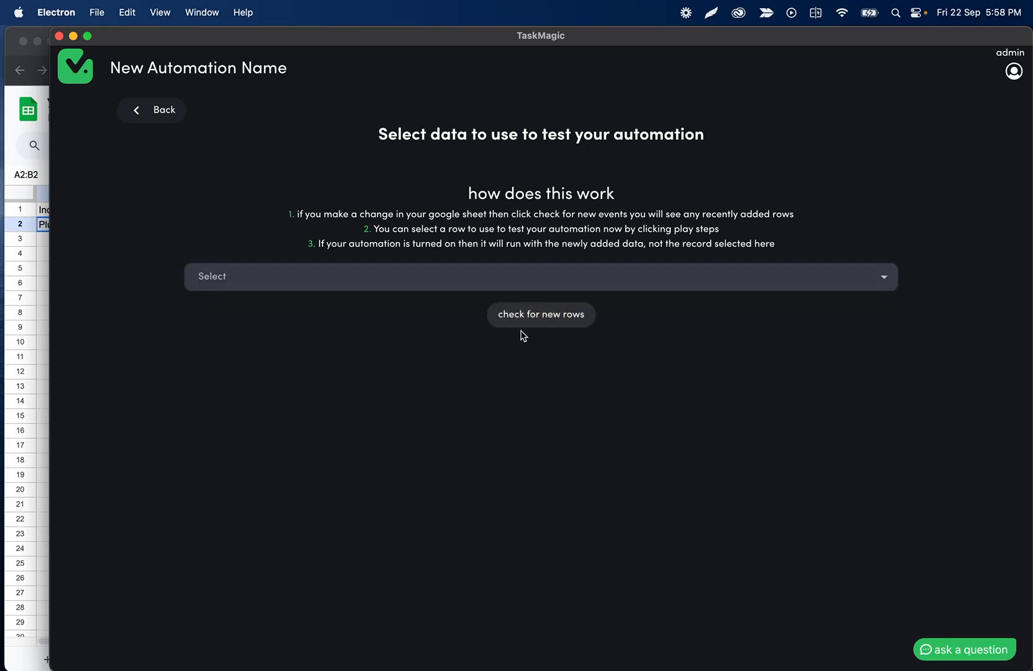
mouse_move(377, 276)
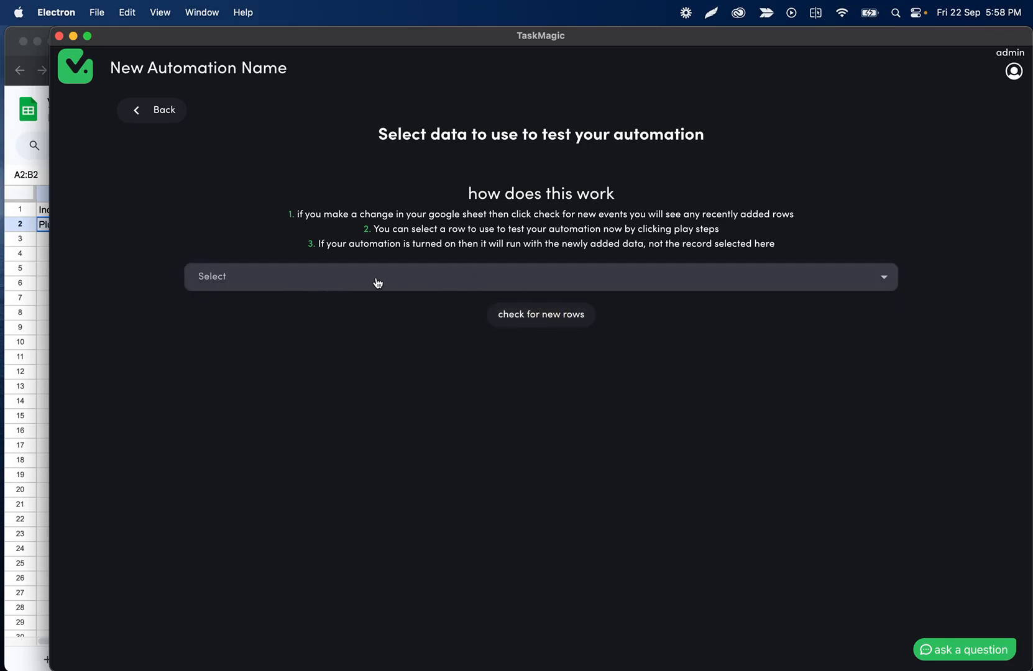
mouse_move(44, 232)
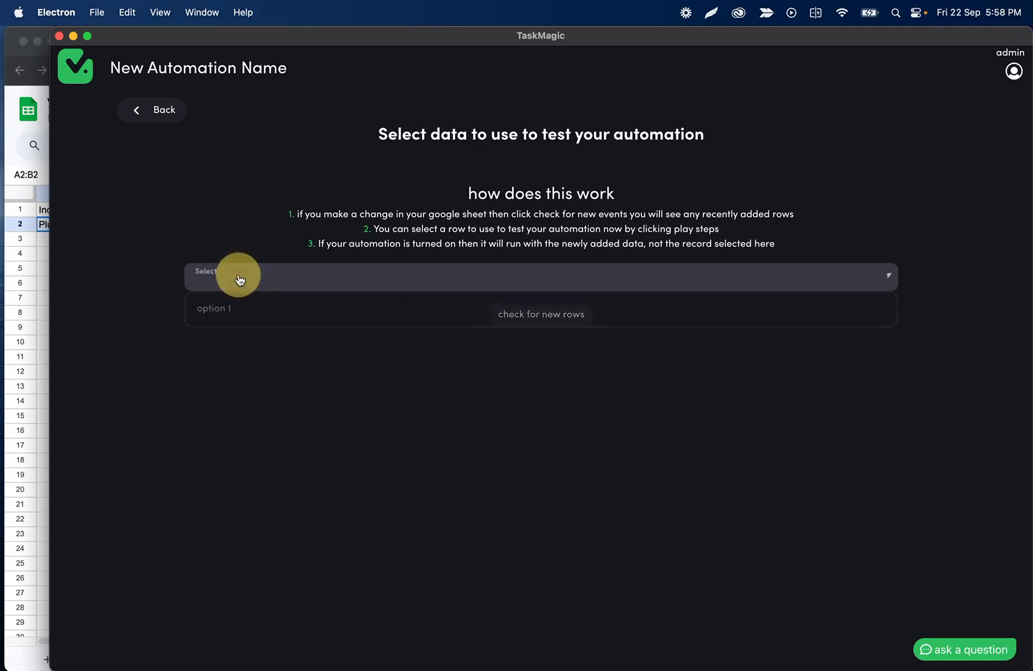
left_click(212, 308)
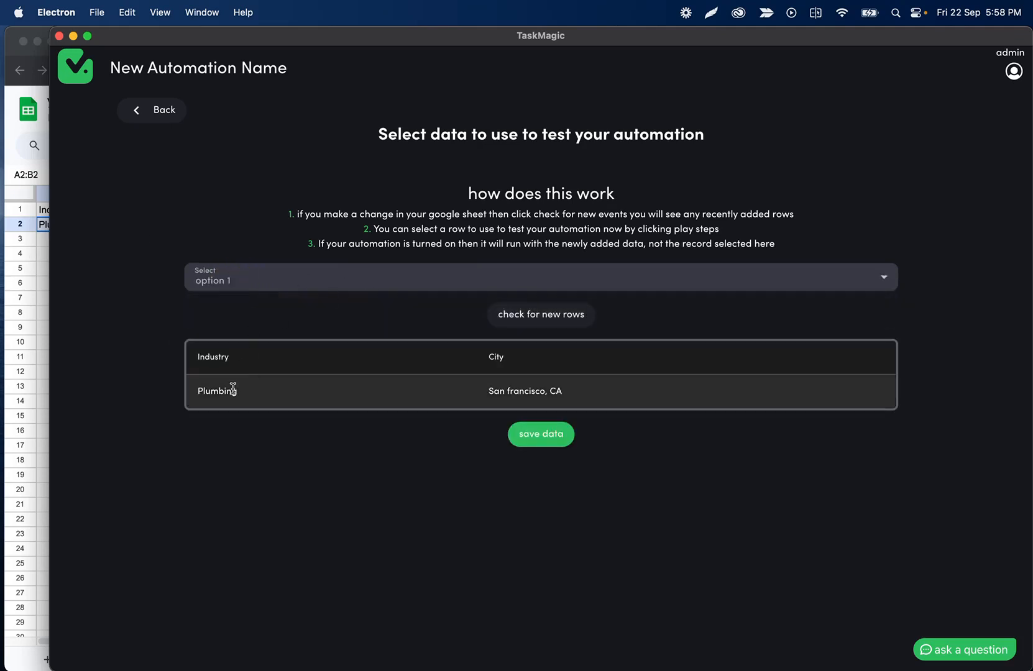
mouse_move(548, 393)
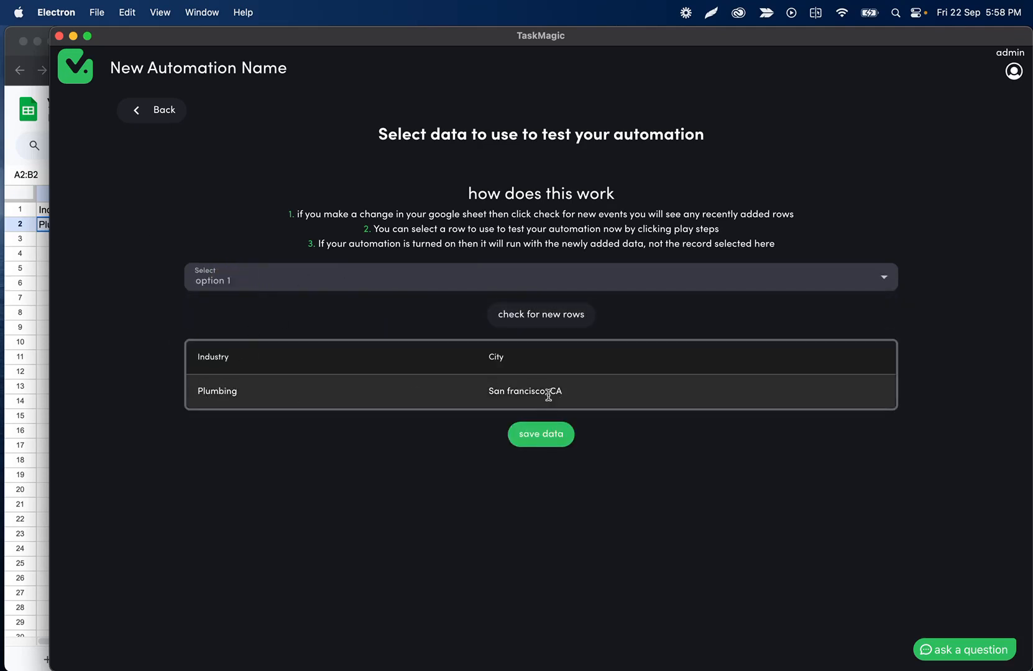
left_click(541, 434)
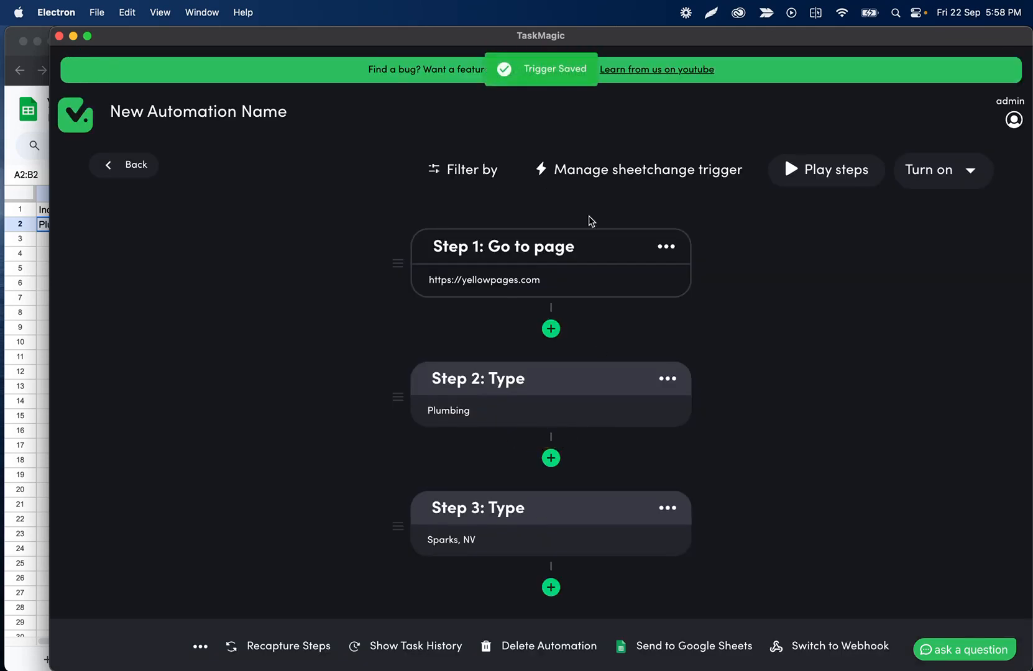
mouse_move(629, 145)
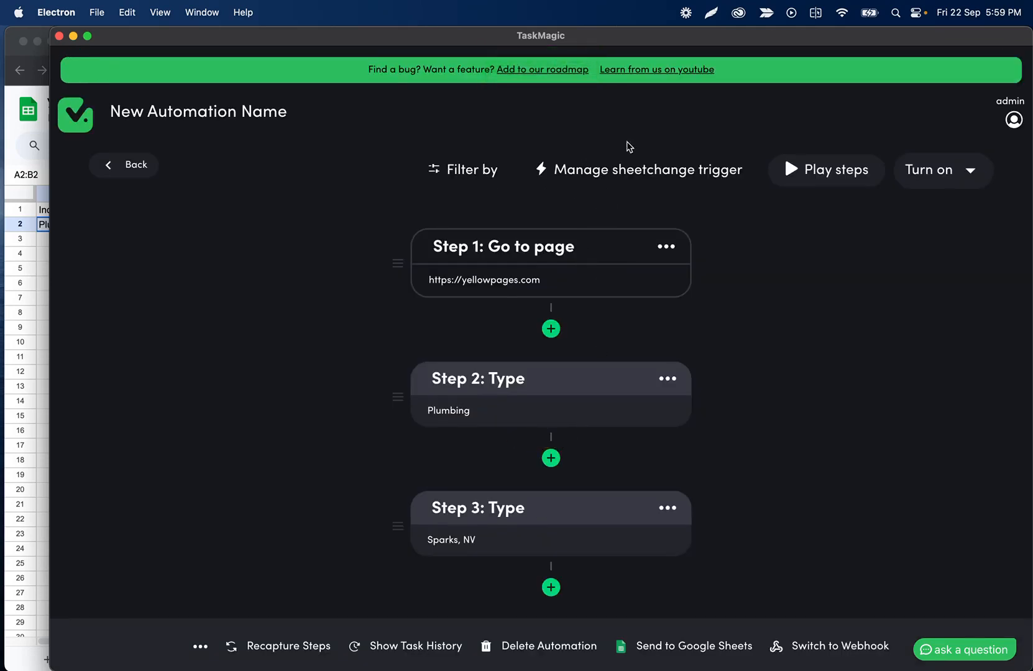
mouse_move(840, 208)
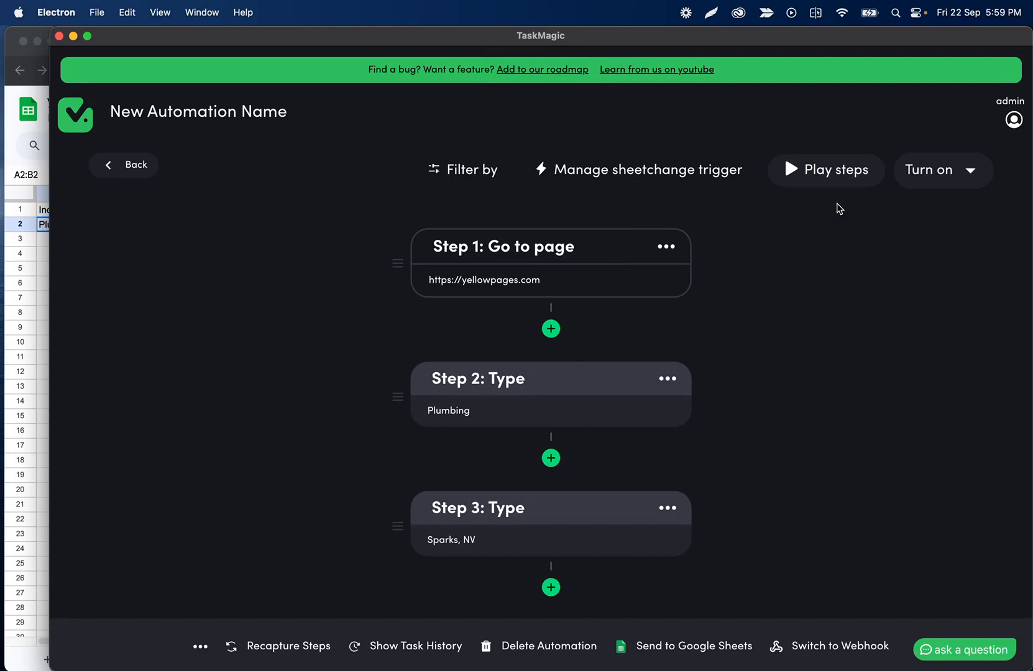
mouse_move(576, 449)
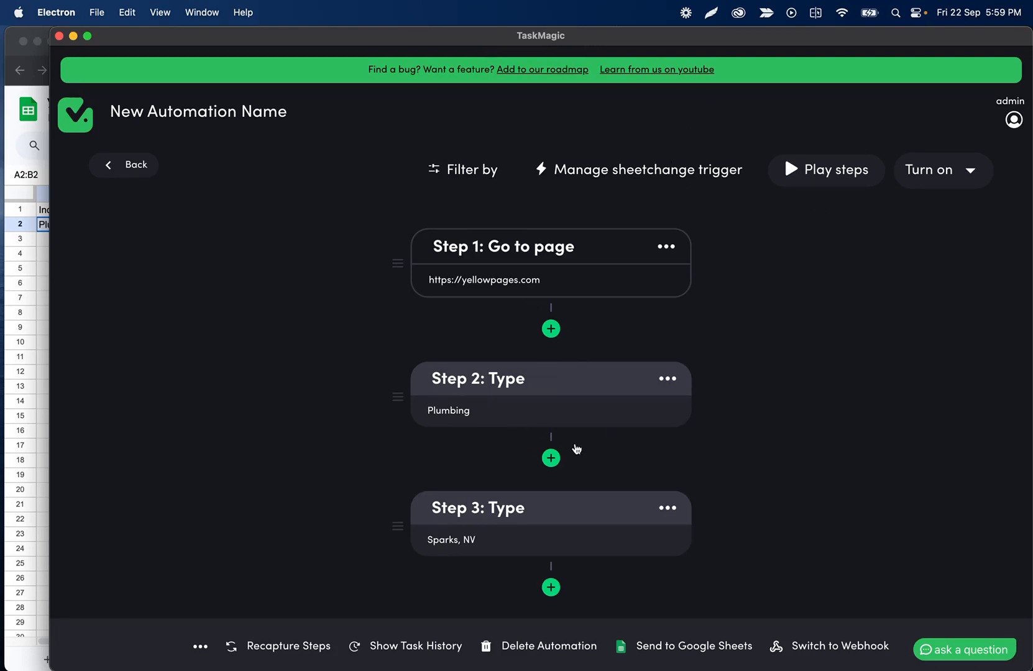
mouse_move(630, 353)
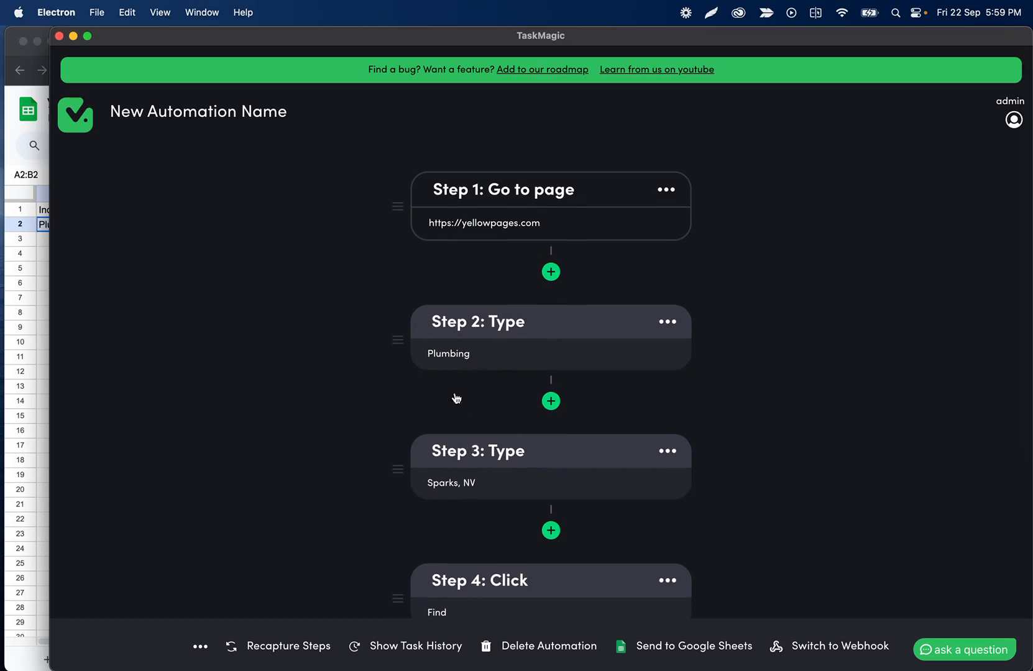
mouse_move(458, 377)
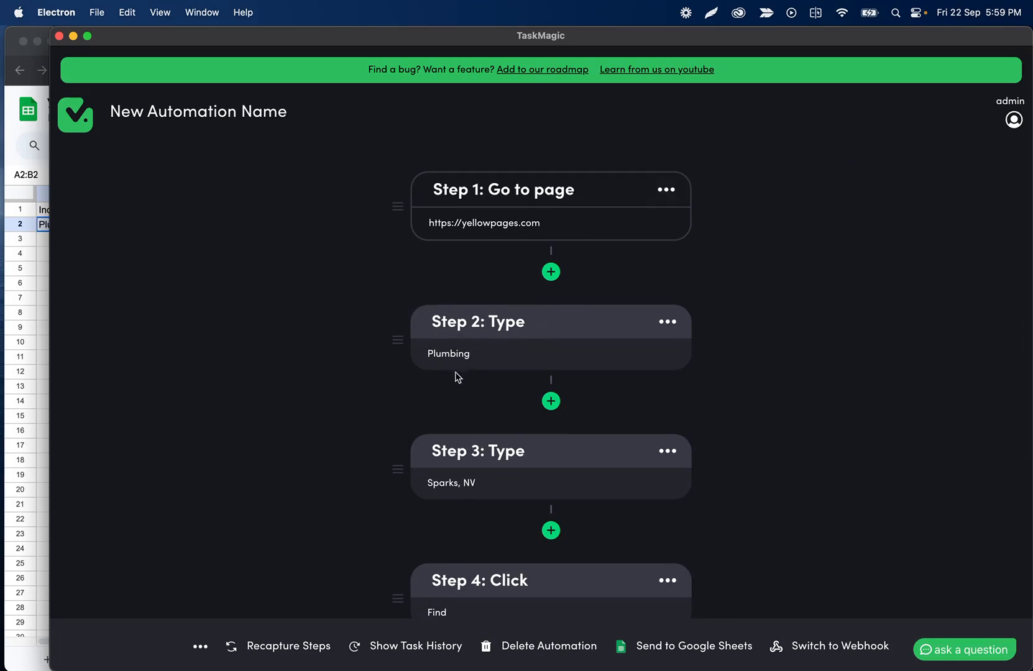
mouse_move(514, 371)
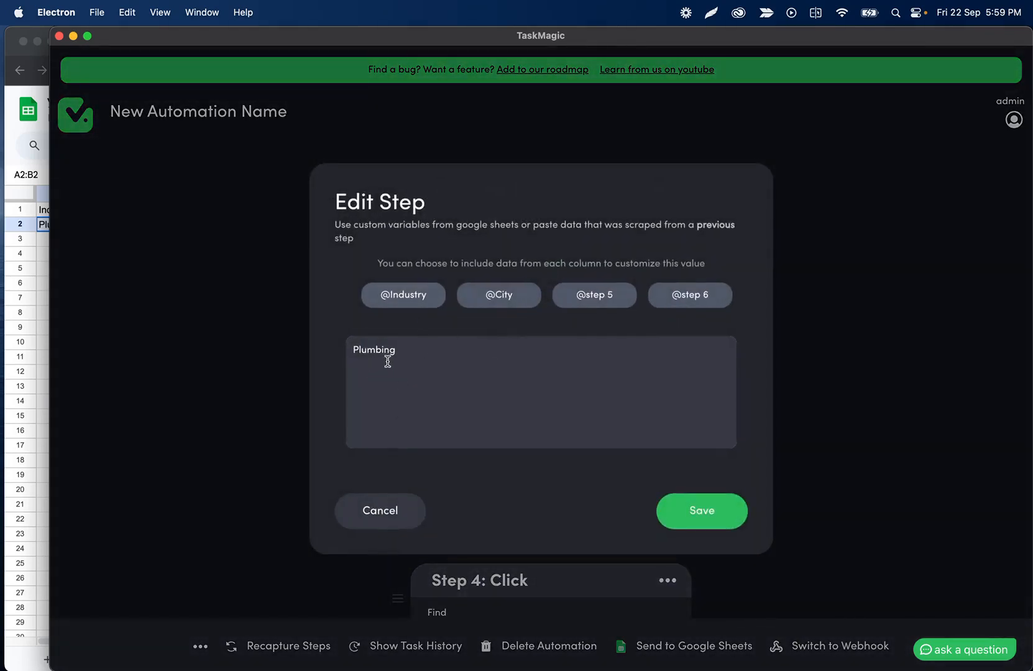
mouse_move(405, 290)
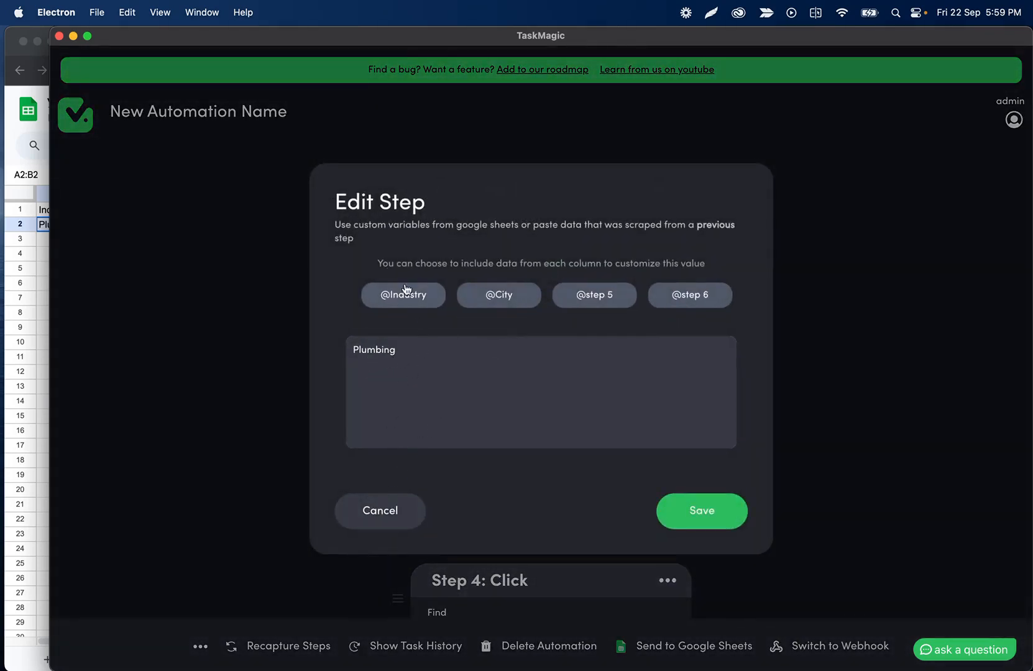
mouse_move(415, 346)
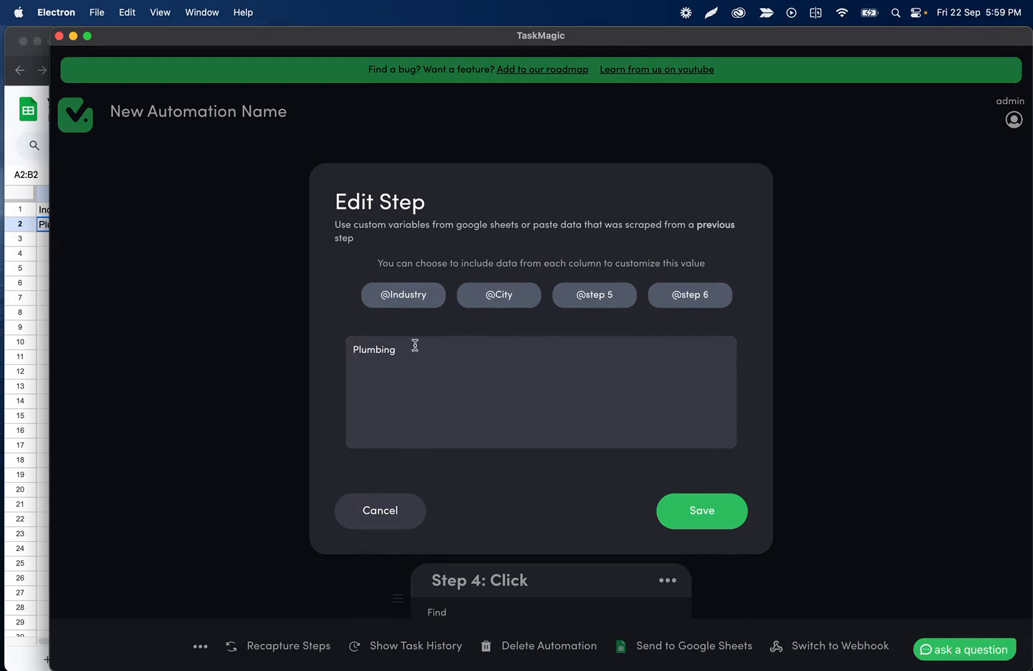
left_click(701, 511)
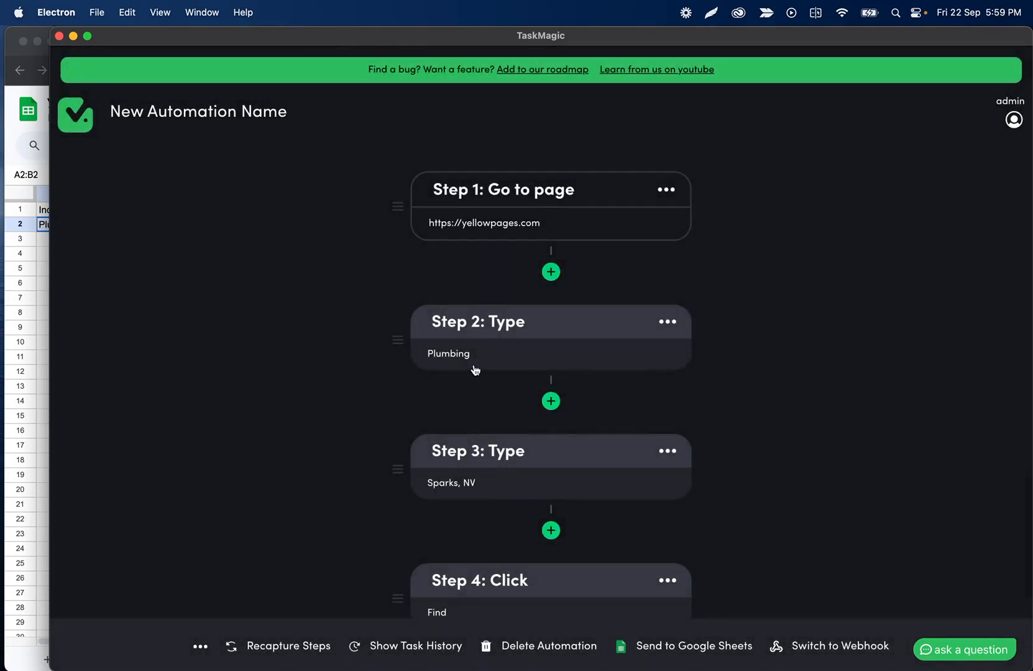
left_click(476, 353)
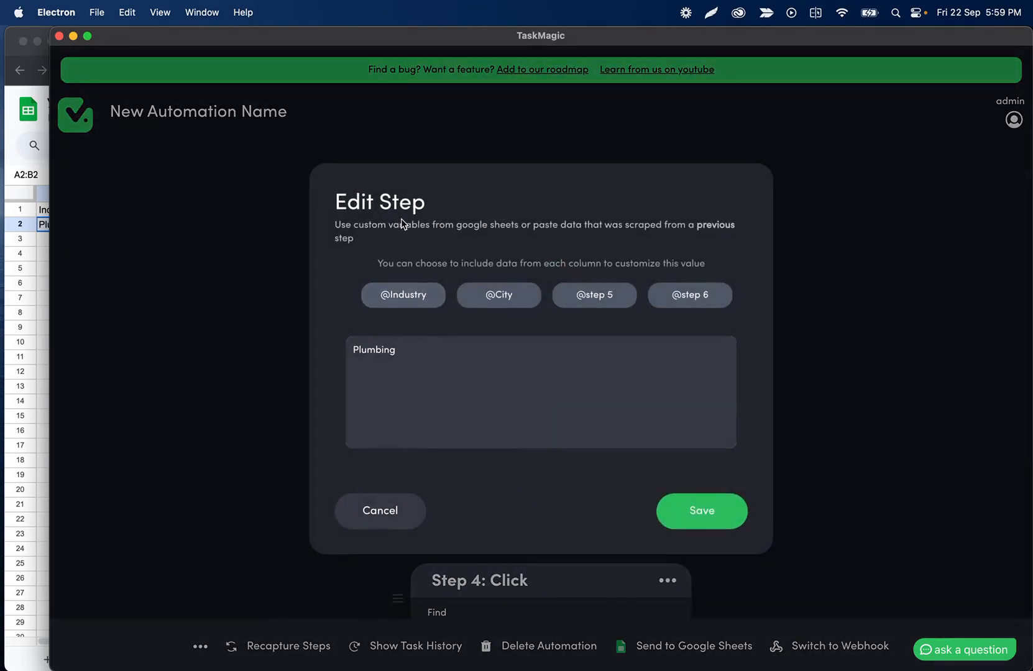
double_click(373, 350)
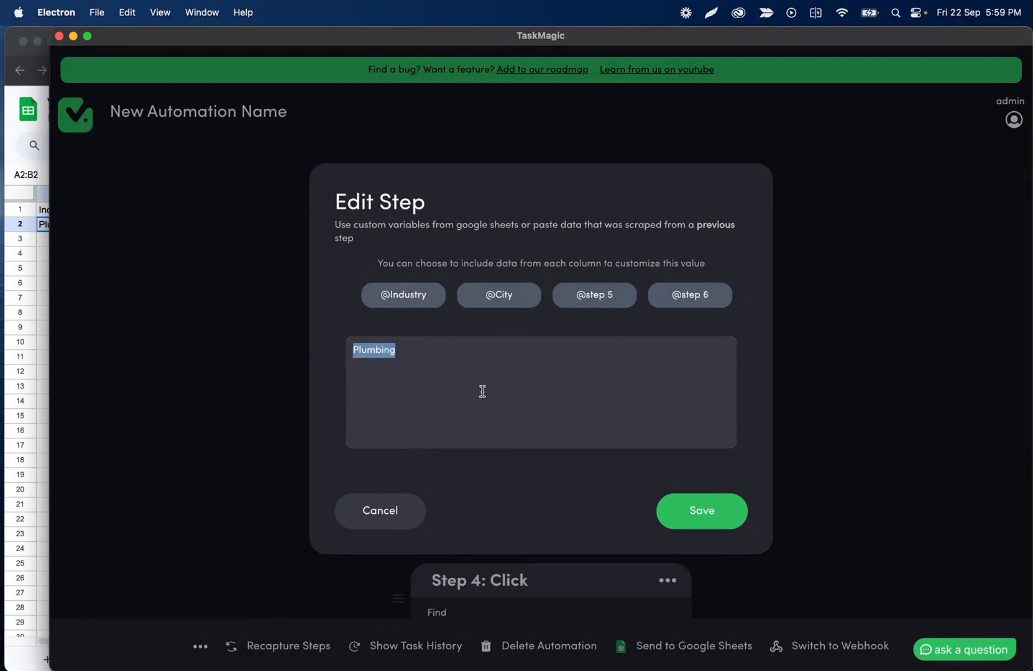
left_click(403, 295)
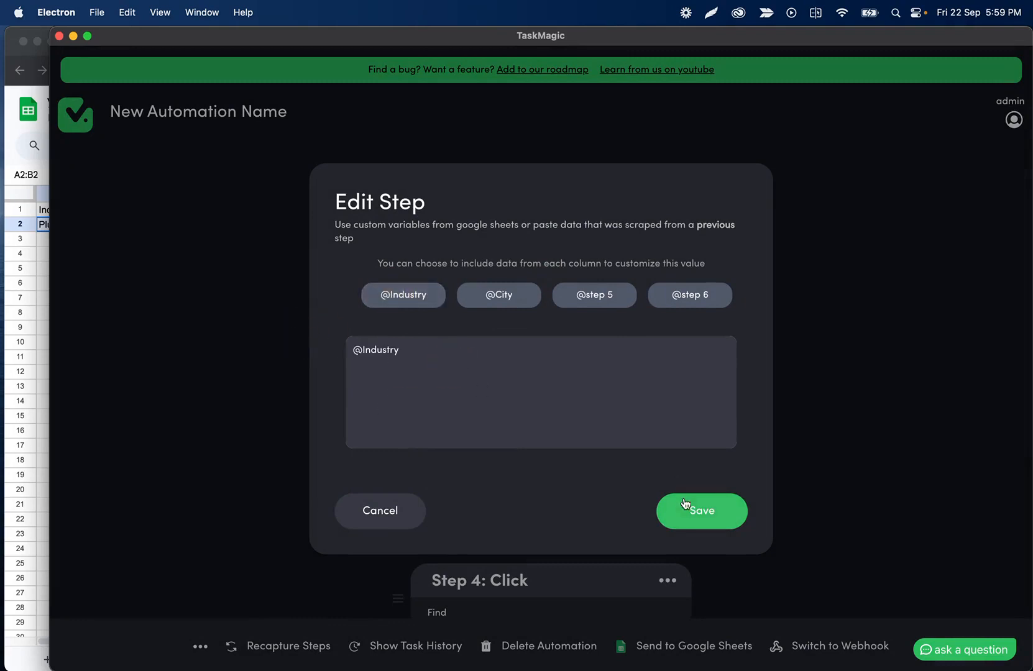
left_click(701, 510)
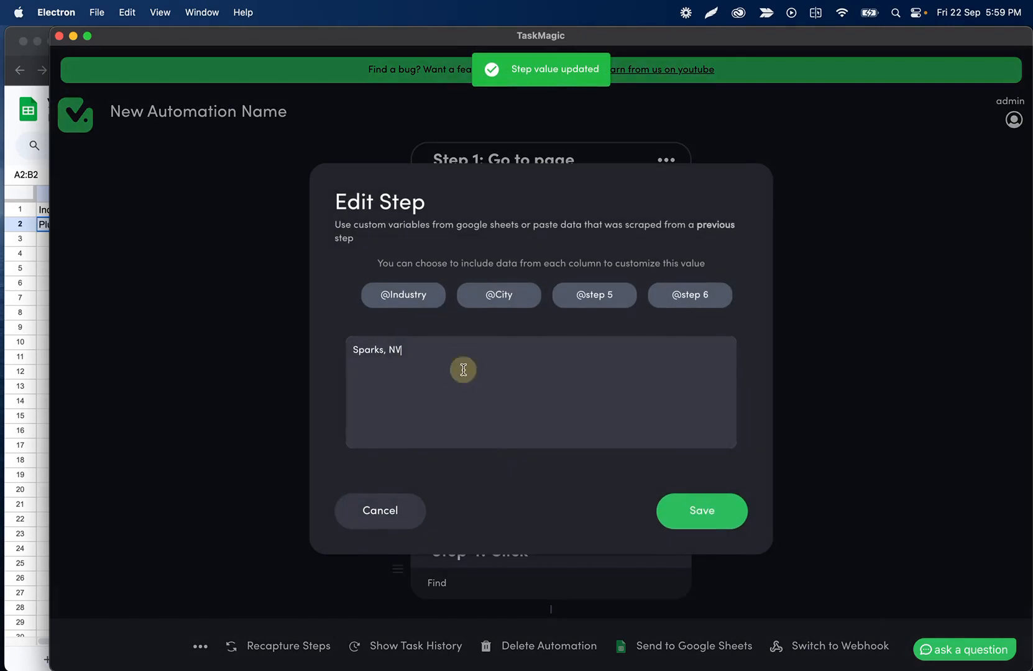
left_click(498, 295)
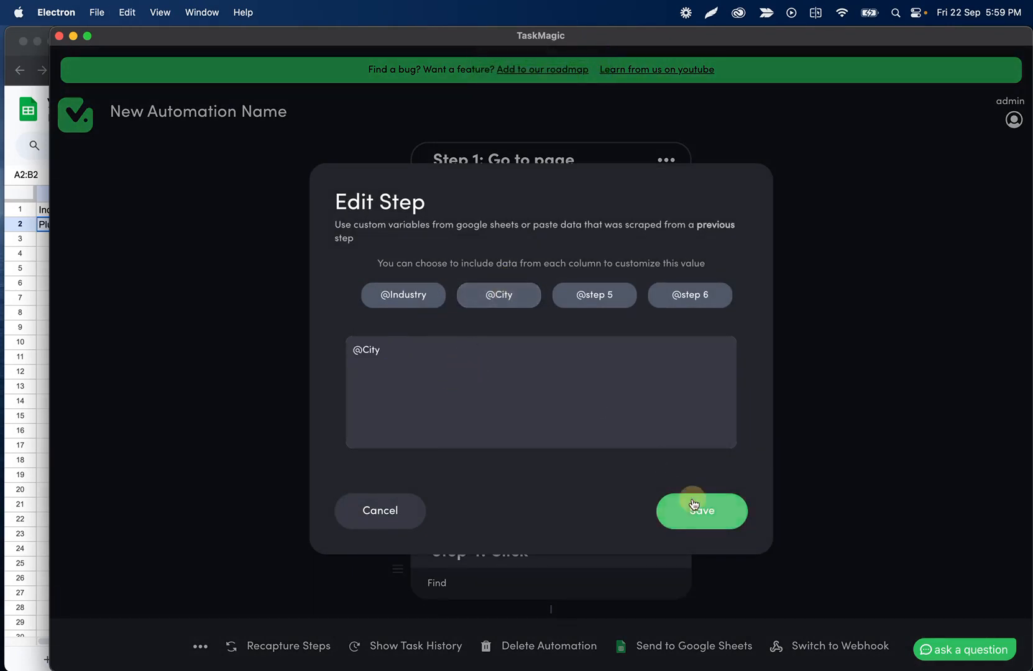
left_click(702, 510)
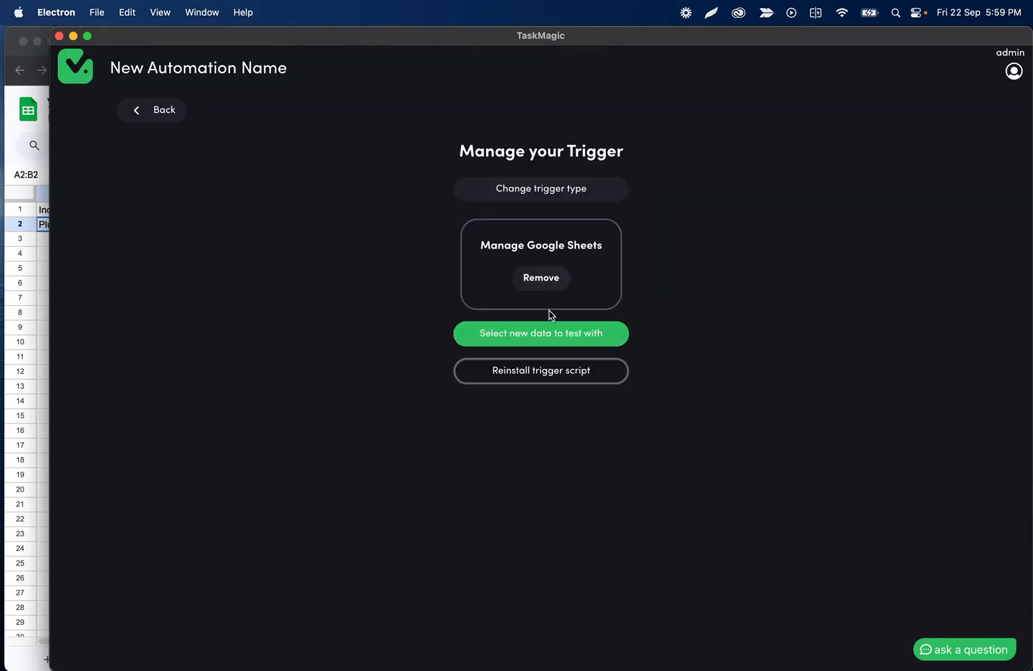
Select new test data and save the Plumbing / San francisco, CA row.
left_click(539, 334)
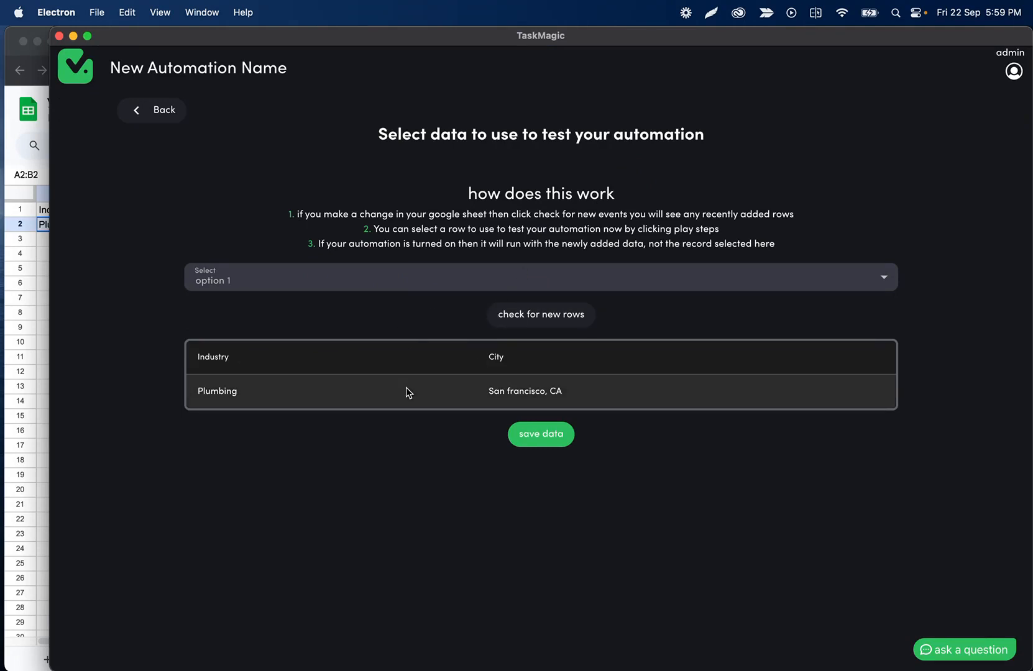
mouse_move(406, 289)
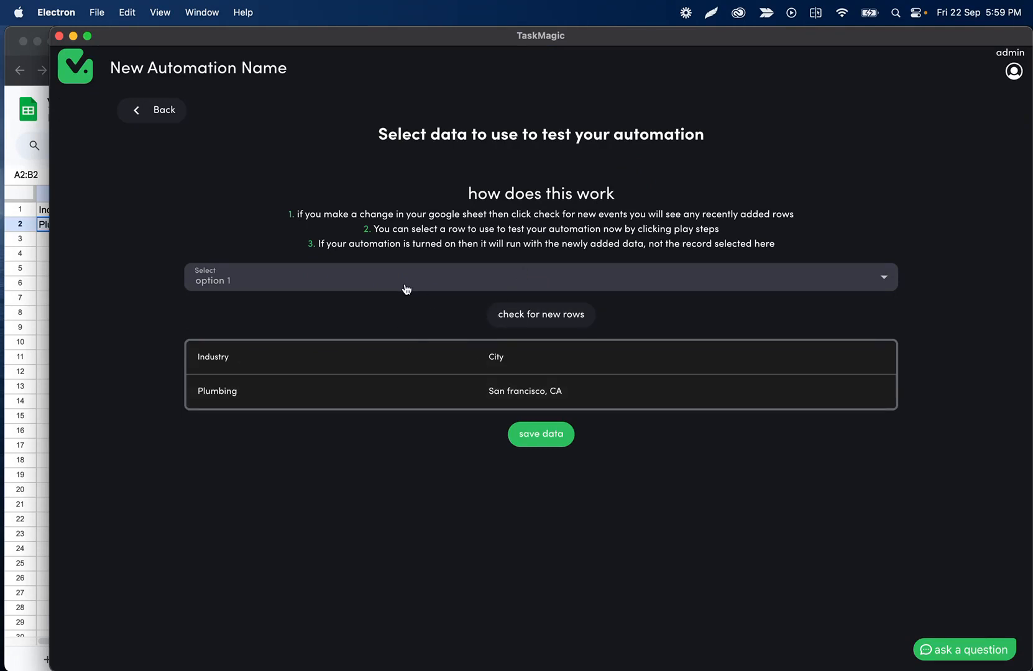
left_click(212, 356)
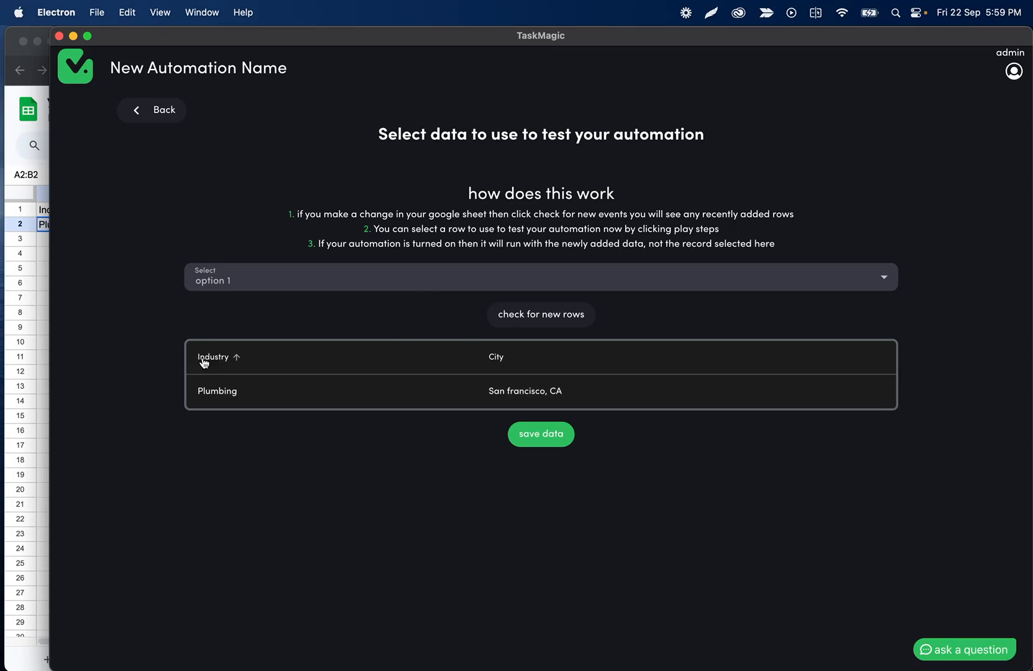
mouse_move(427, 359)
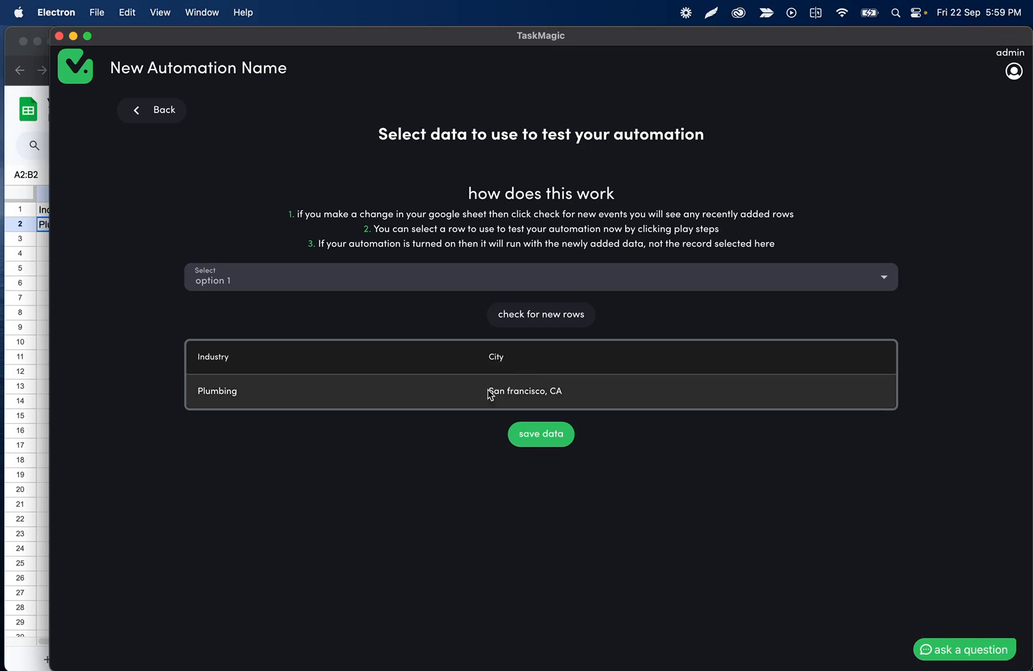
left_click(540, 434)
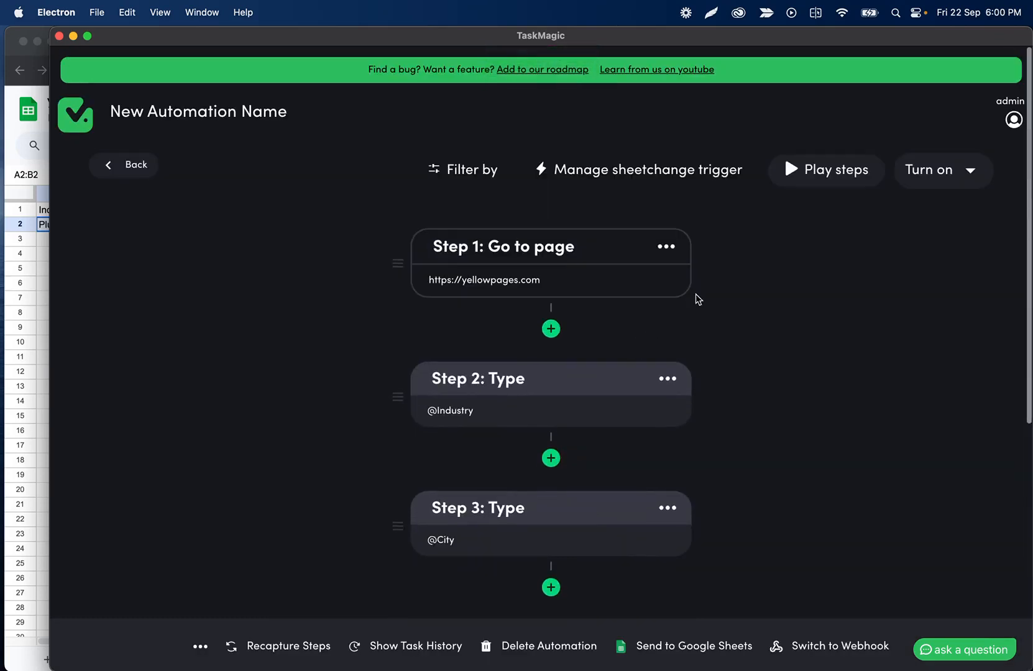
Play the steps so Yellow Pages searches for Plumbing in San francisco, CA.
left_click(825, 169)
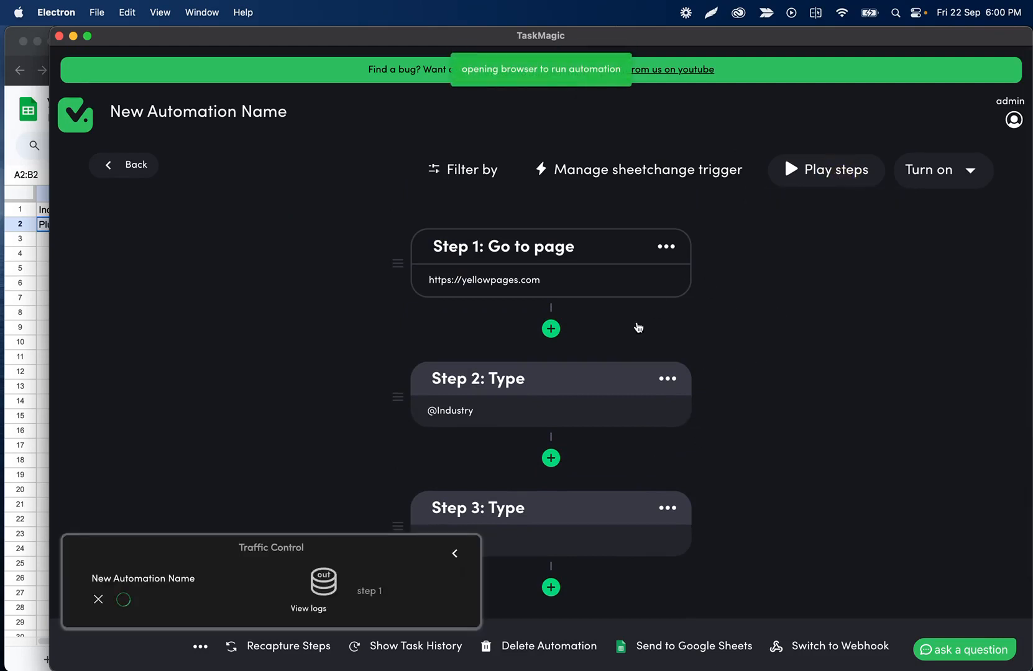
mouse_move(615, 405)
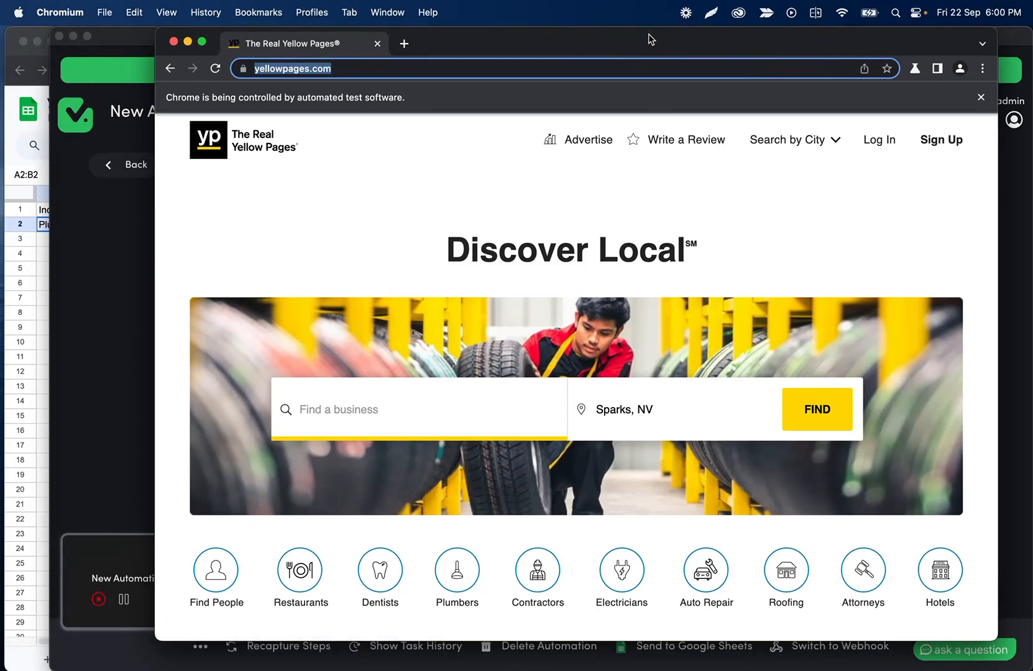
left_click(417, 408)
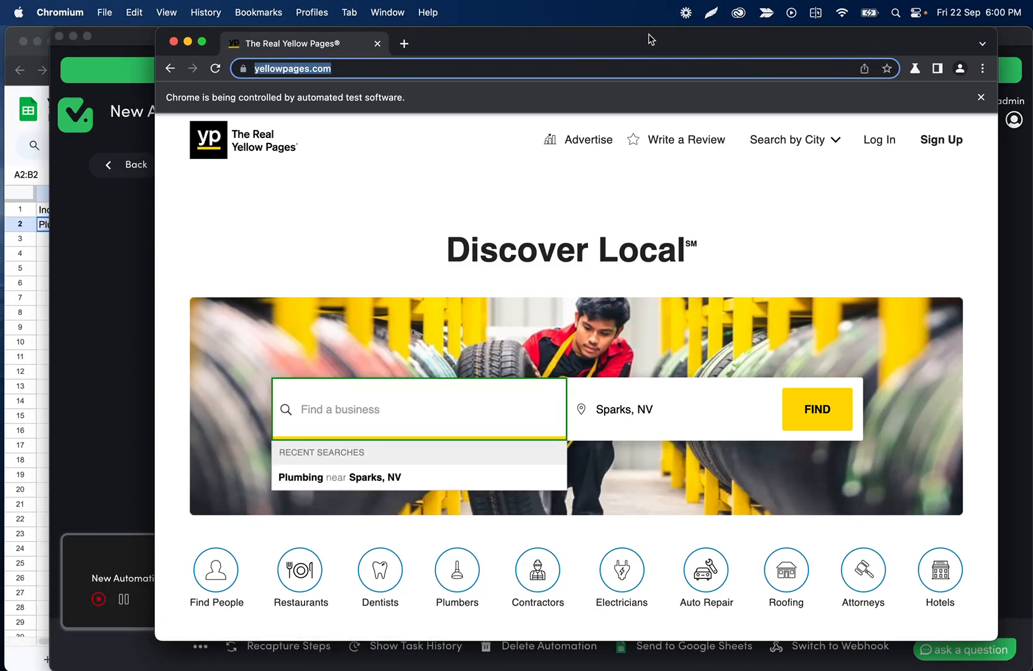
type("Plumbing")
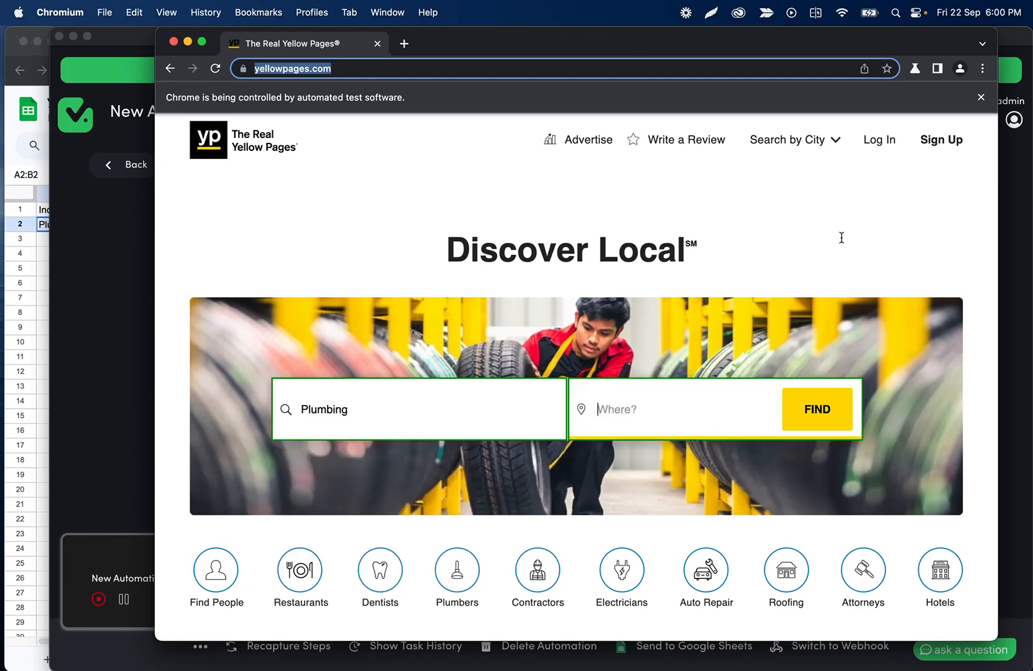
type("San francisco, CA")
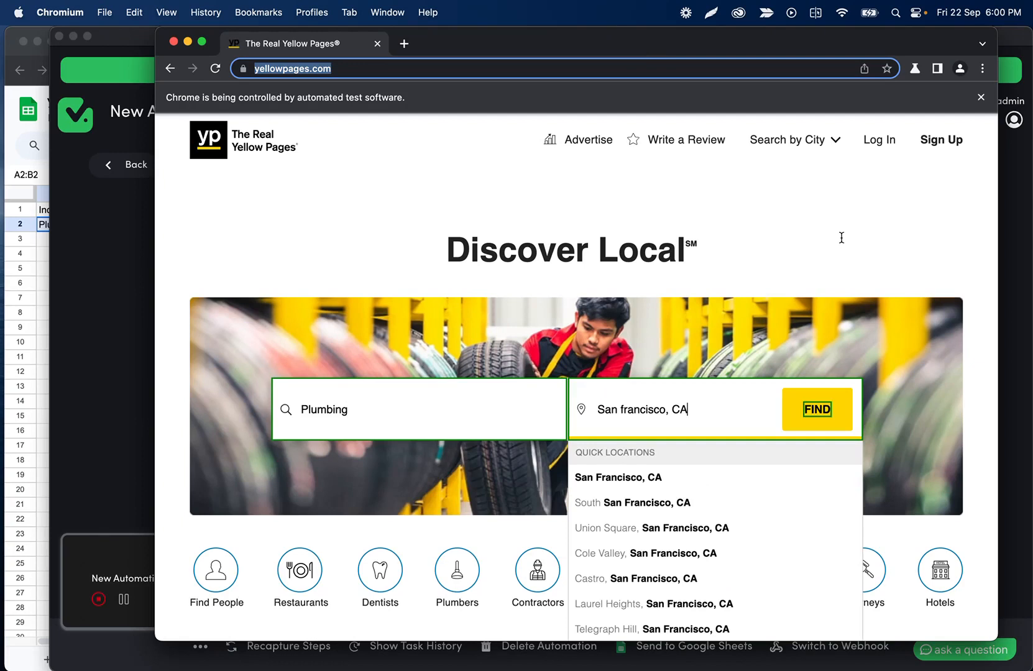
left_click(816, 409)
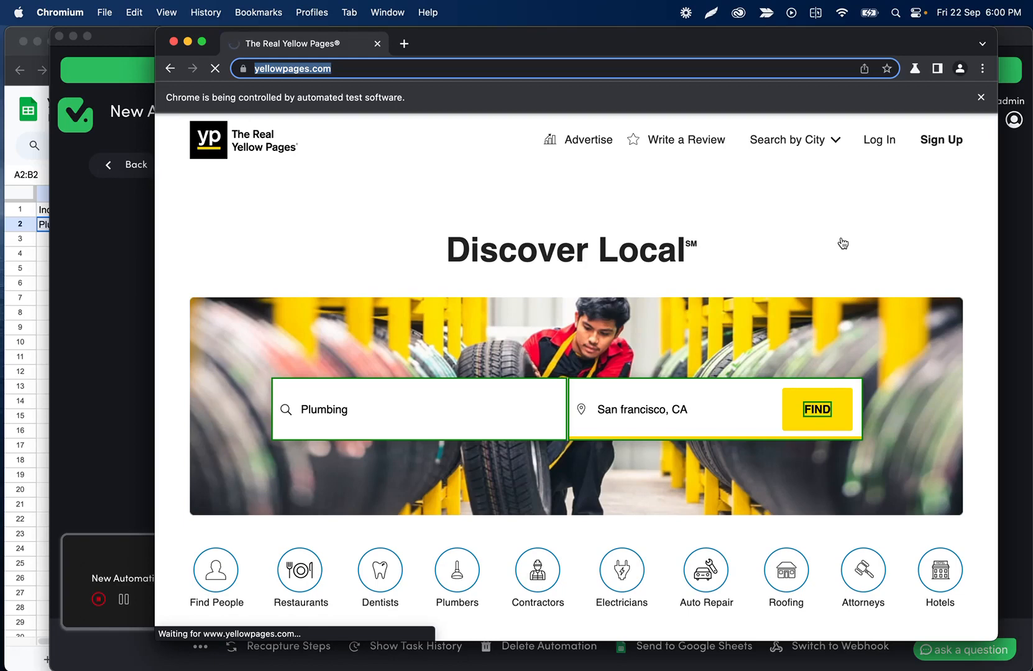
left_click(817, 409)
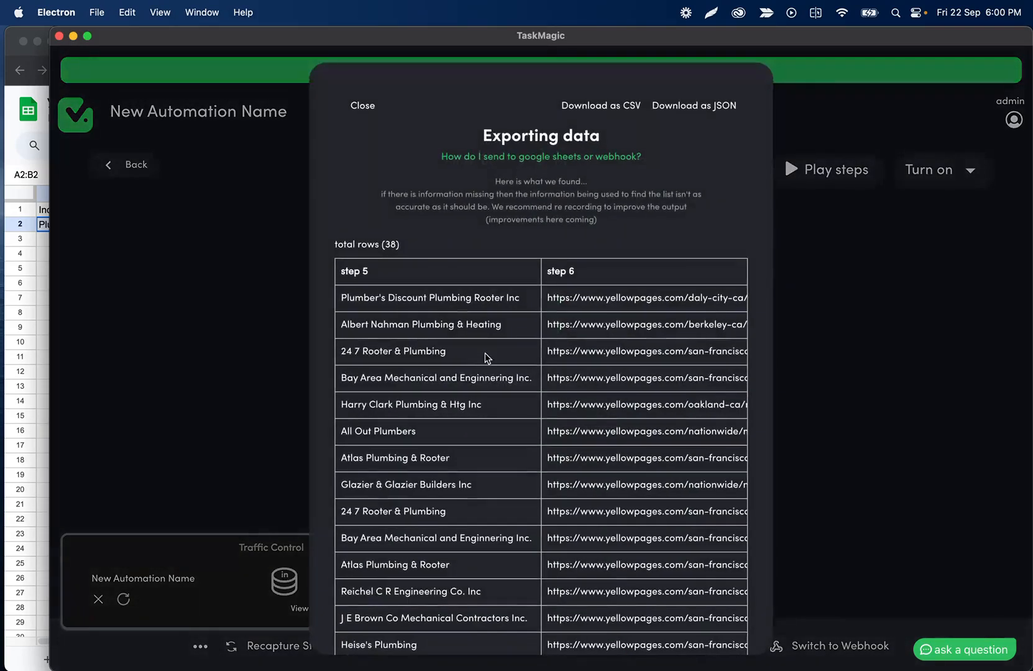
mouse_move(687, 298)
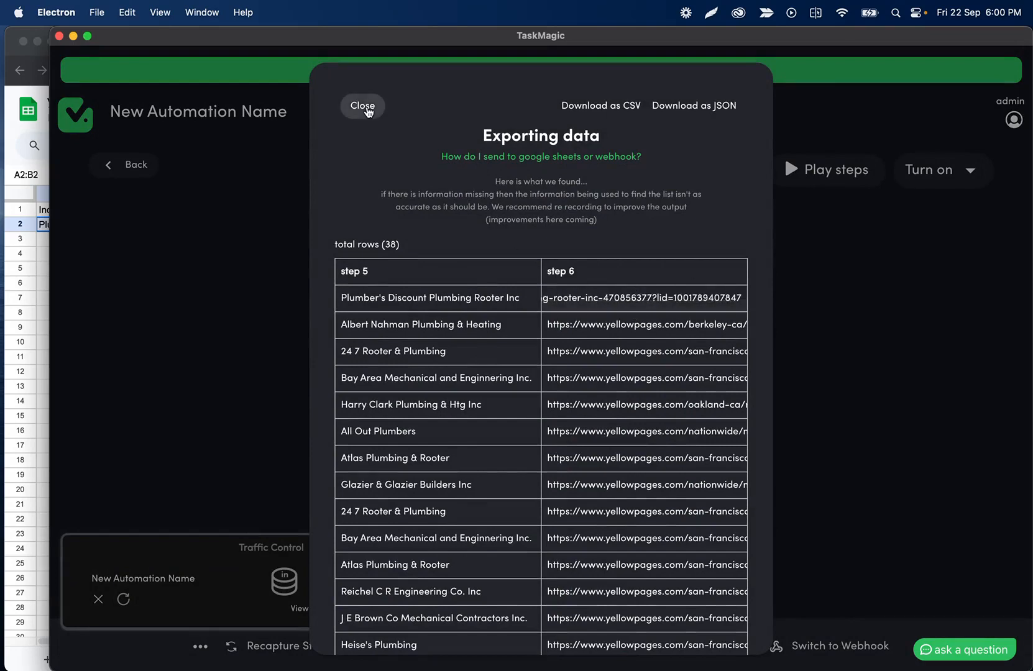
Close the export preview of 38 scraped business names and links.
left_click(361, 106)
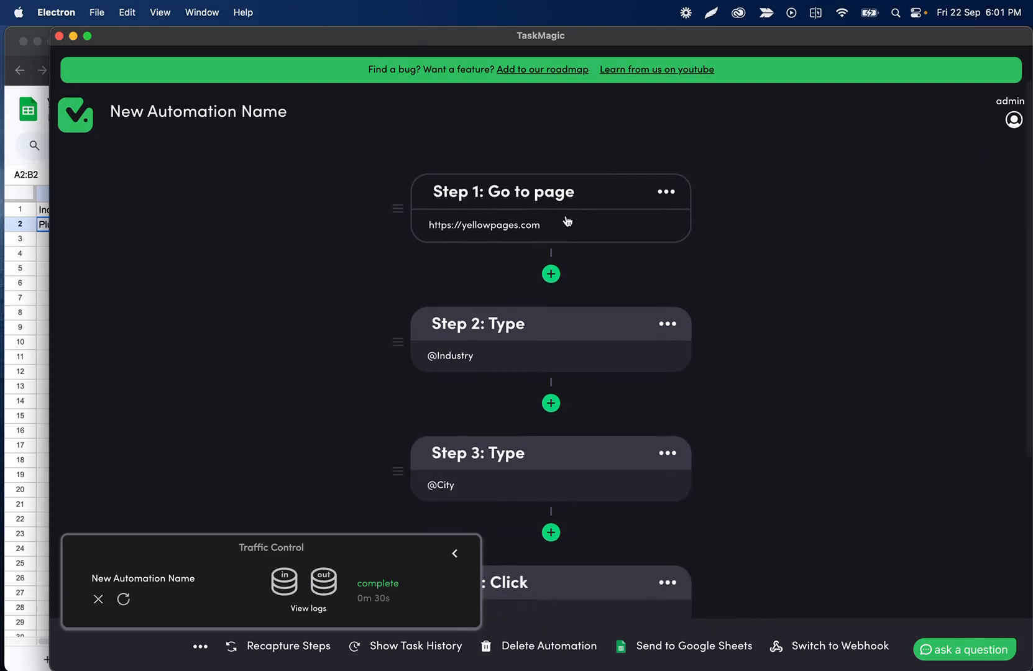
mouse_move(514, 414)
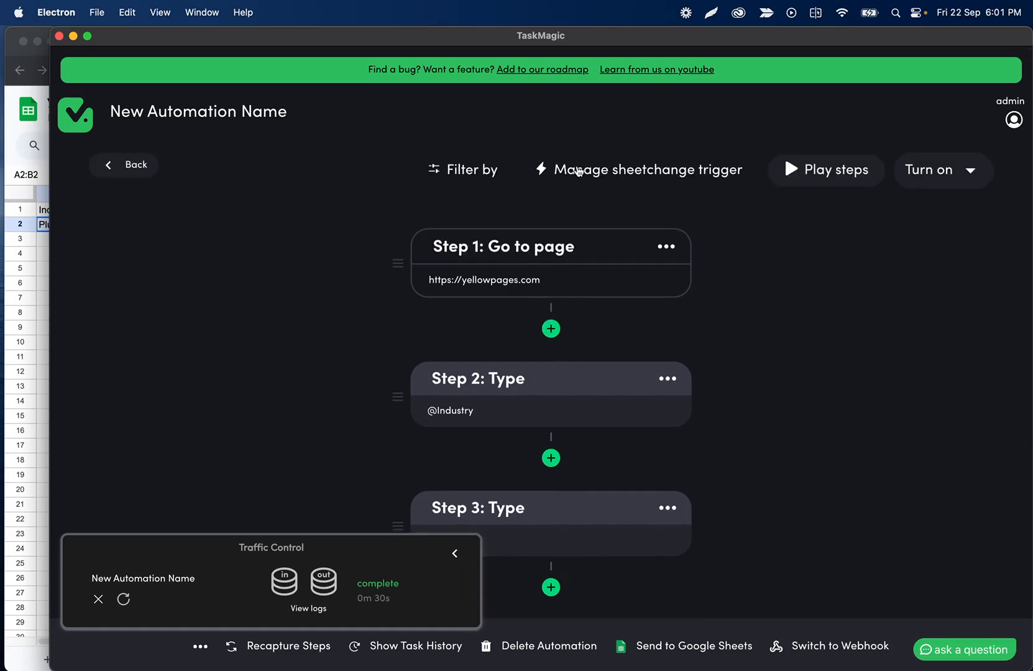
mouse_move(31, 367)
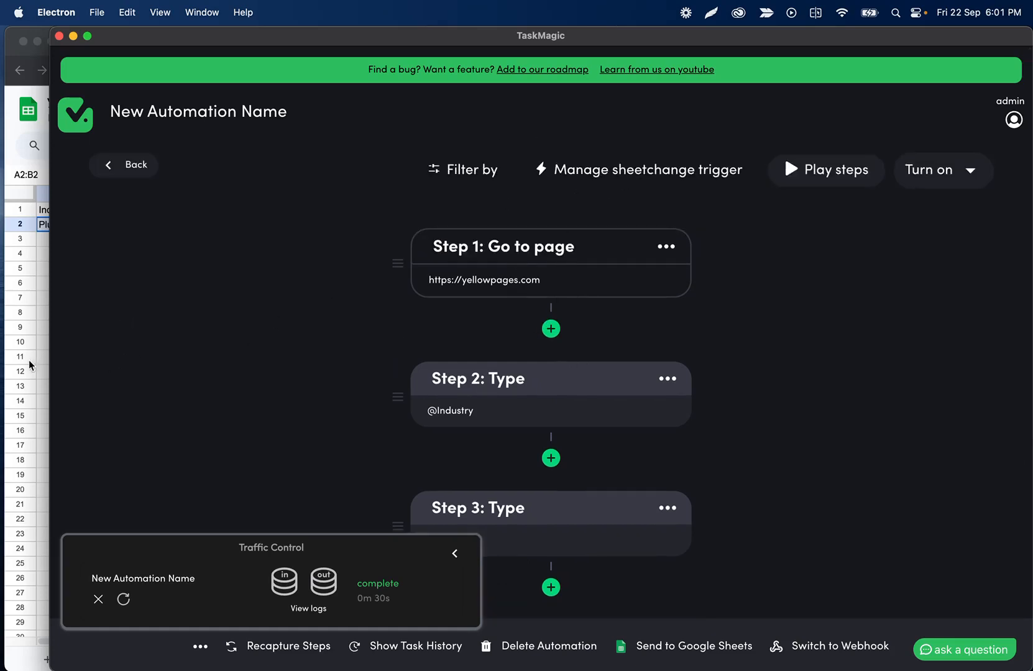